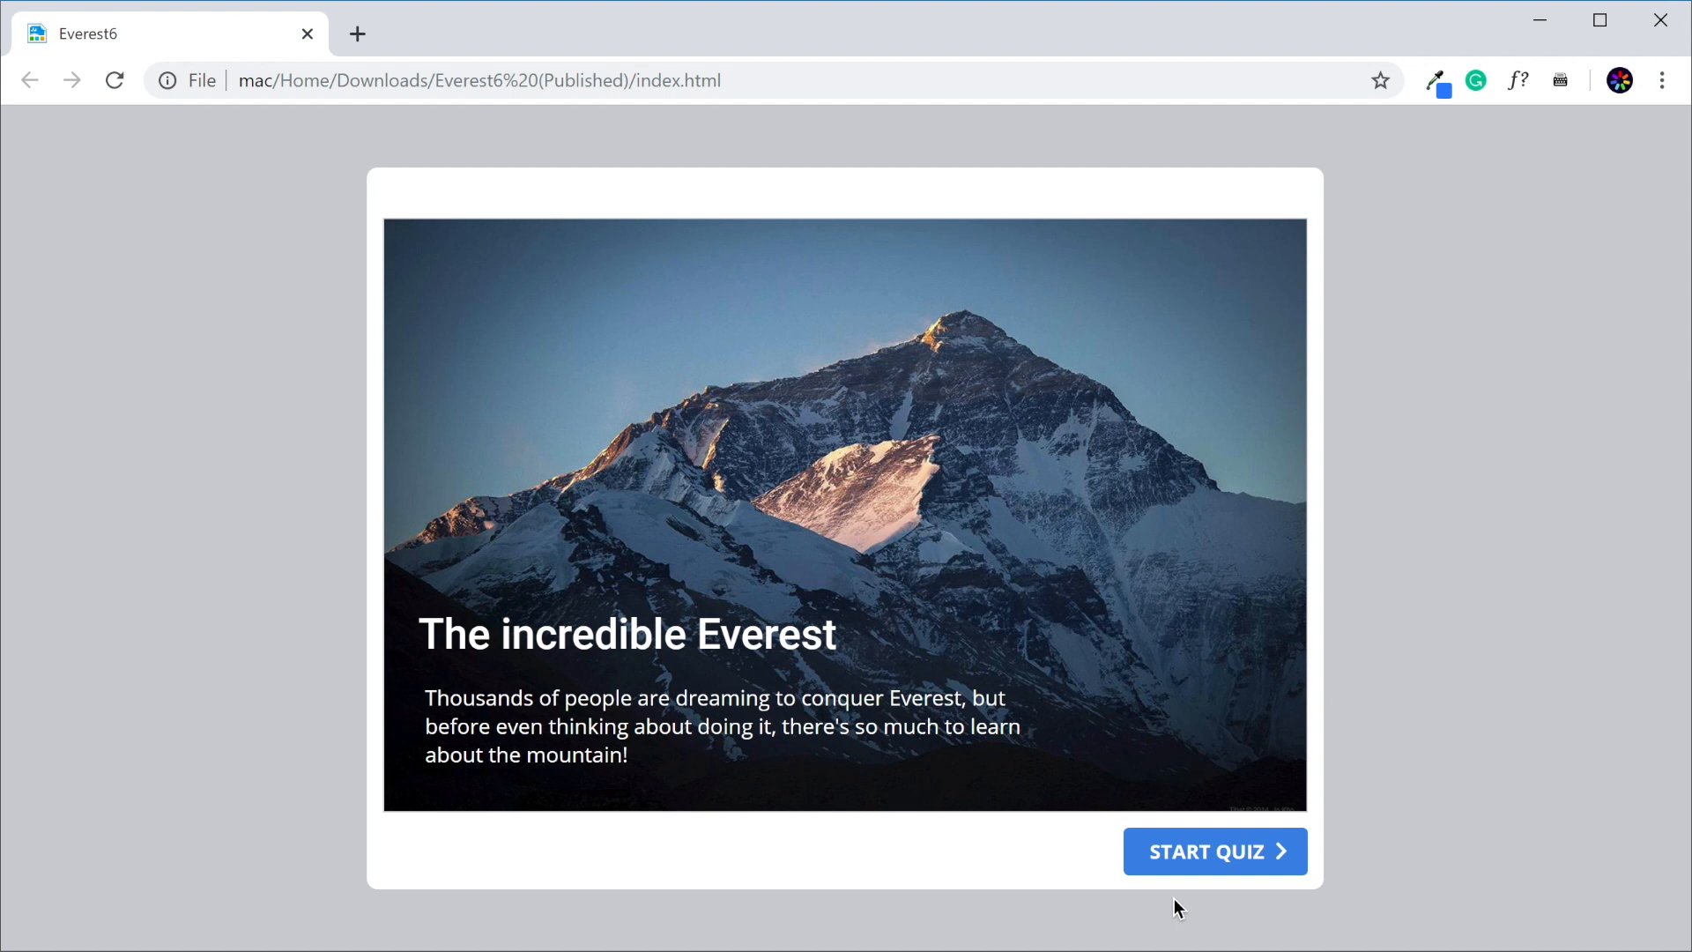
mouse_move(1204, 859)
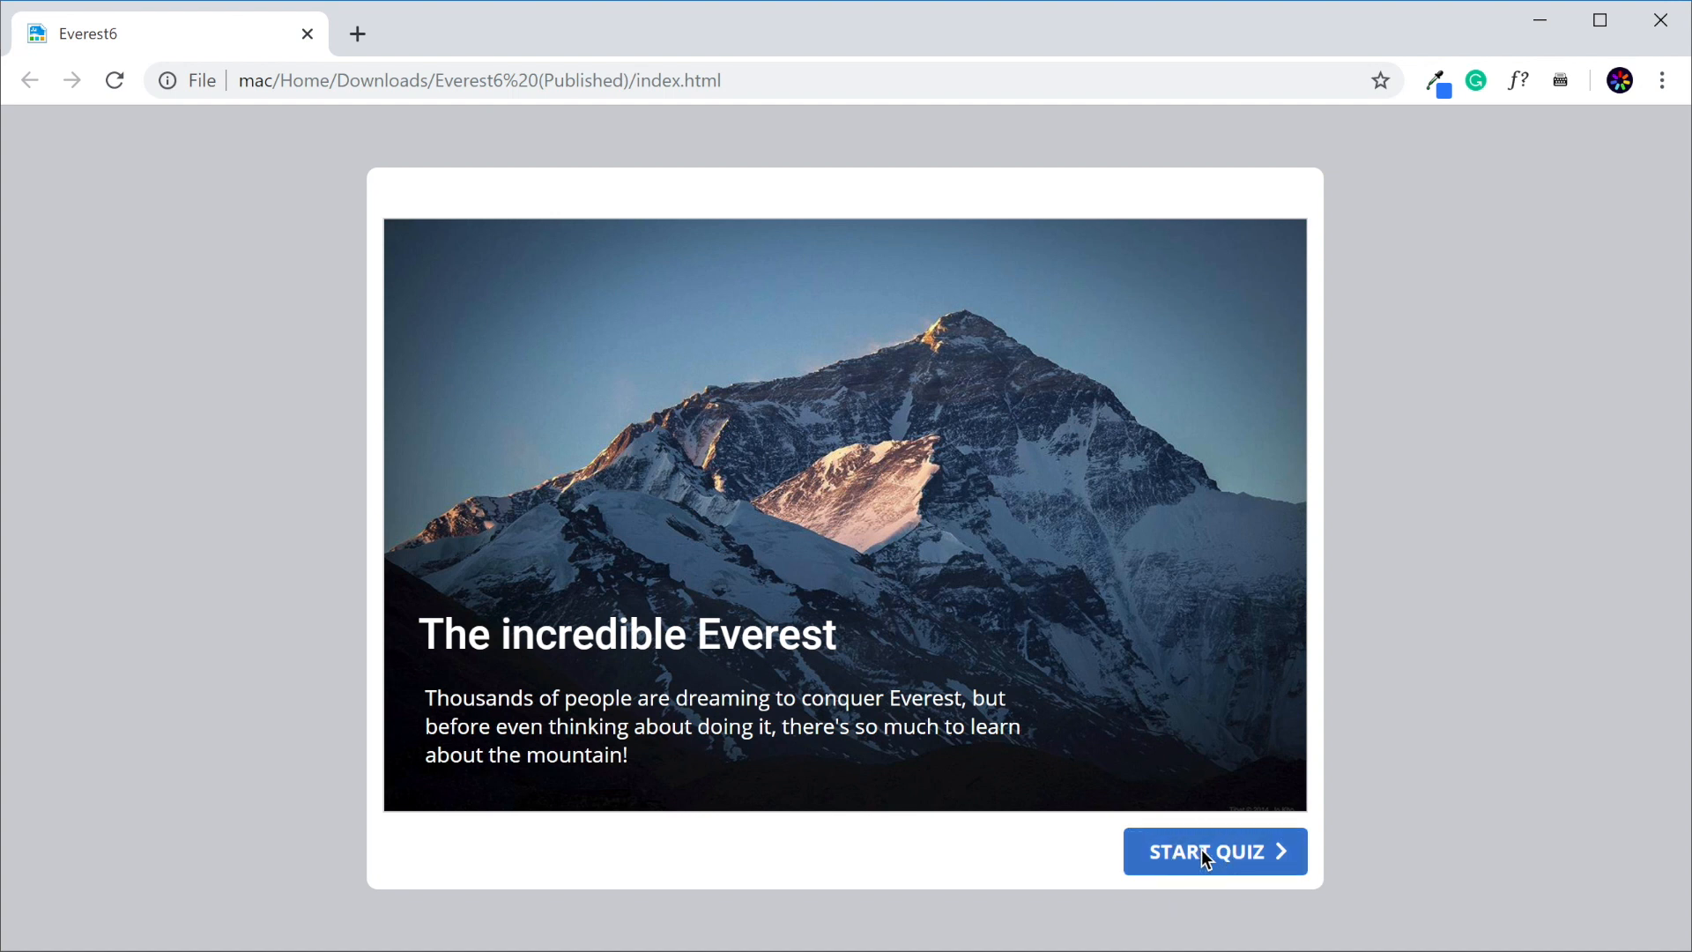
Start the published Everest quiz in Chrome and reach its first question
click(1215, 852)
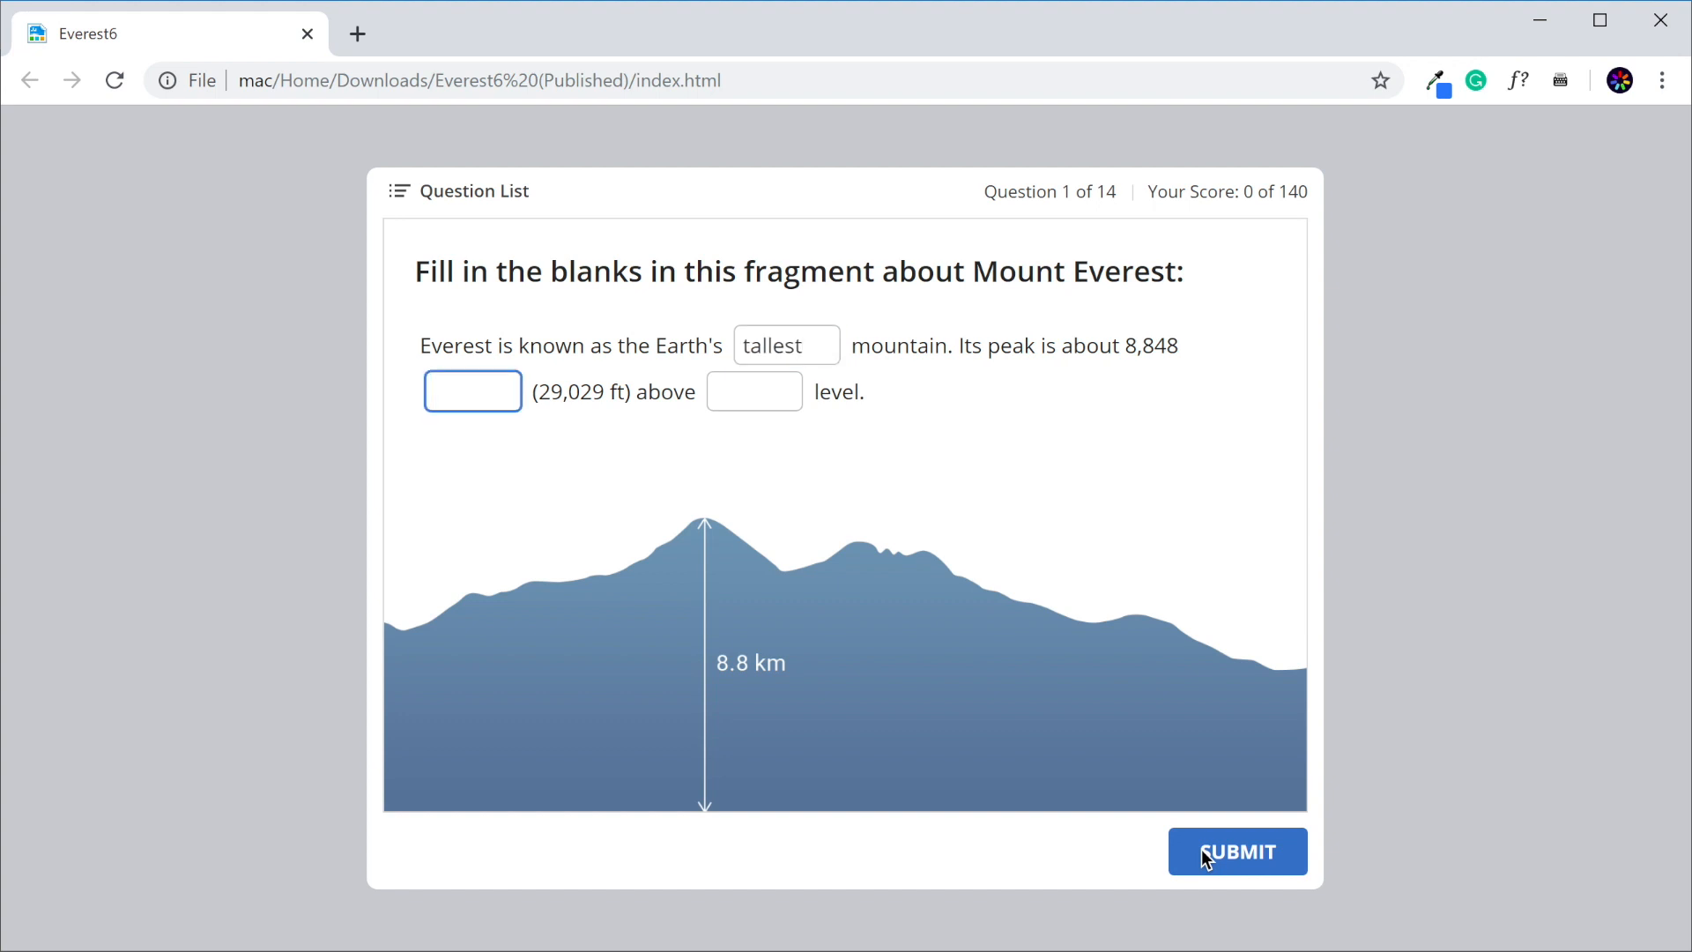
text(s)
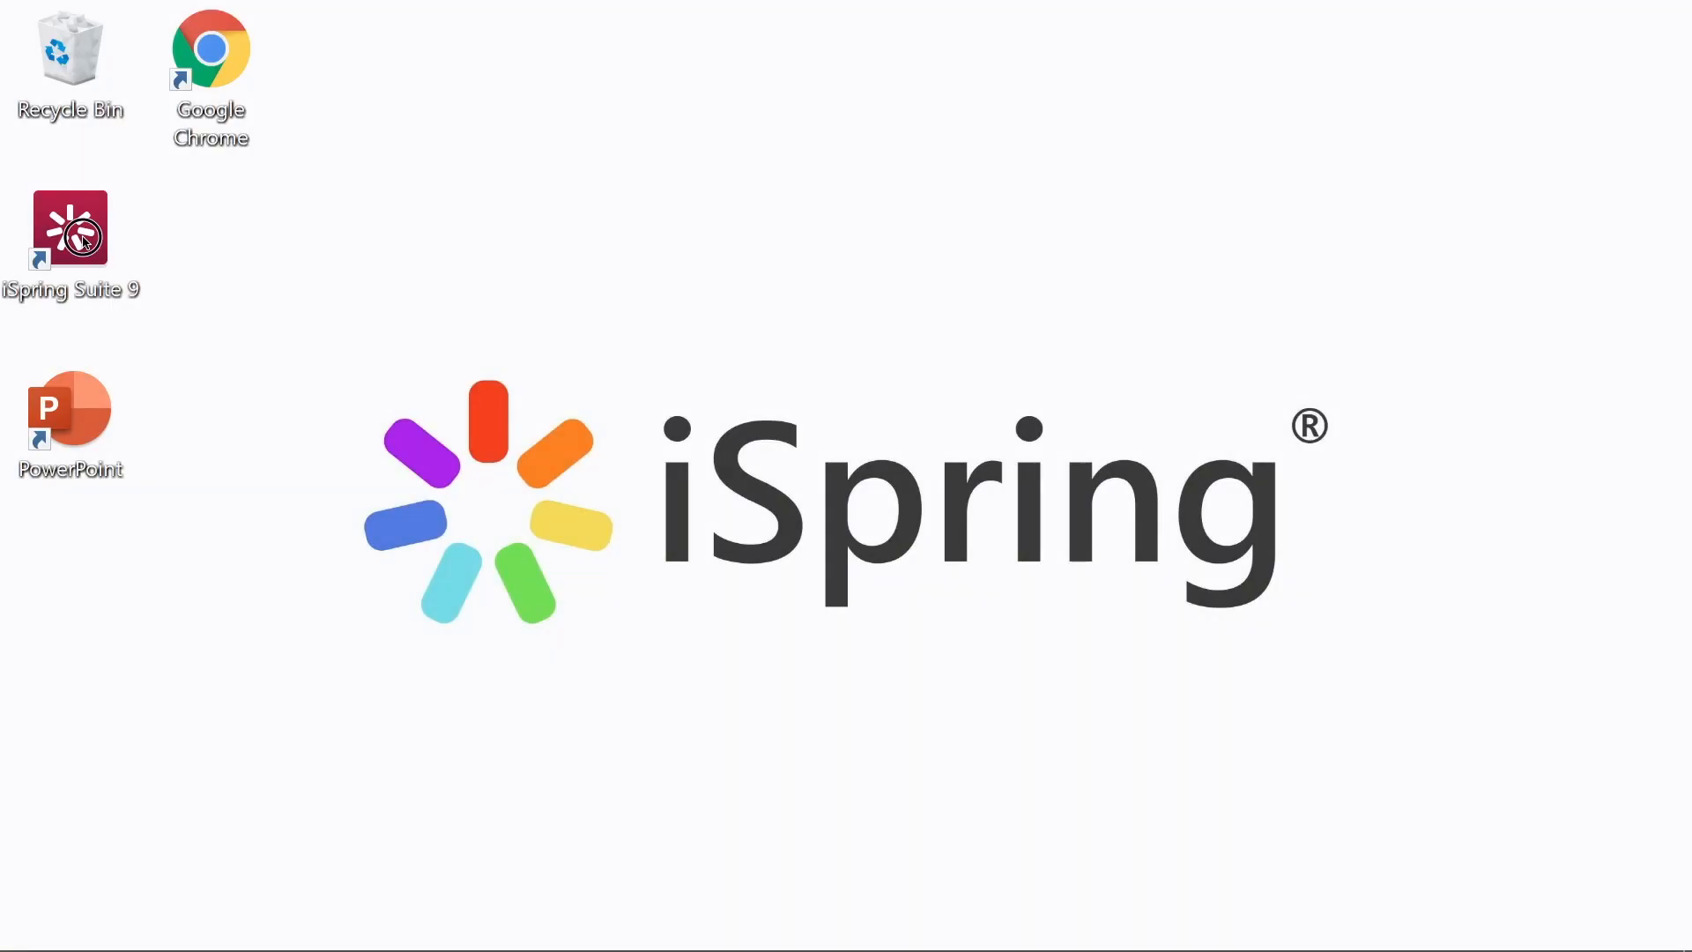
Launch iSpring Suite and create a graded quiz with a Fill in the Blanks question
double_click(69, 231)
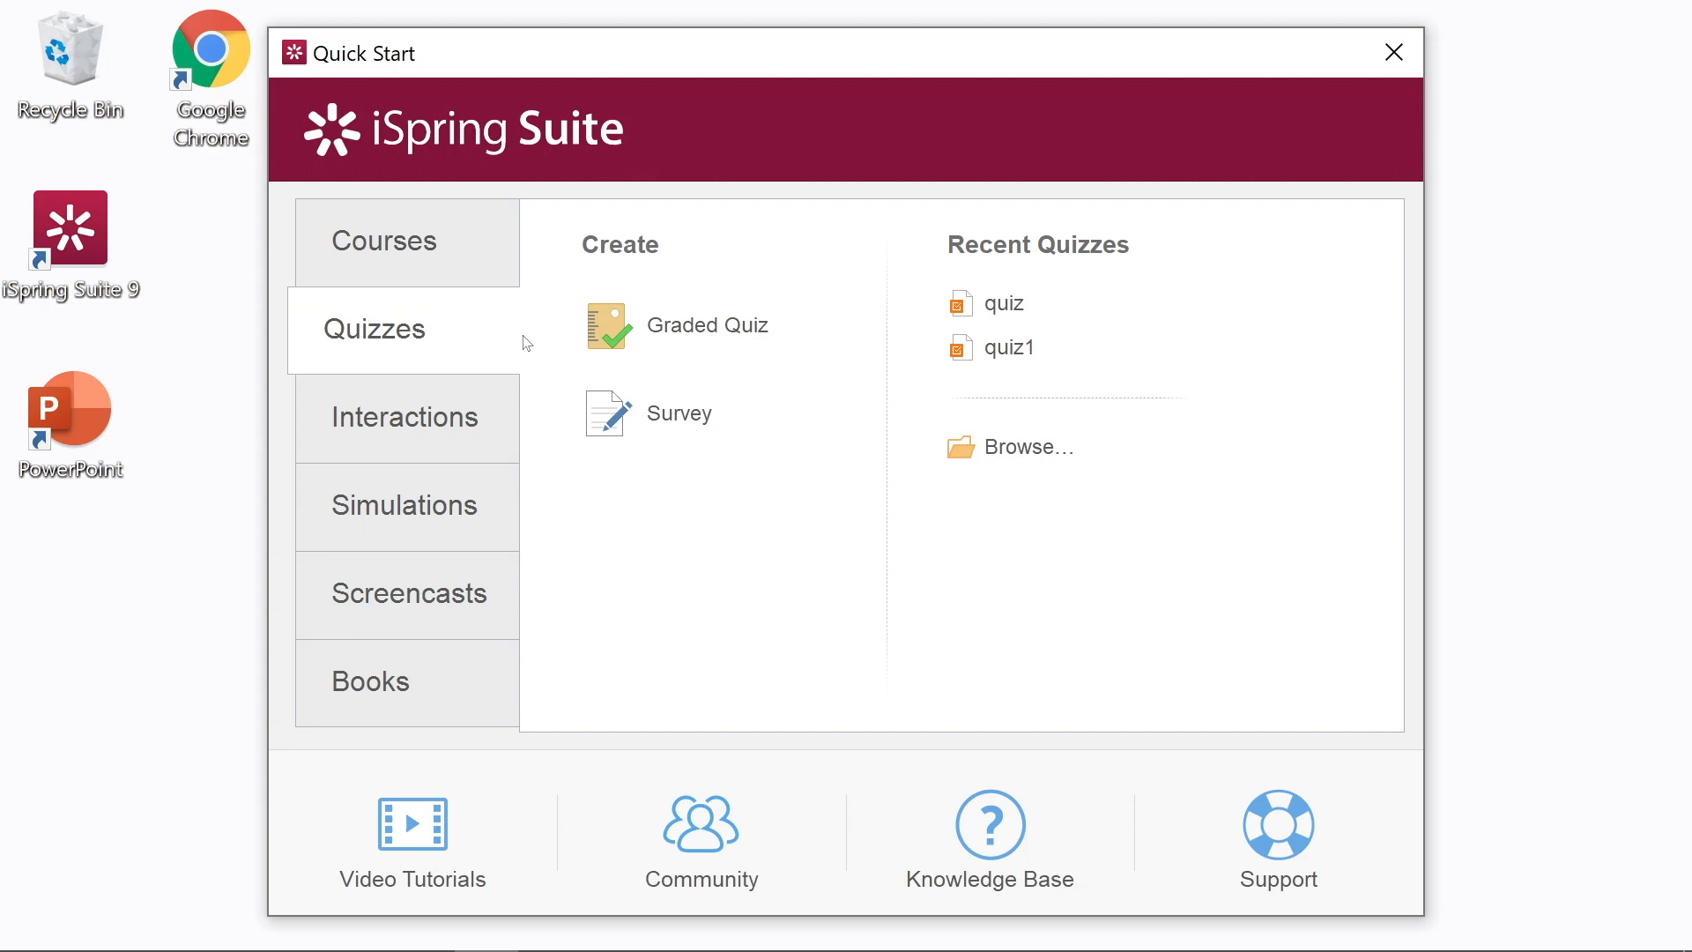
click(706, 324)
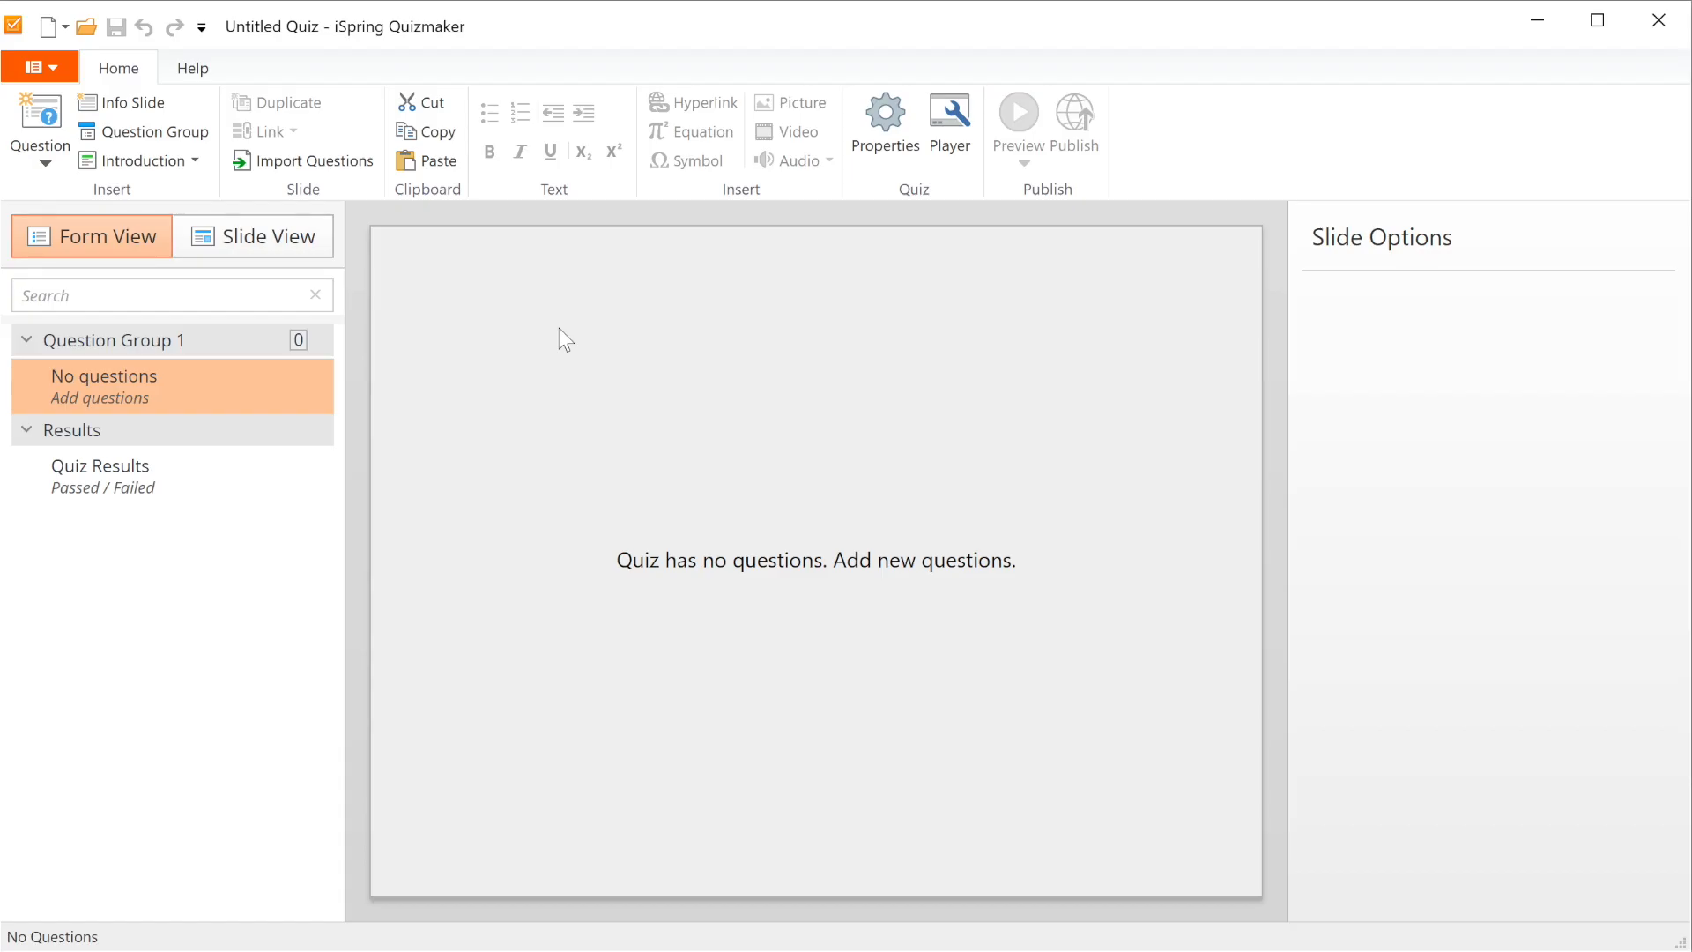
click(39, 128)
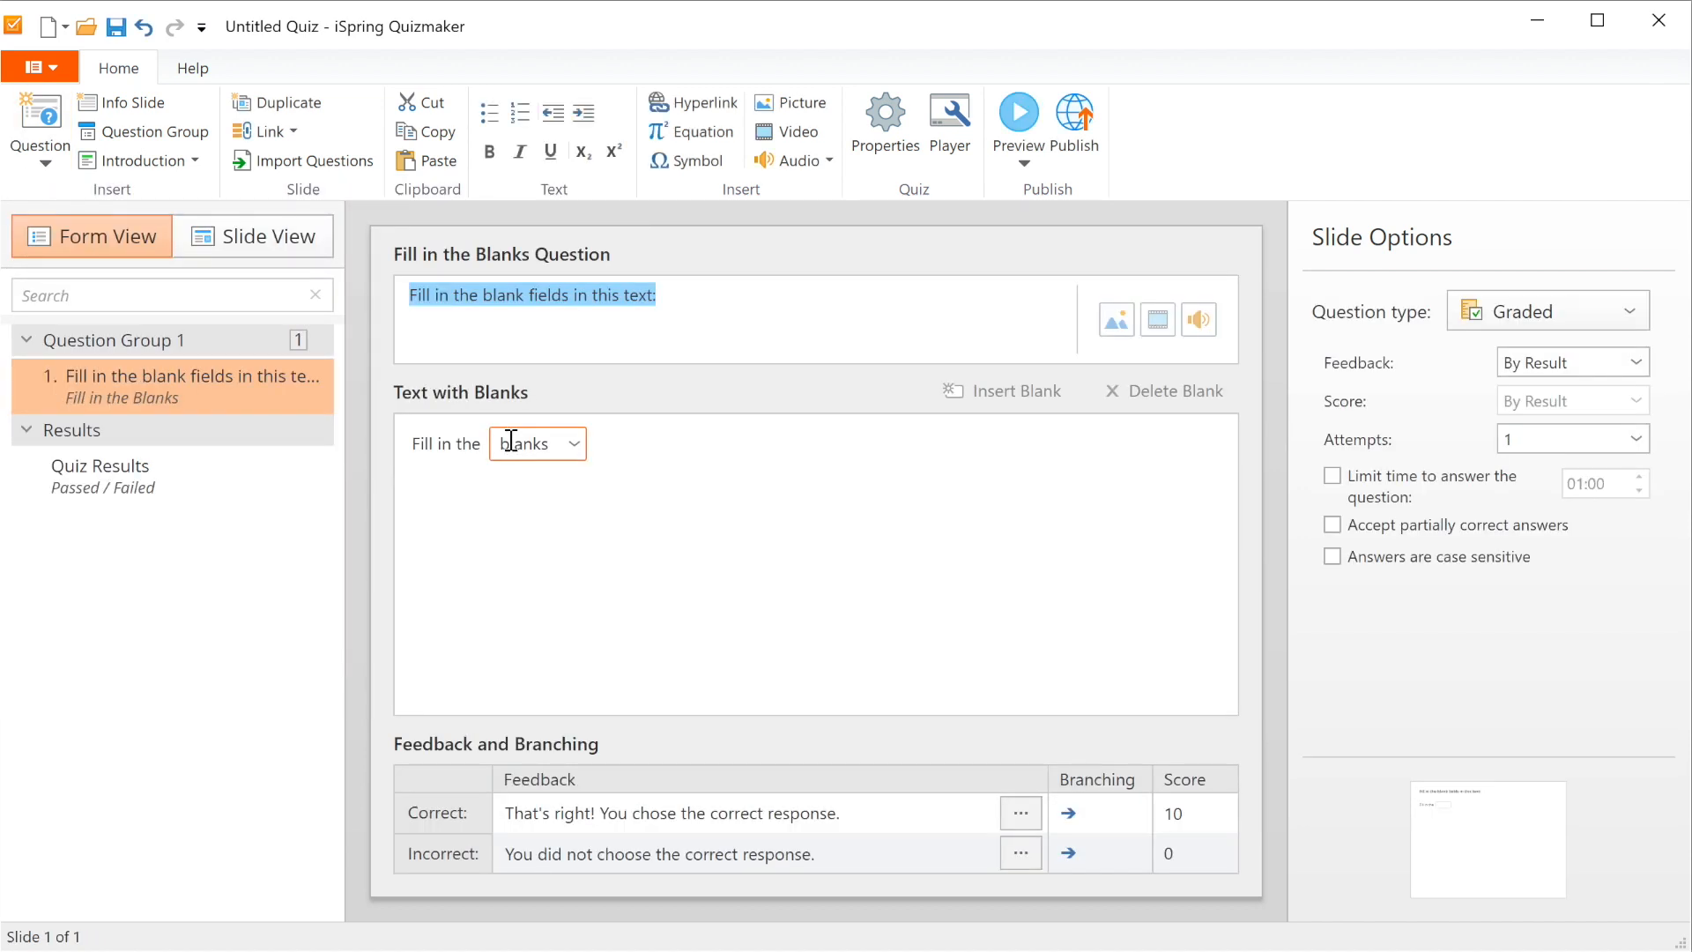
Write the Everest question title and sentence, with the first blank accepting highest or tallest
click(469, 305)
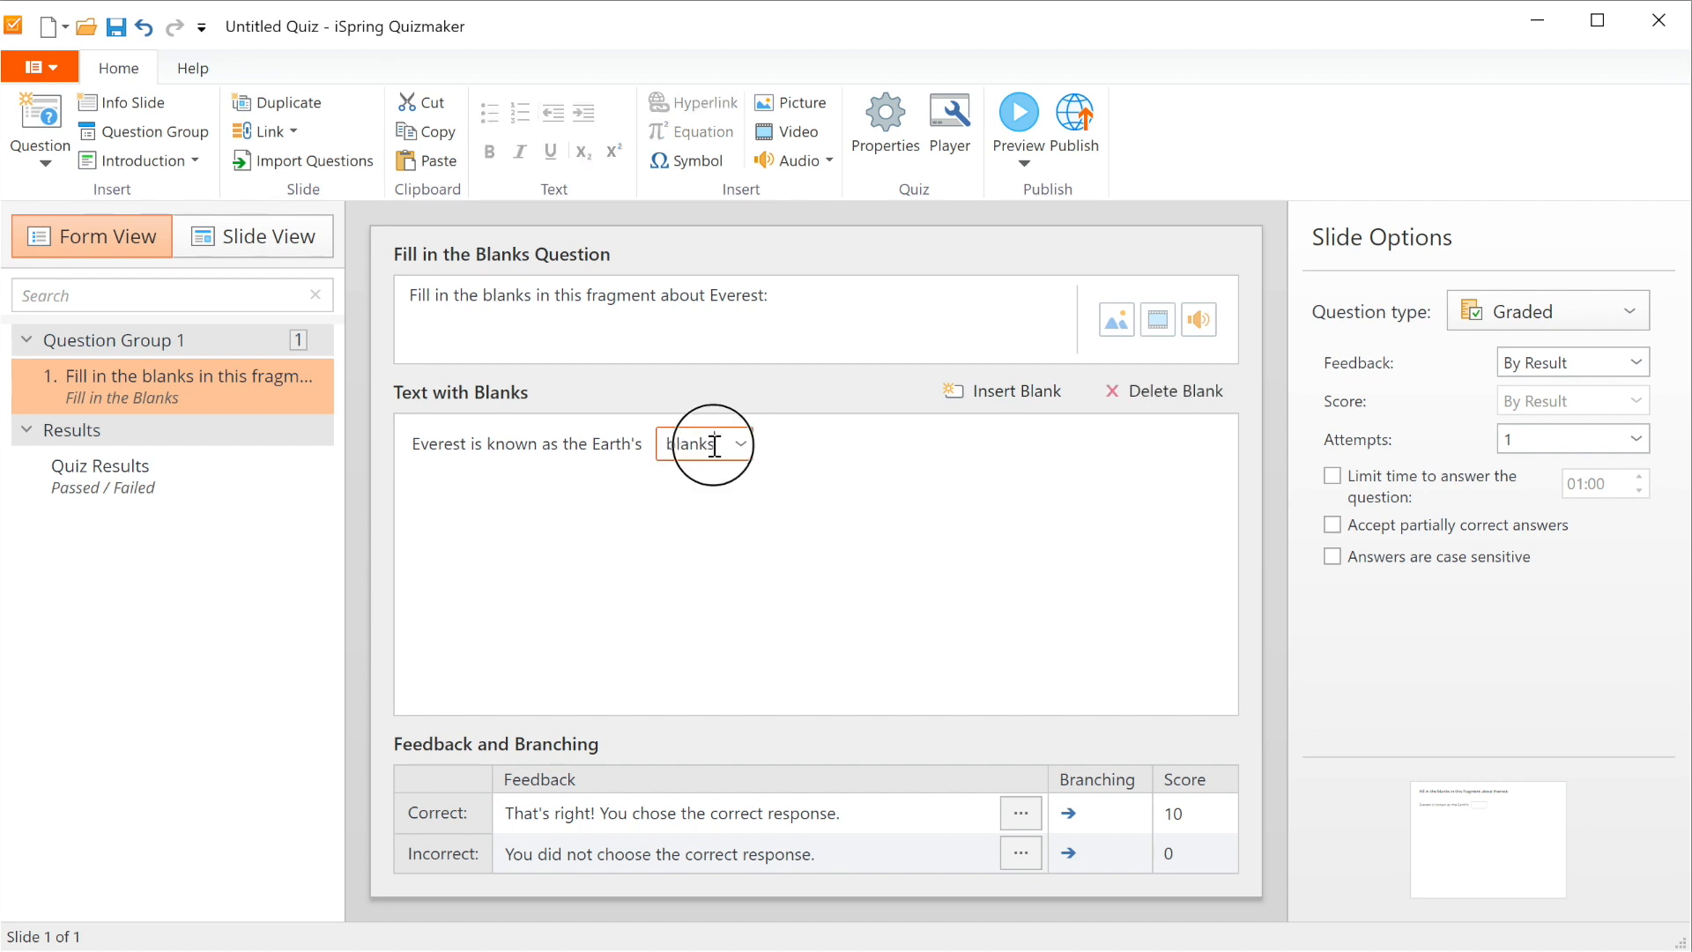
double_click(691, 444)
text(highes)
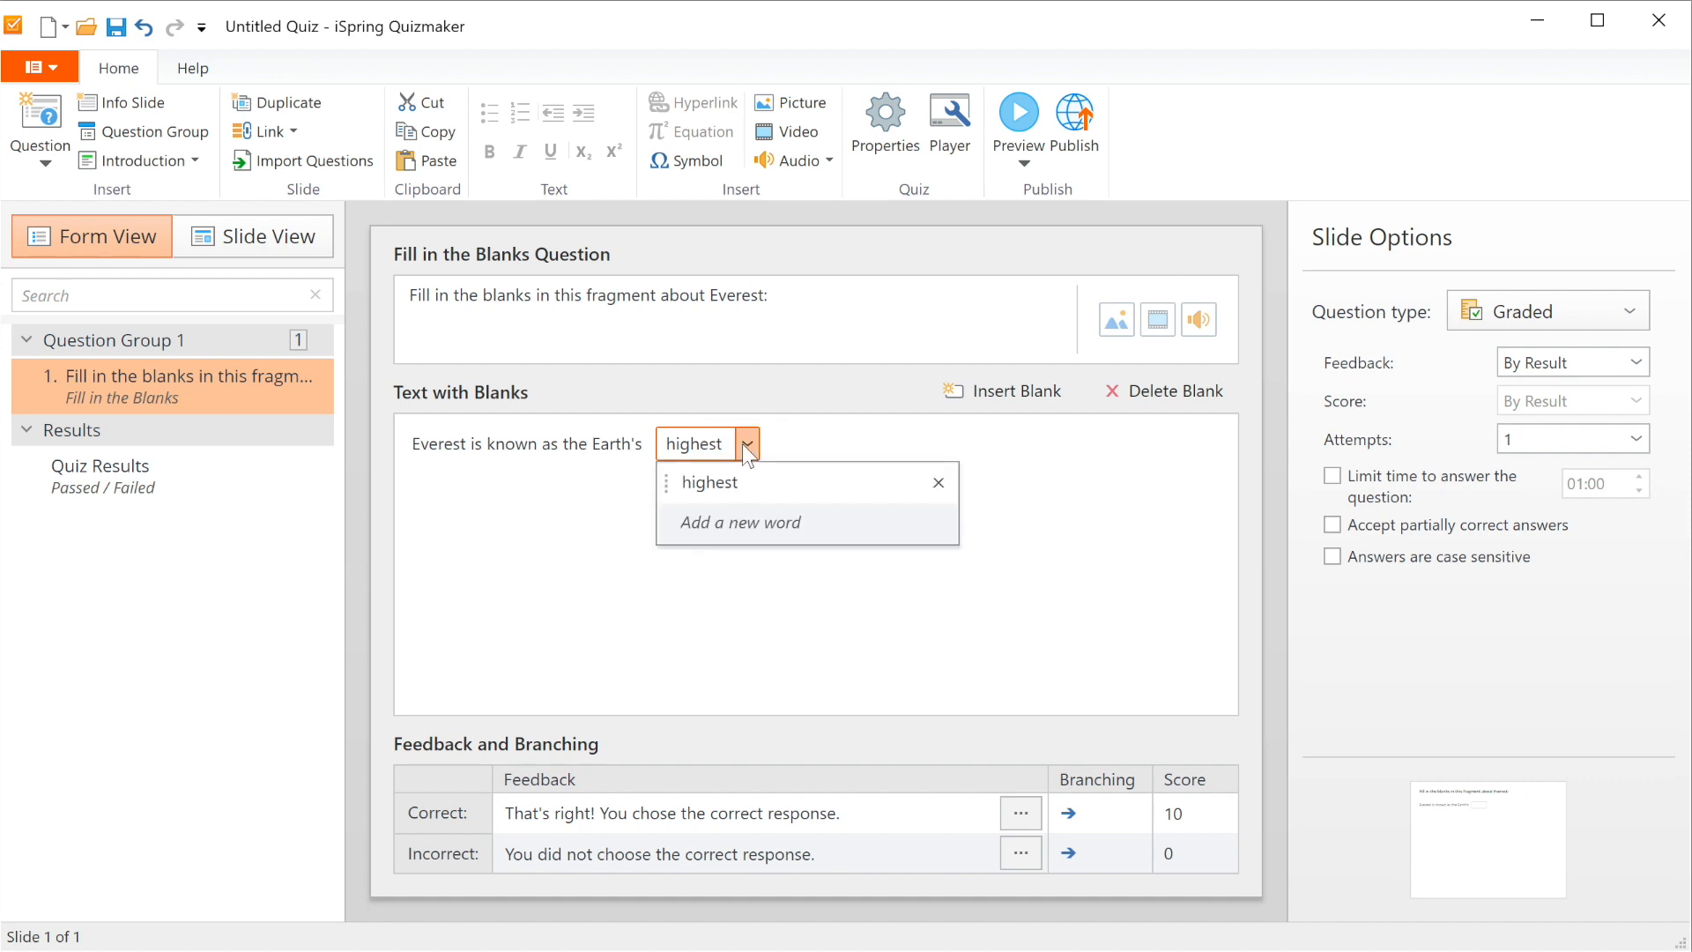
text(tallest)
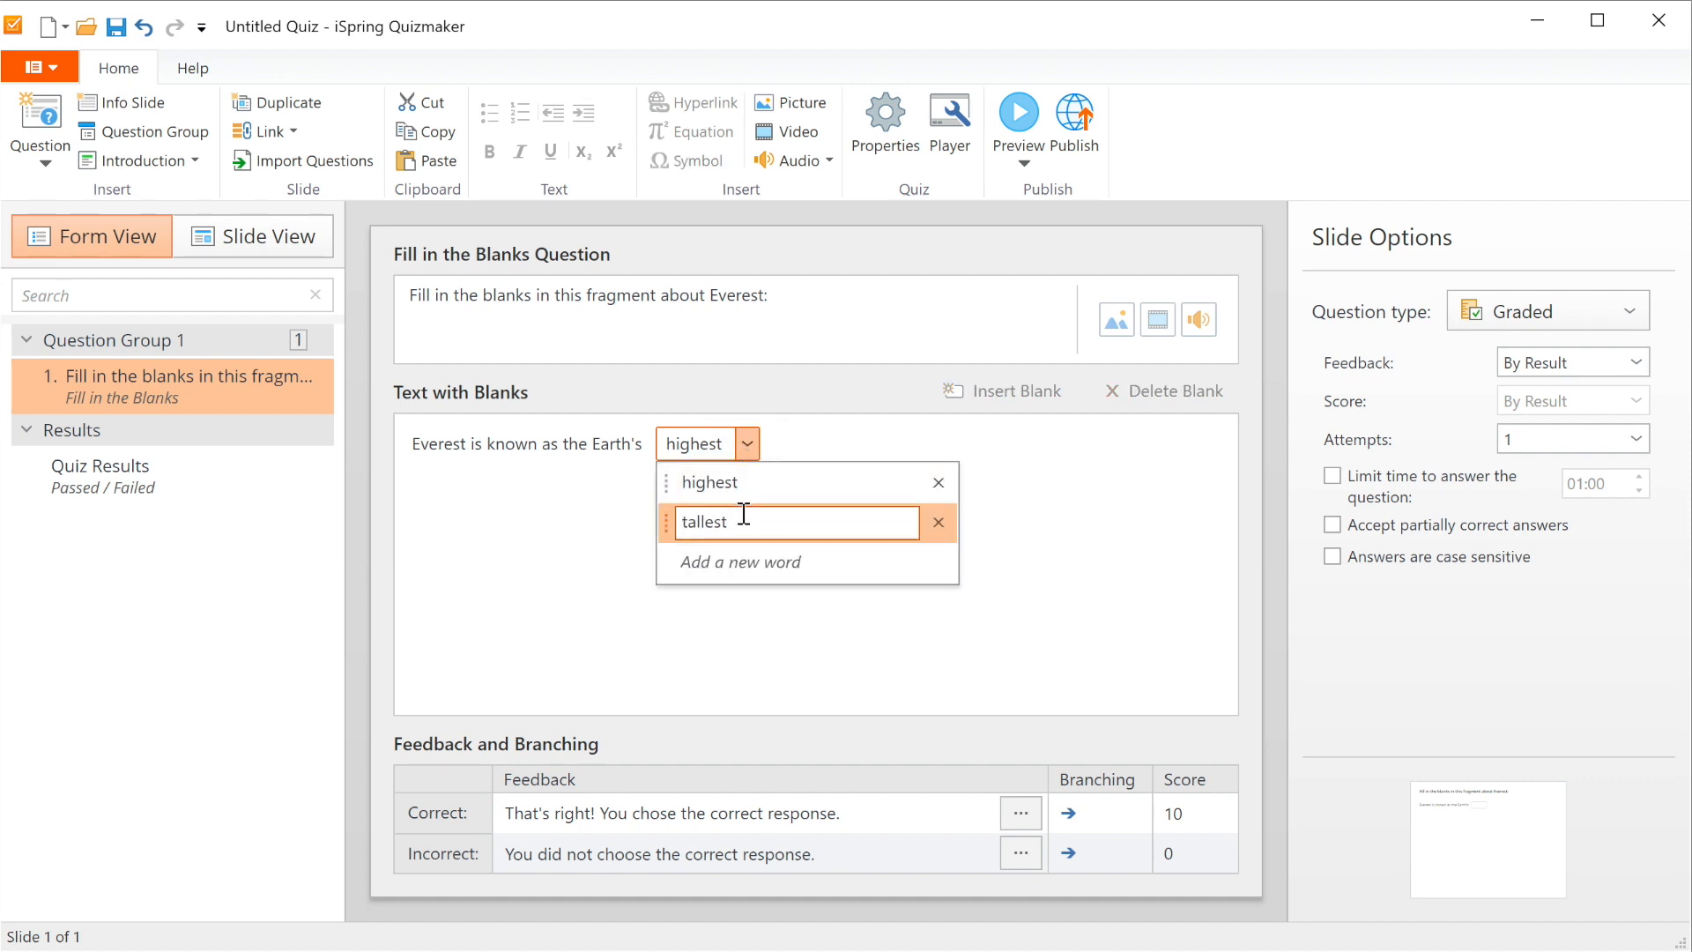
click(741, 561)
text( mountain. Its peak is about 8,848 meters (29,029 ft.) above sea level.)
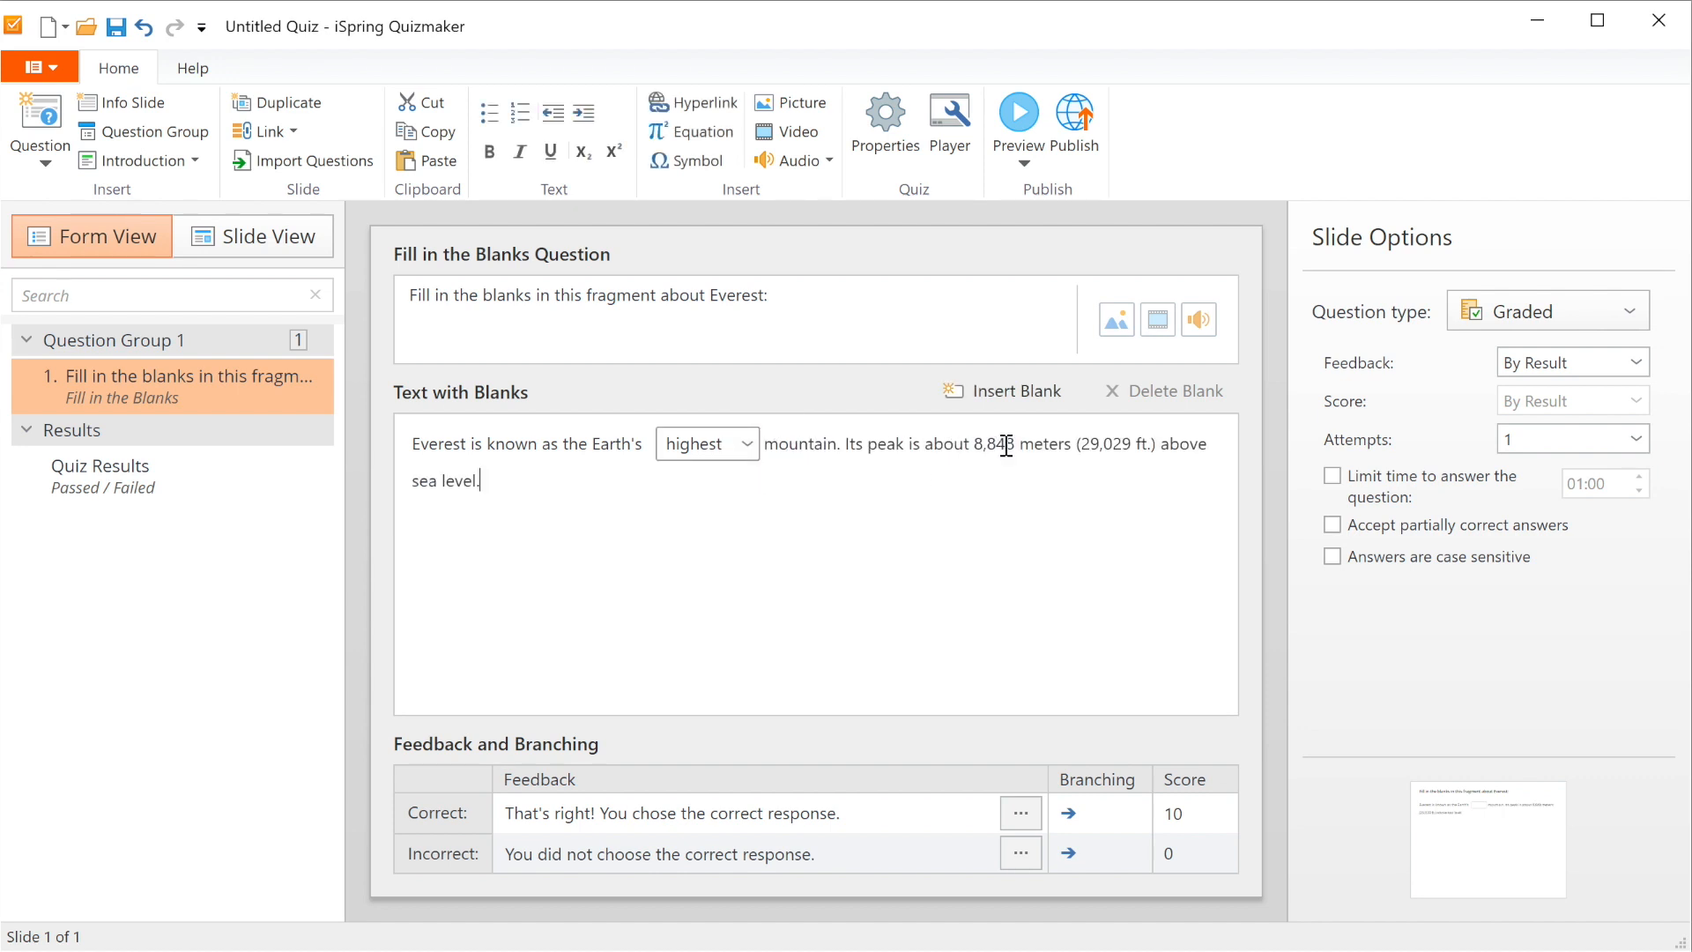
Make meters a blank that also accepts metres, and make sea a blank
double_click(1042, 444)
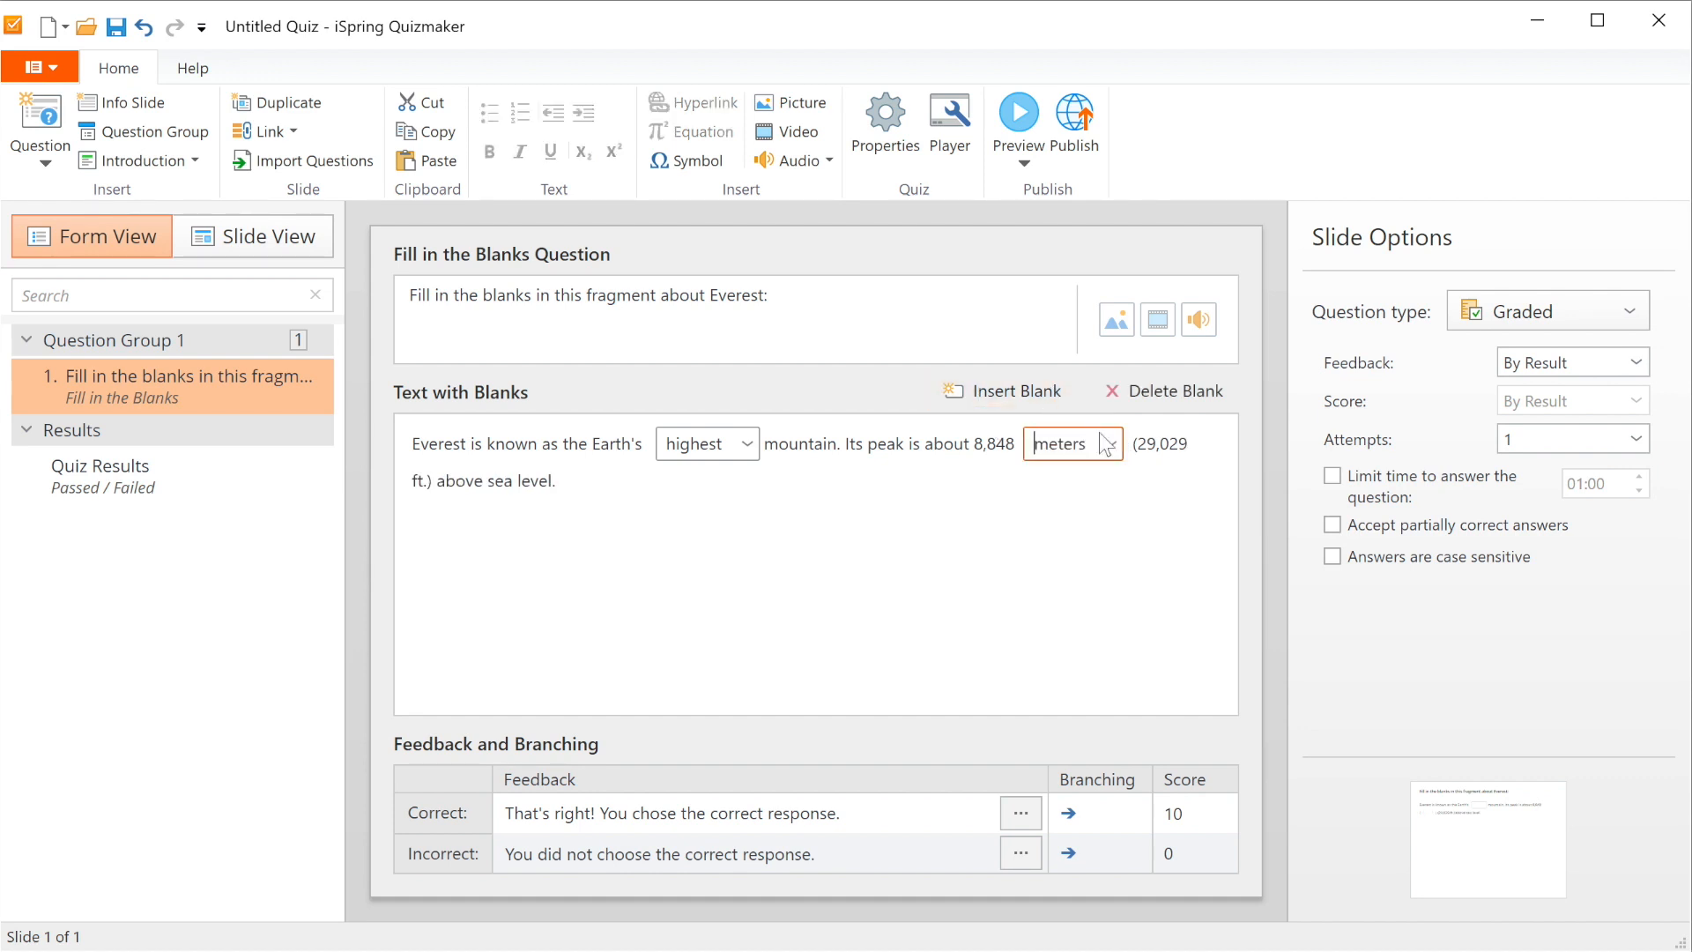
click(1108, 445)
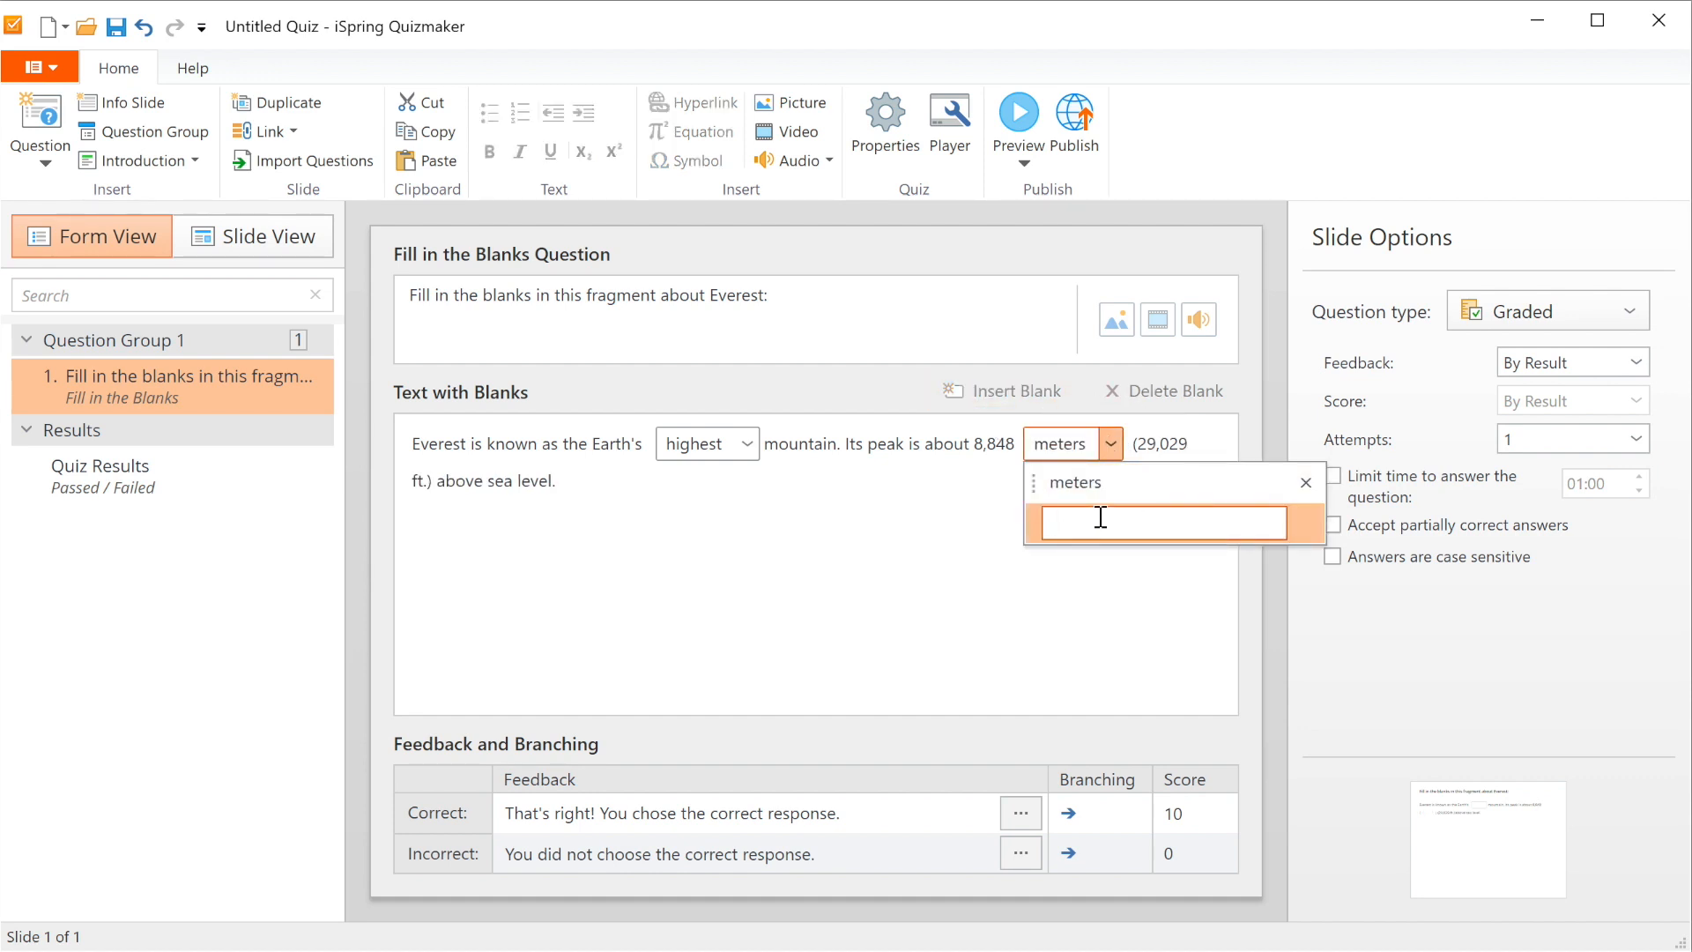
text(metres)
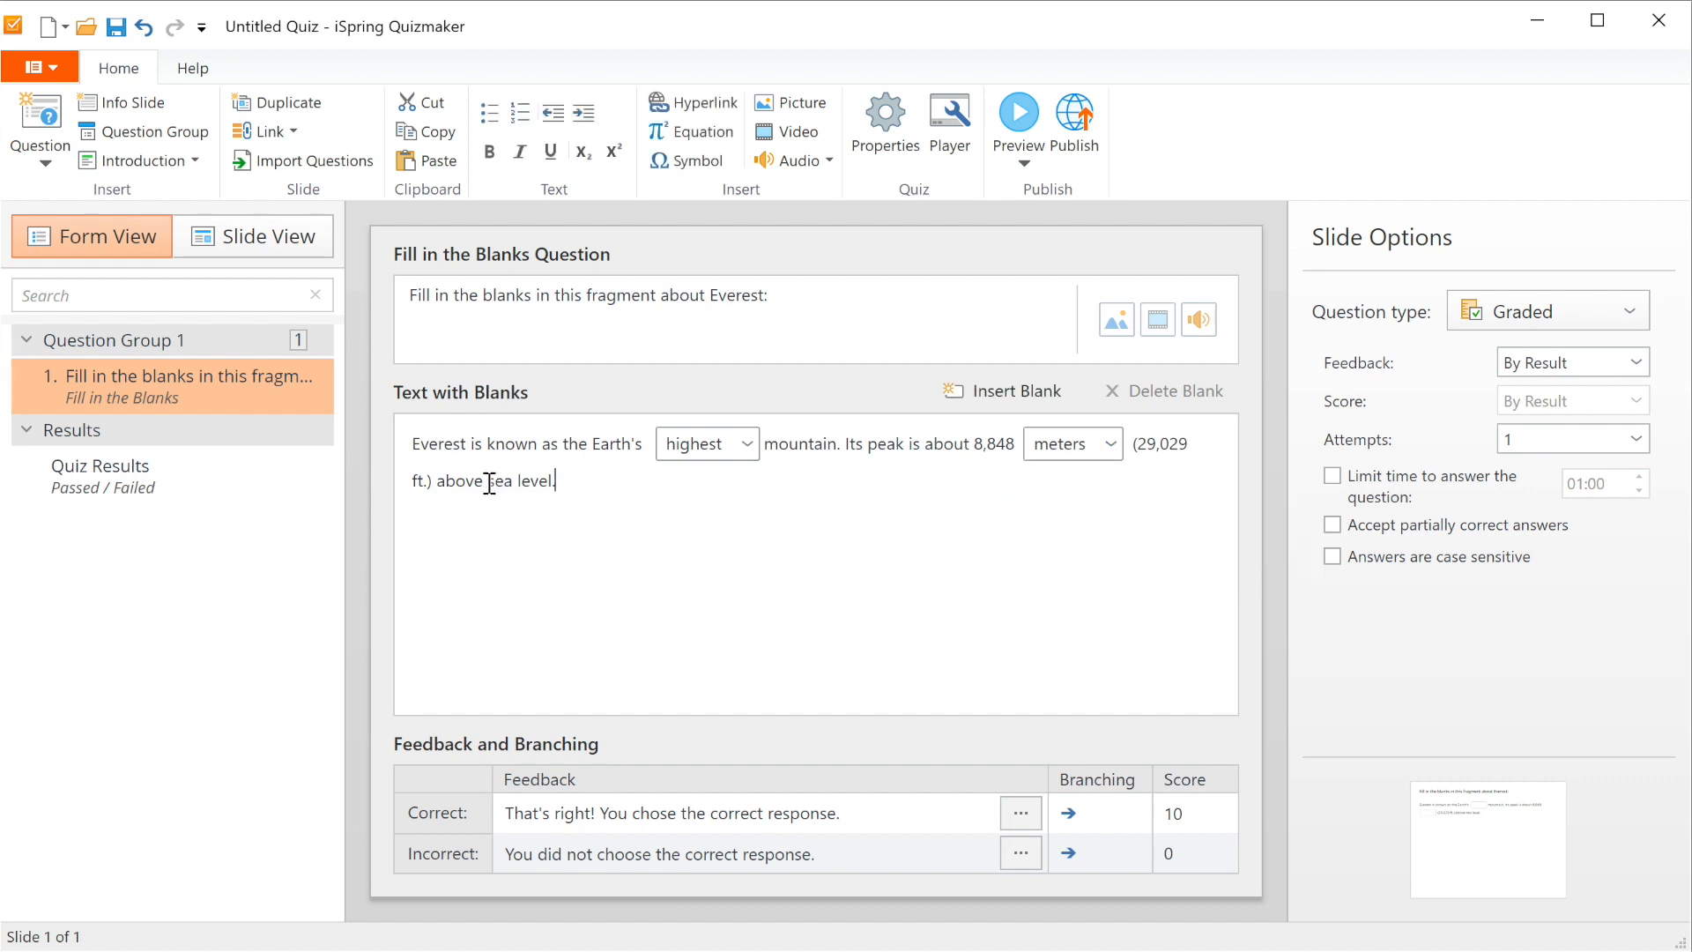
double_click(499, 480)
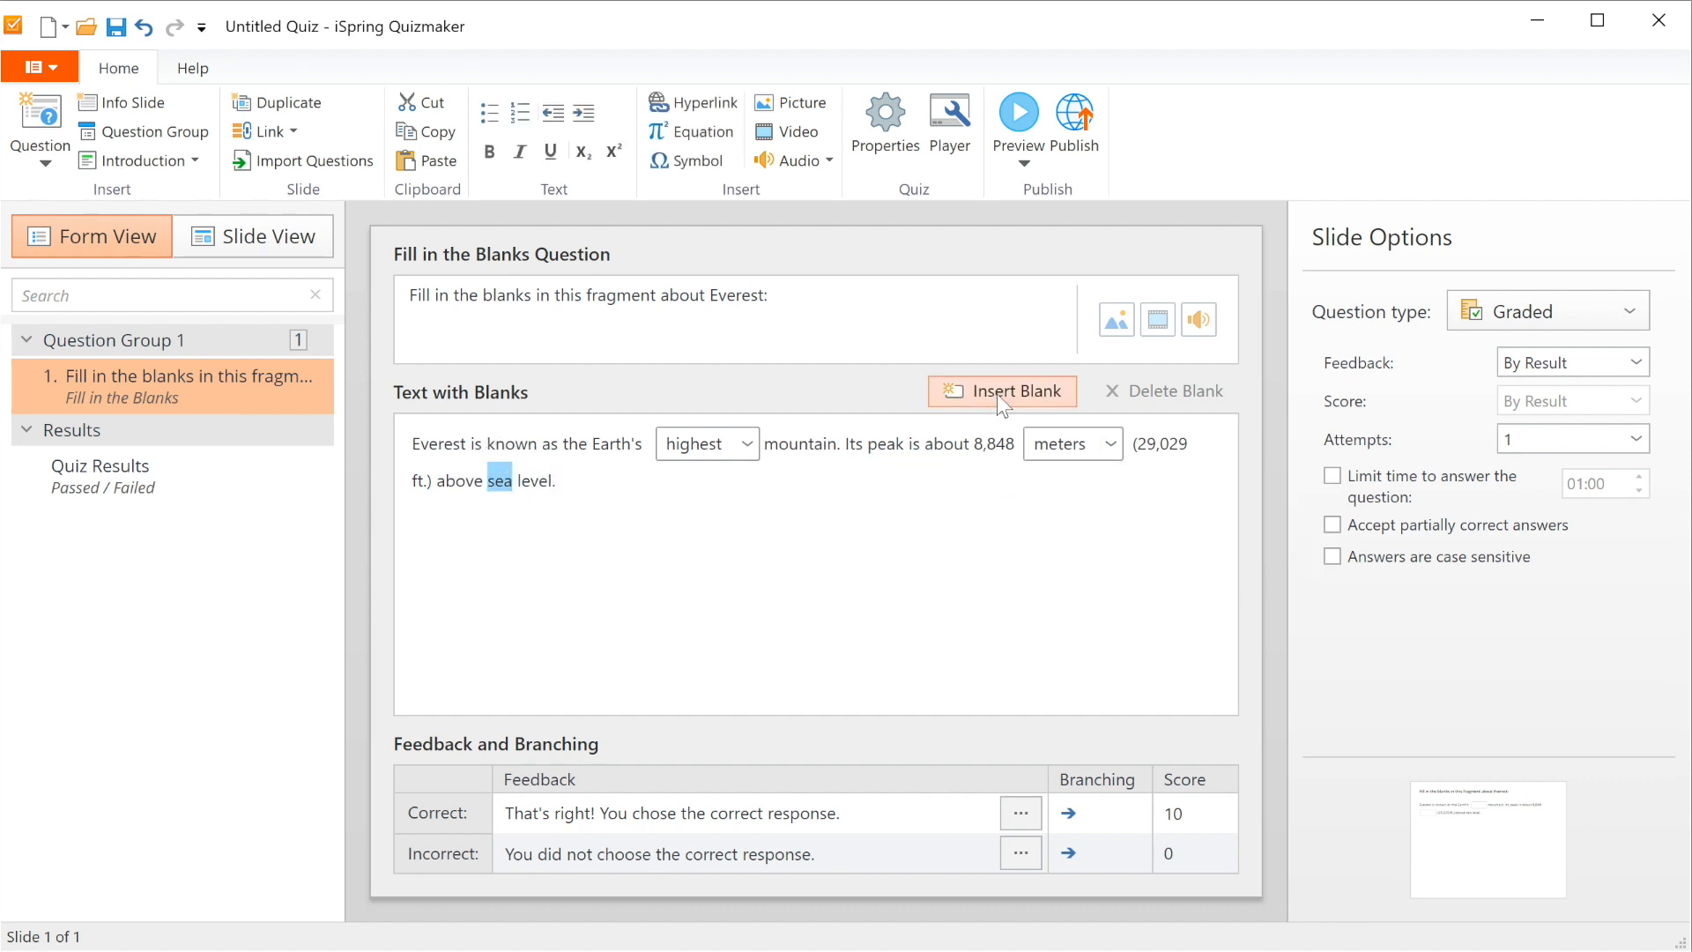
click(1001, 391)
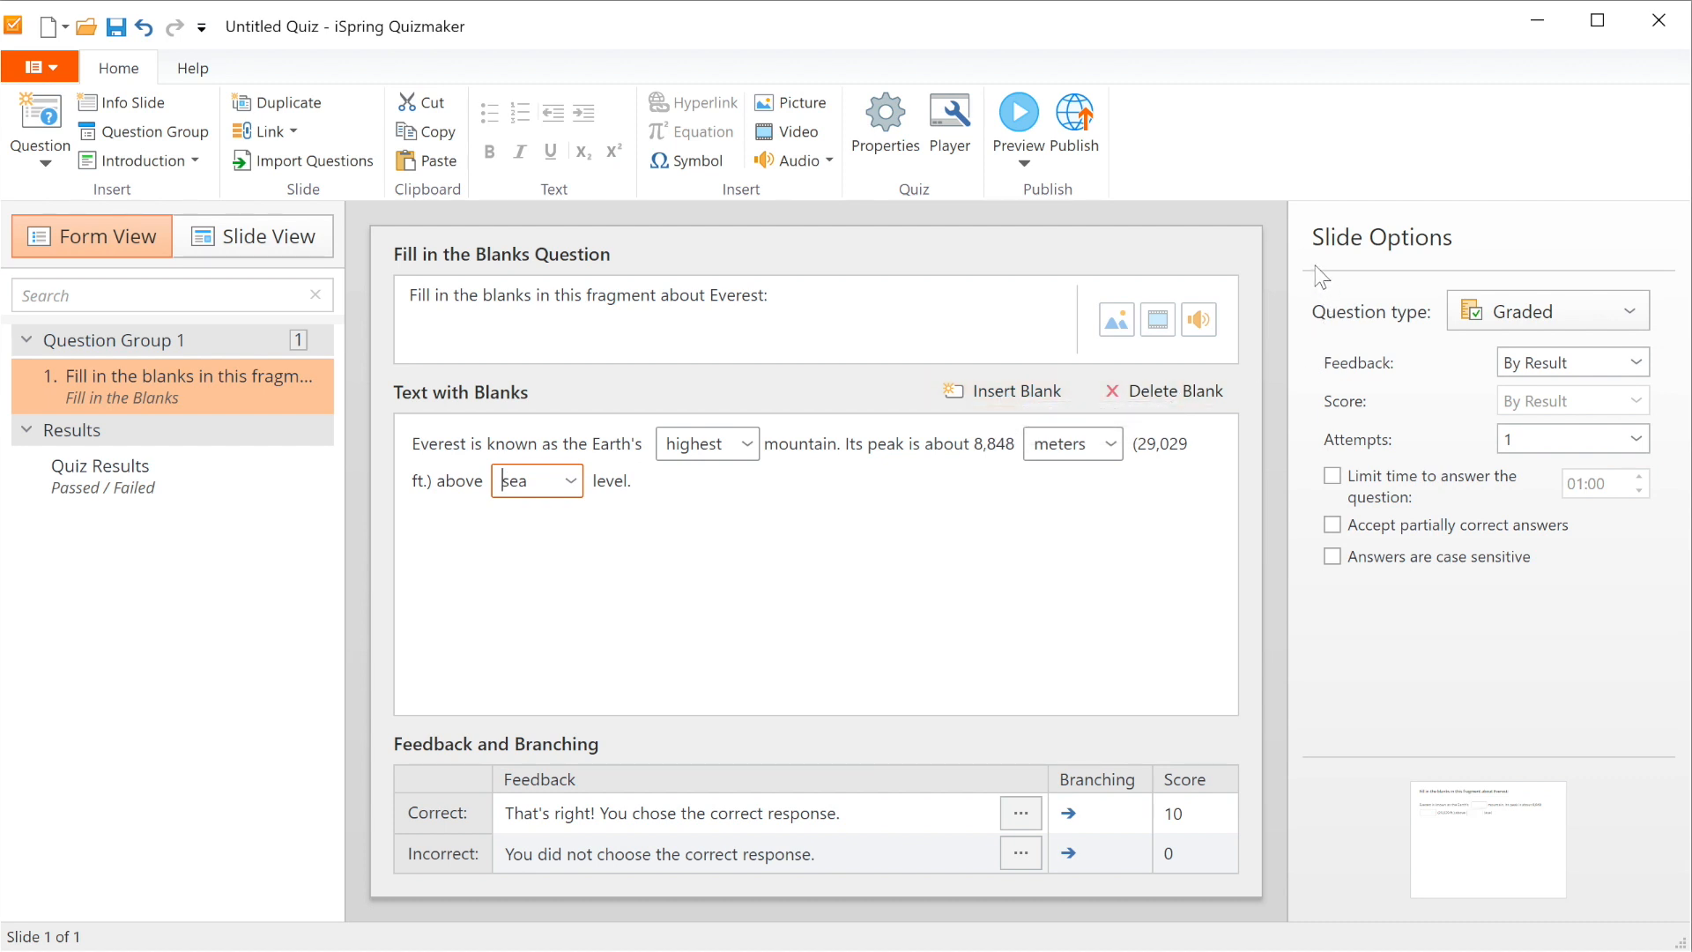
mouse_move(1490, 275)
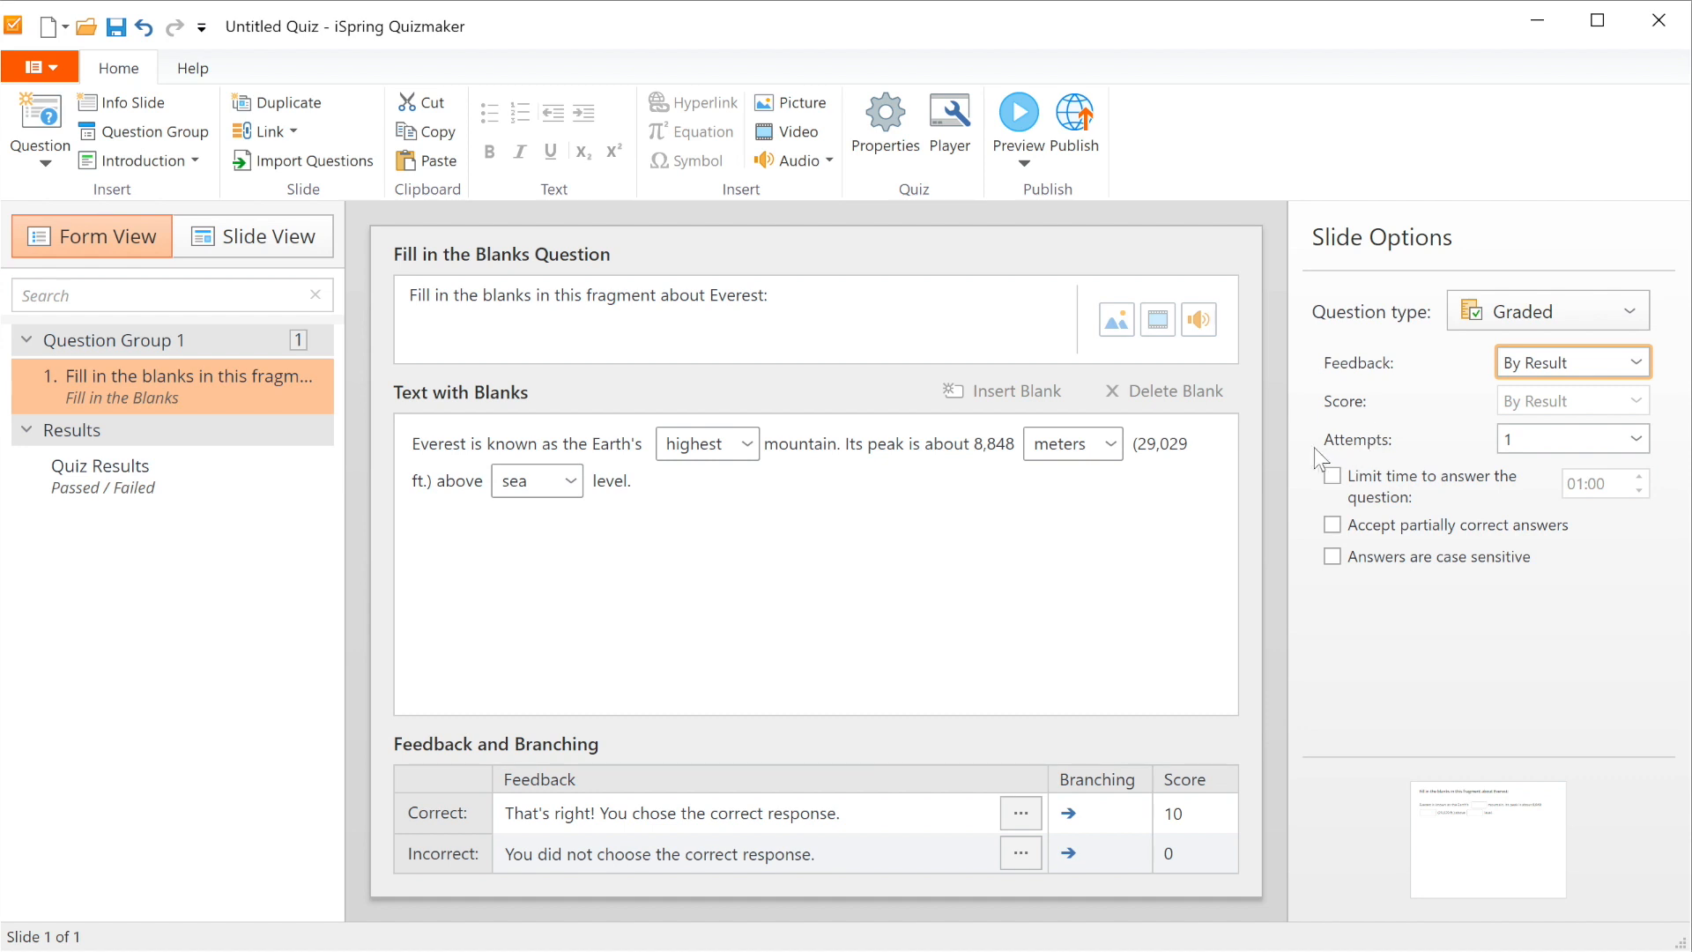
Allow 2 attempts at the question and toggle case-sensitive answers
click(1633, 439)
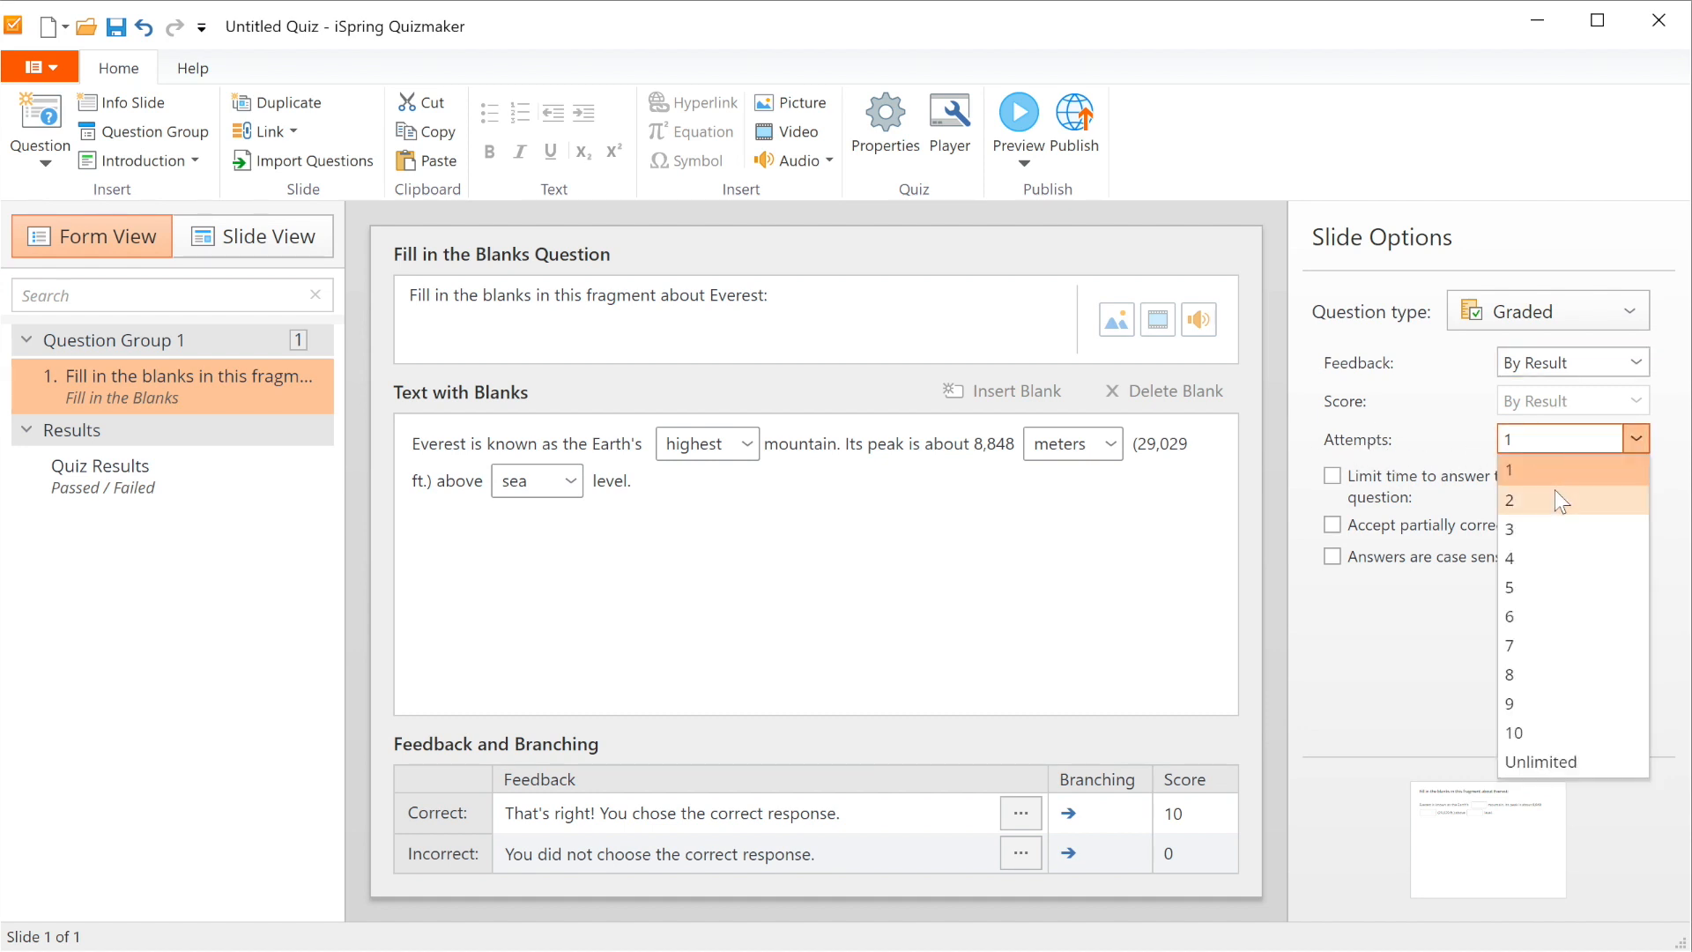
click(1511, 498)
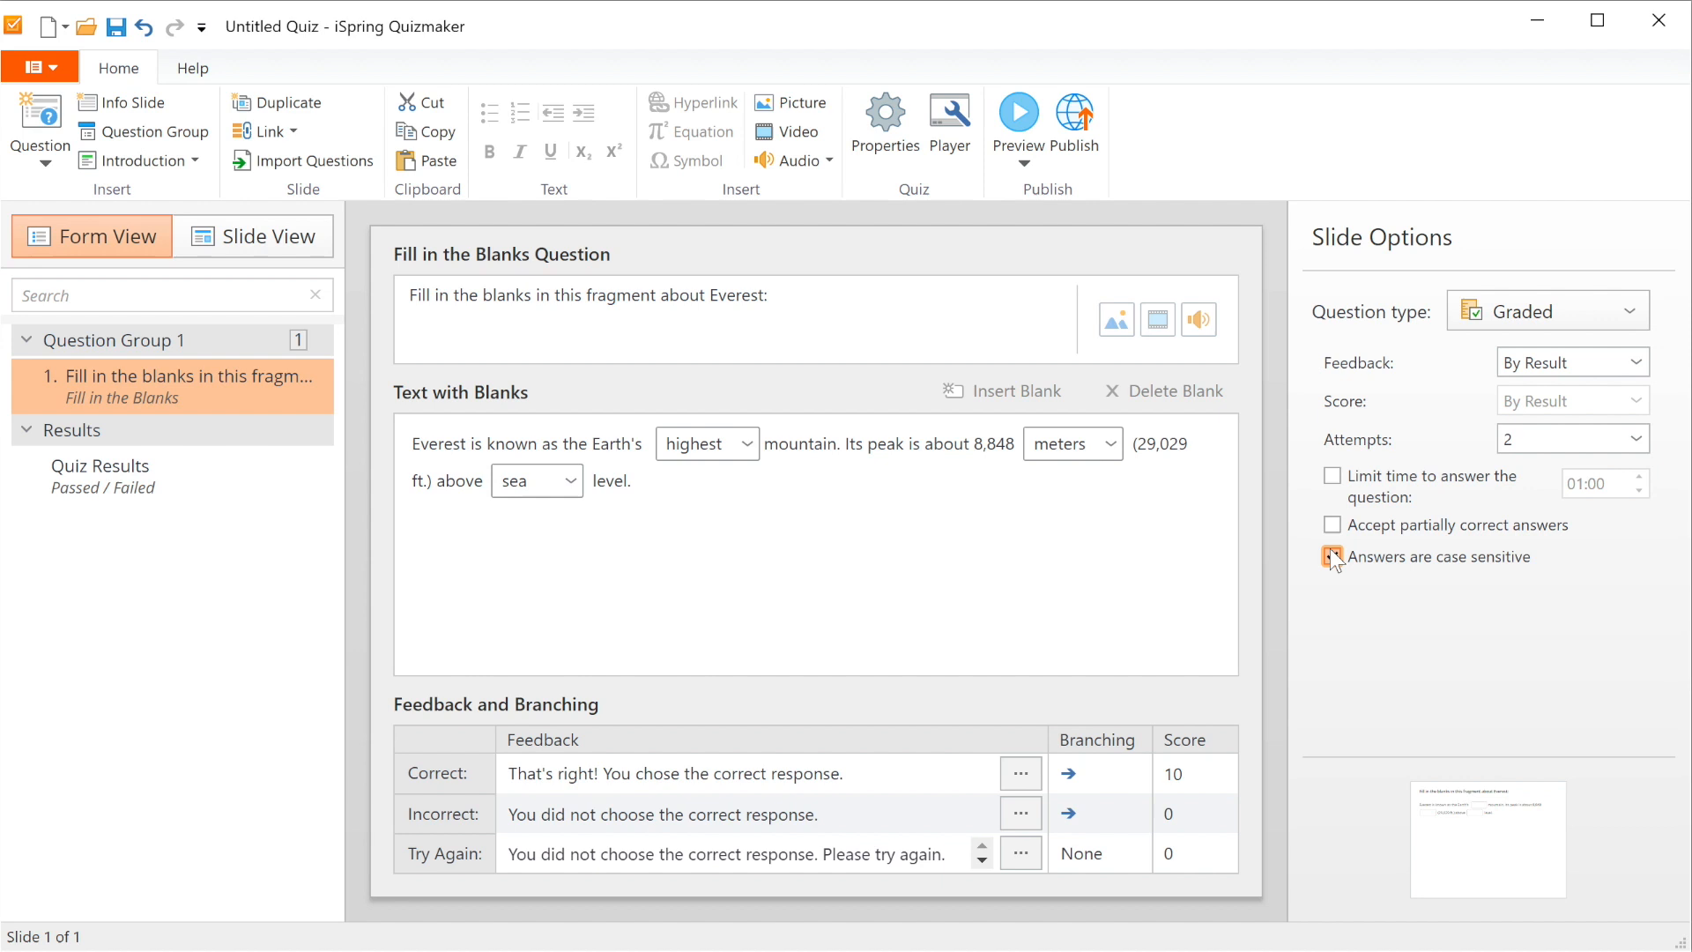
click(1332, 556)
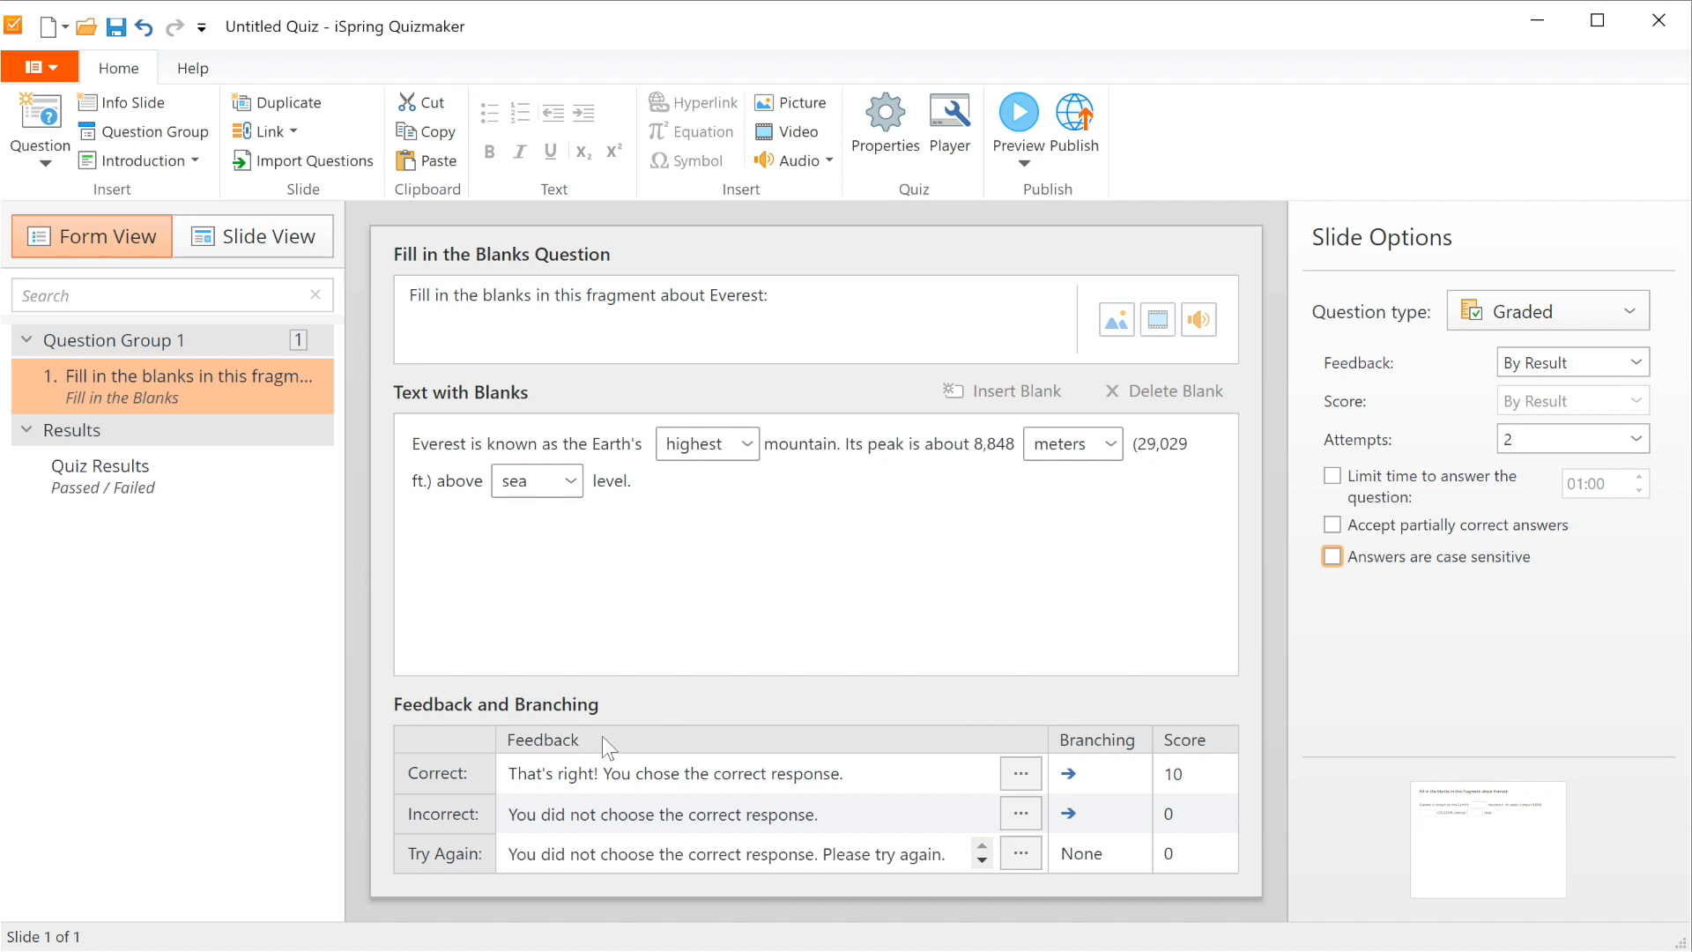
Set Incorrect feedback to 'Close, try again.', branching to Beginning of Group, with -5 scores
click(744, 772)
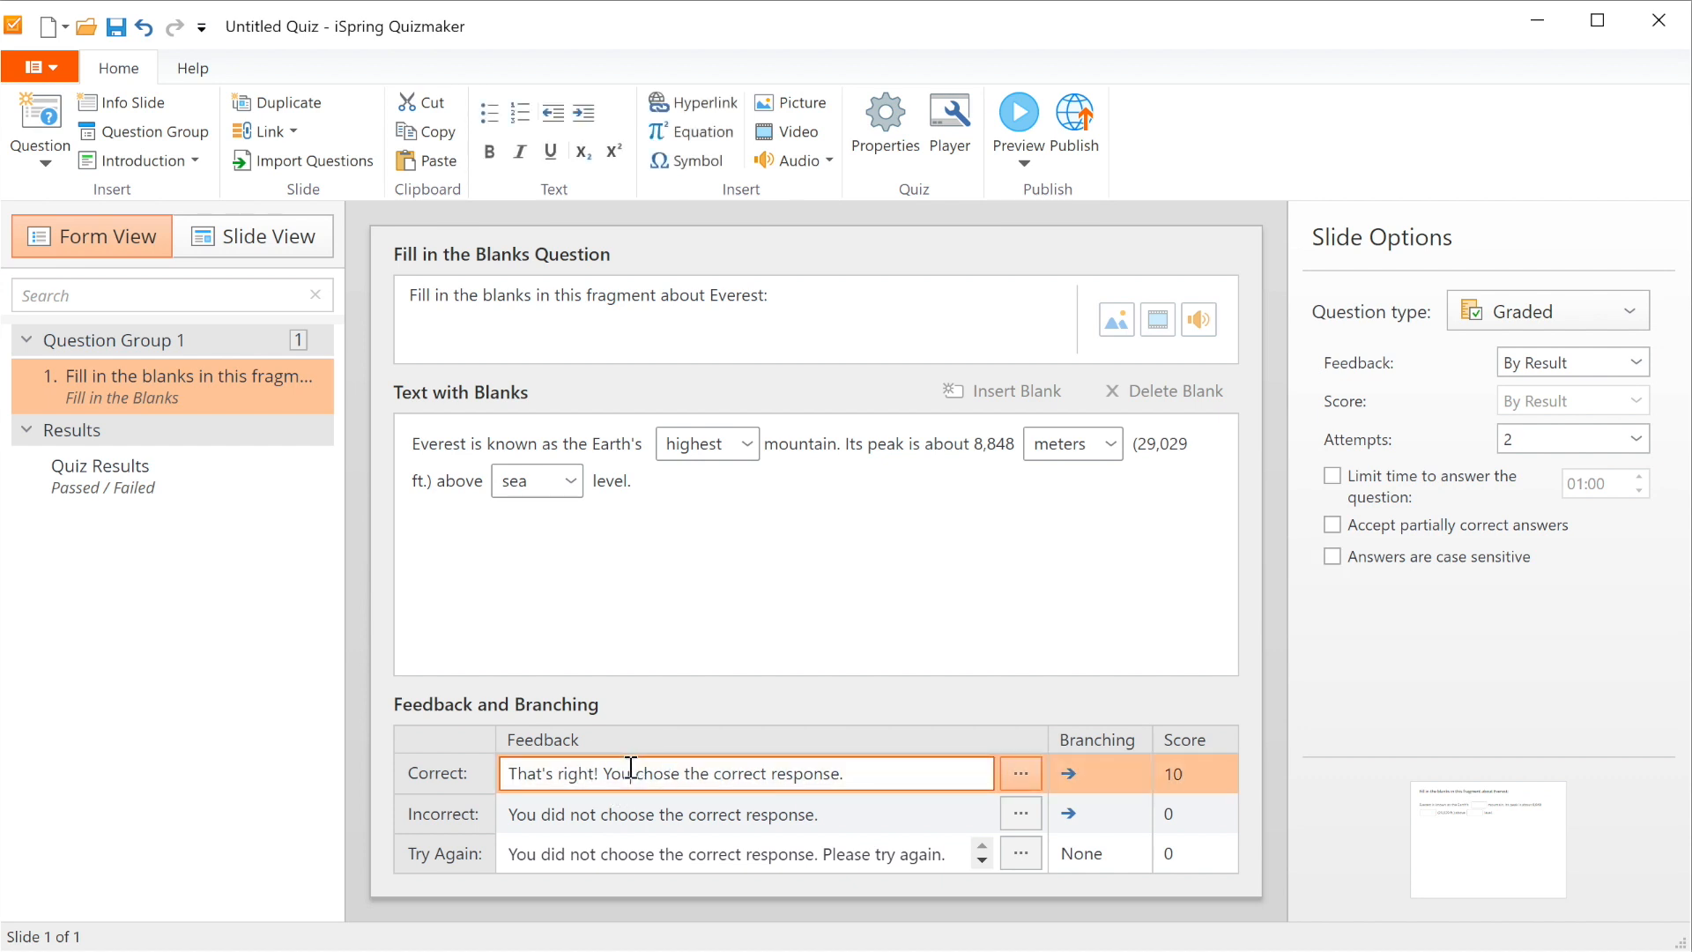
text(Close, try again.)
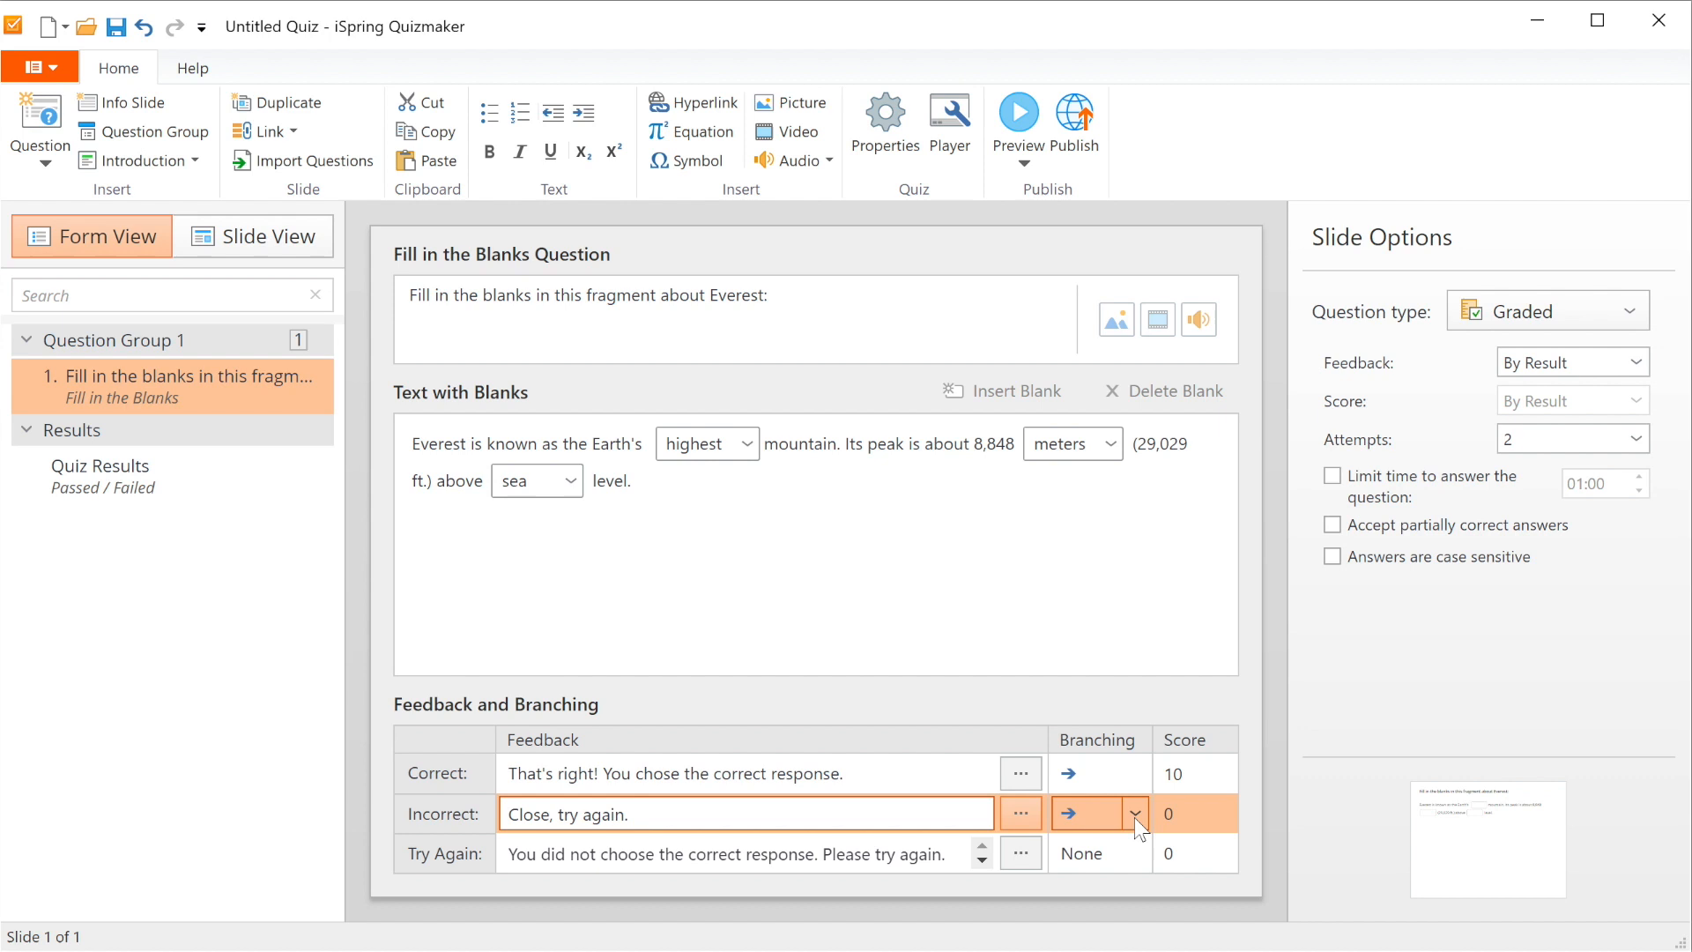
click(1134, 813)
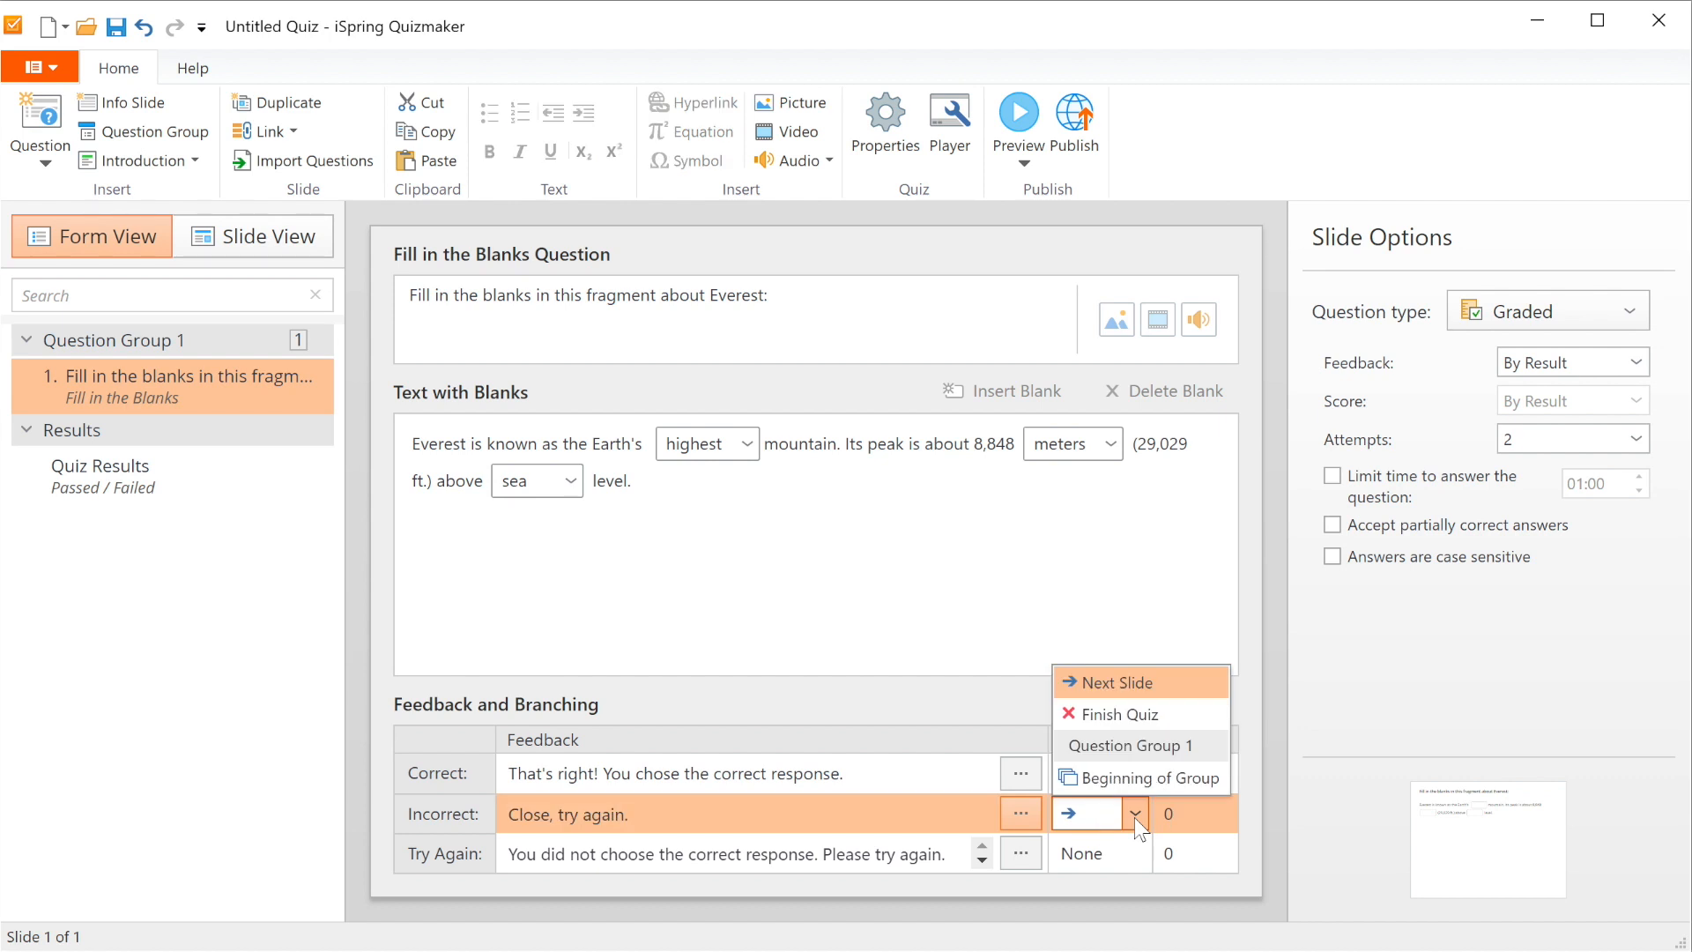
click(1115, 682)
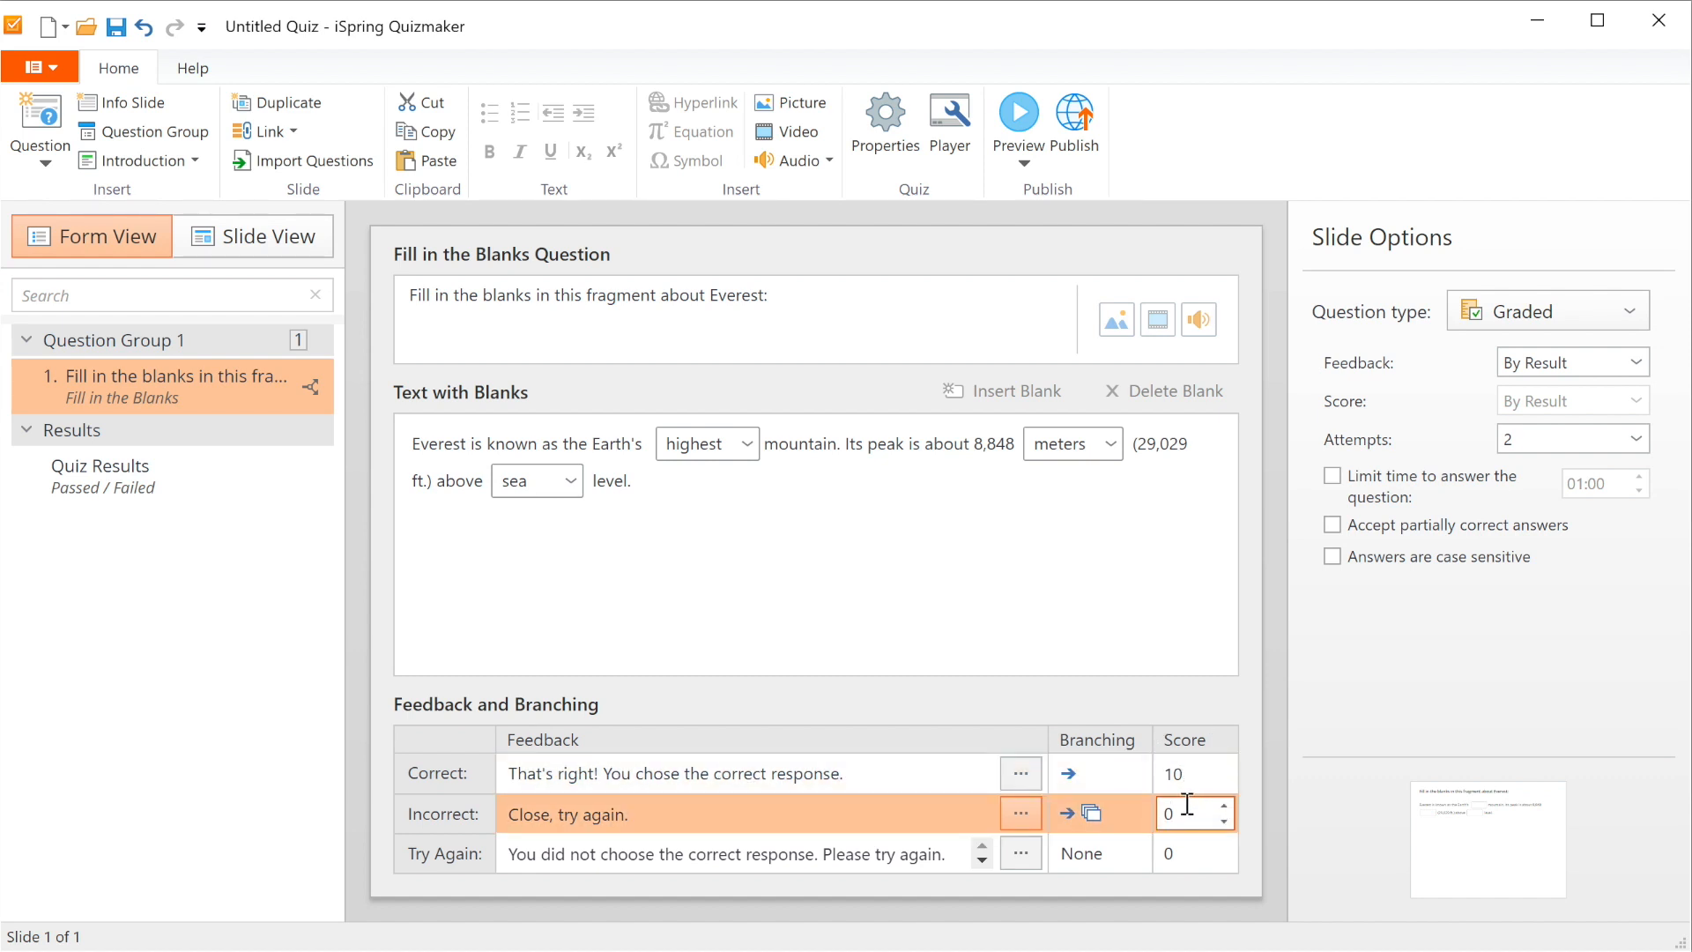
text(-5)
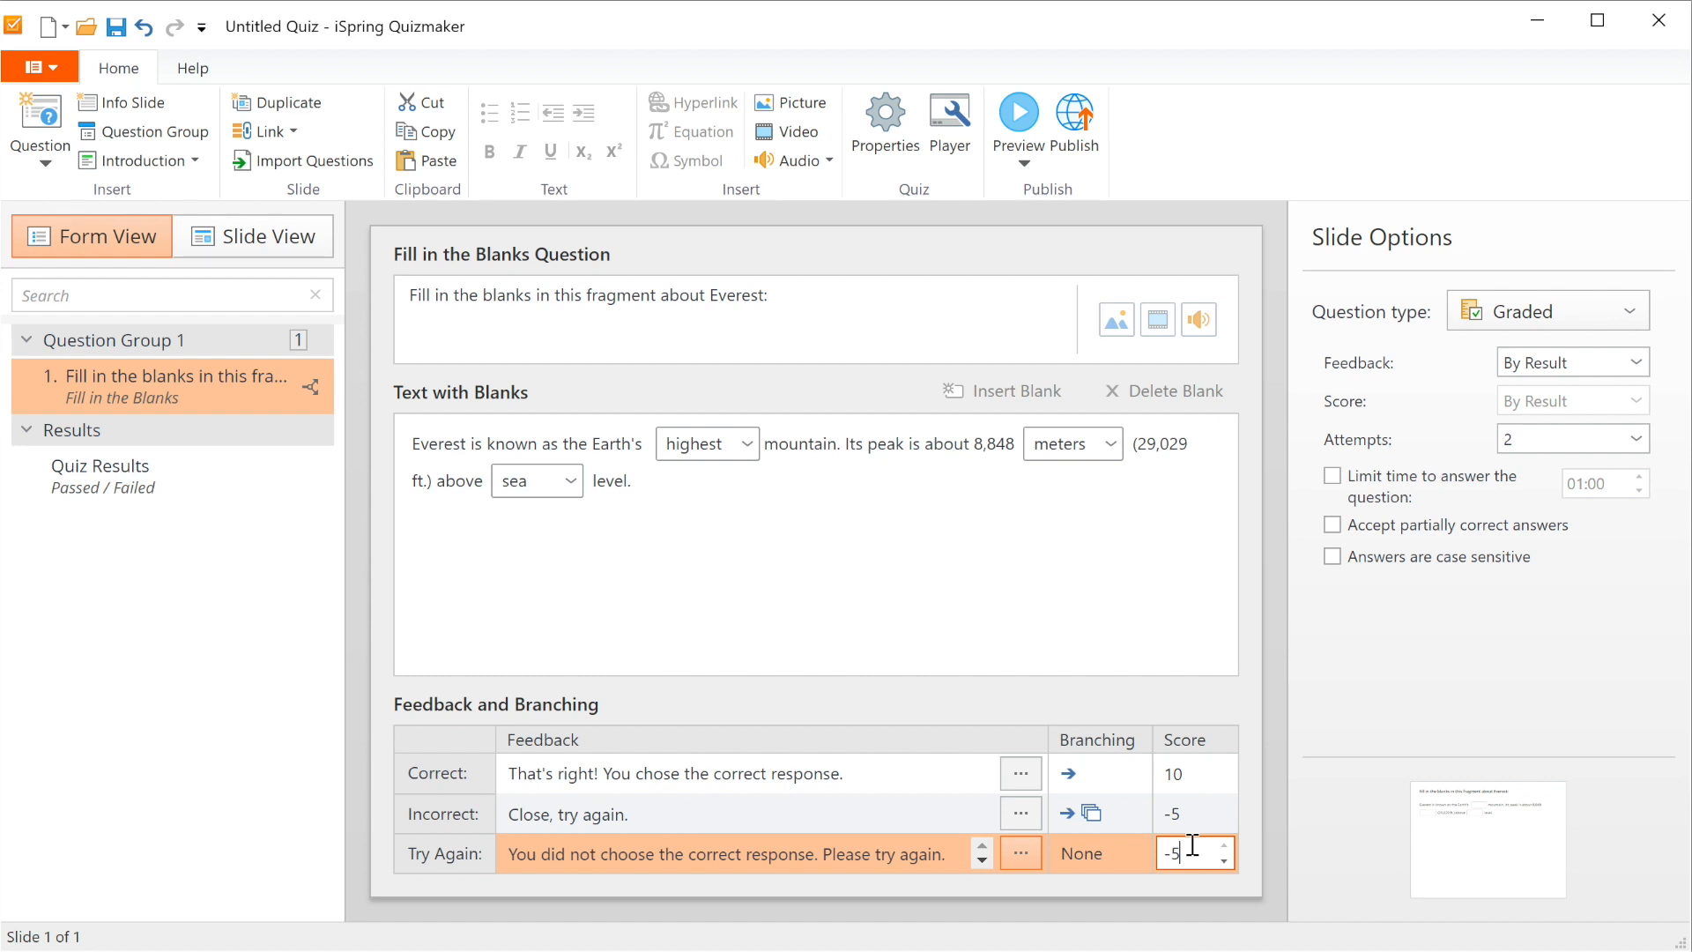
mouse_move(743, 682)
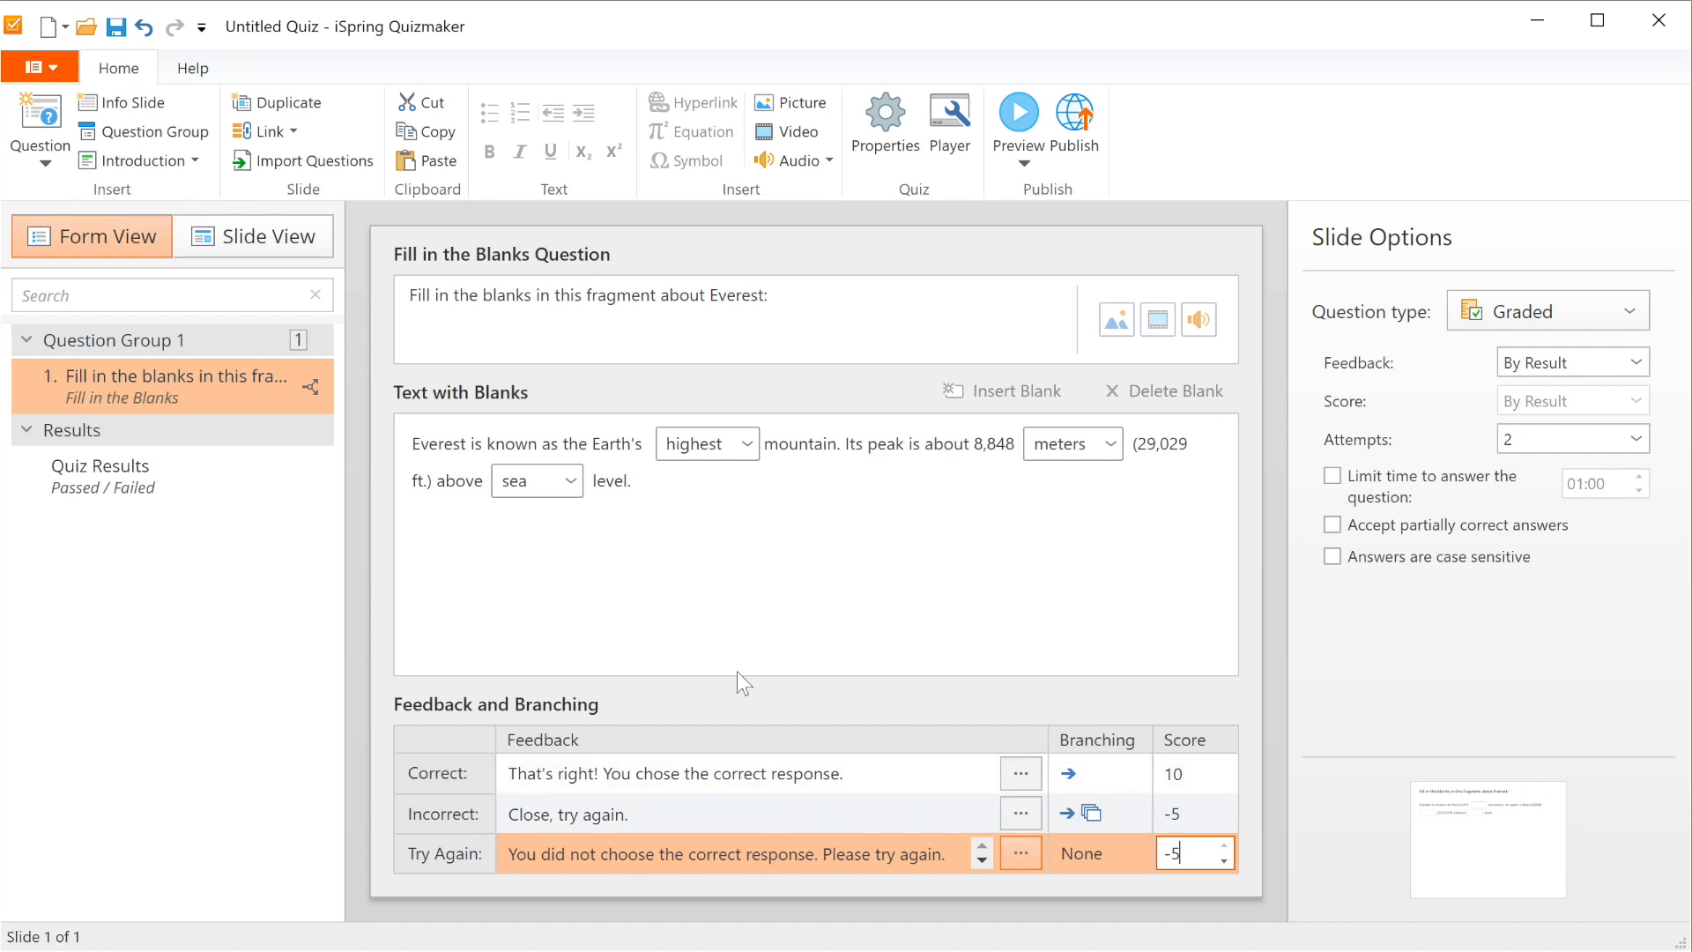
In Slide View, insert the mountain picture and send it behind the question text
click(253, 235)
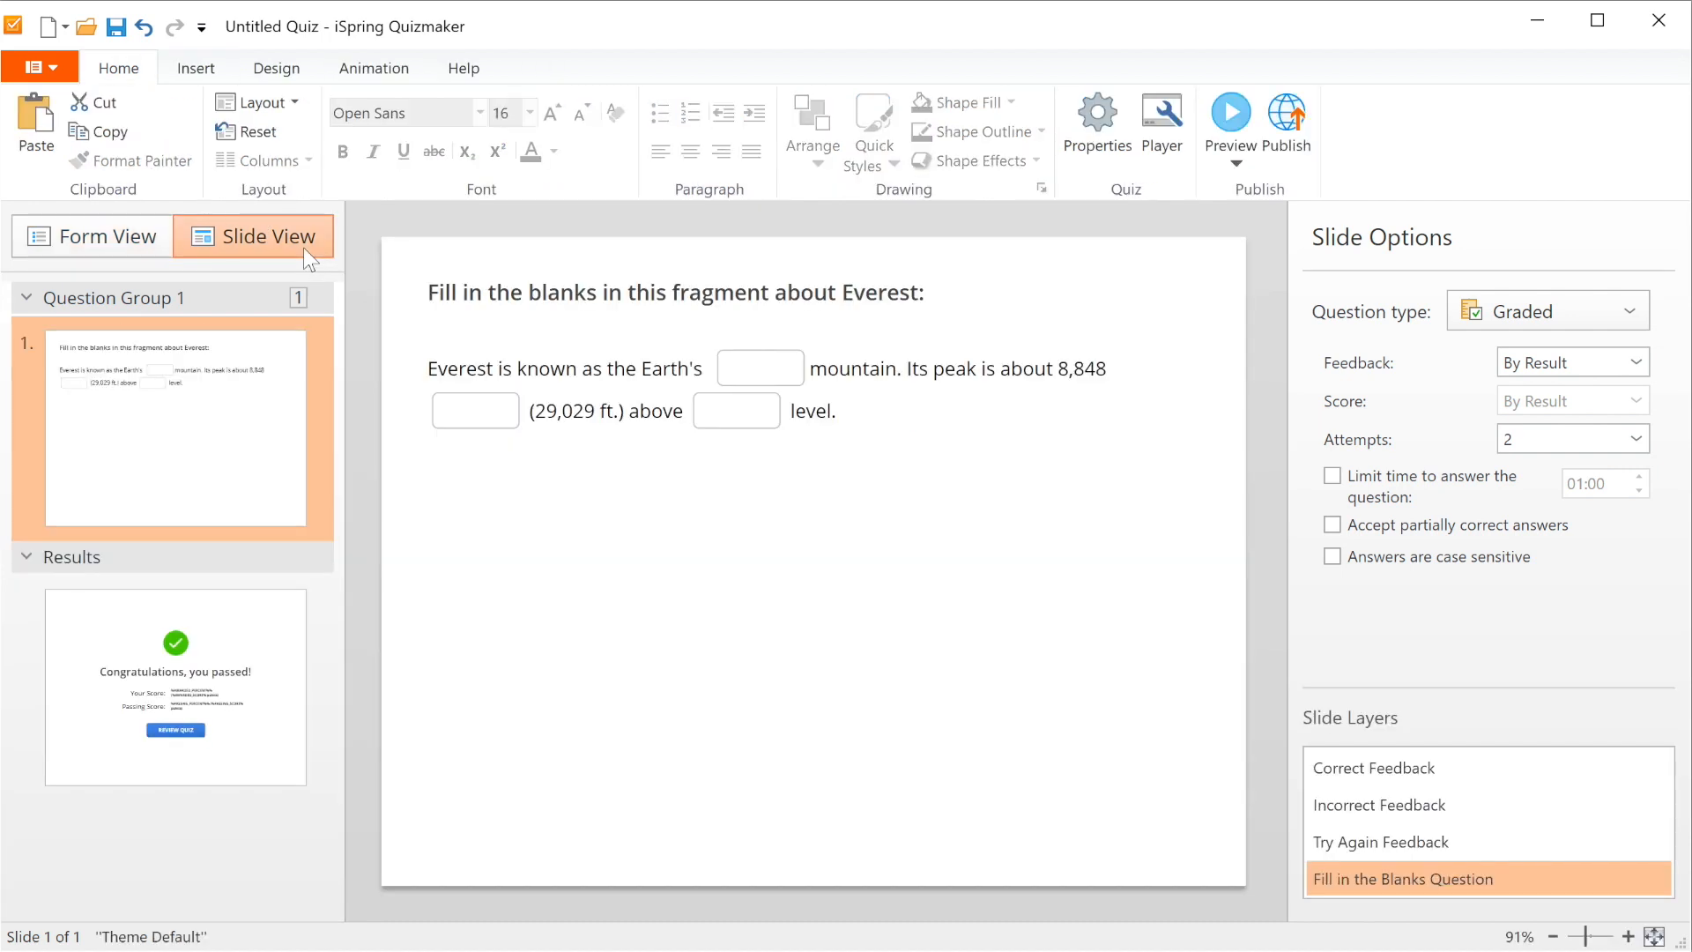
mouse_move(222, 85)
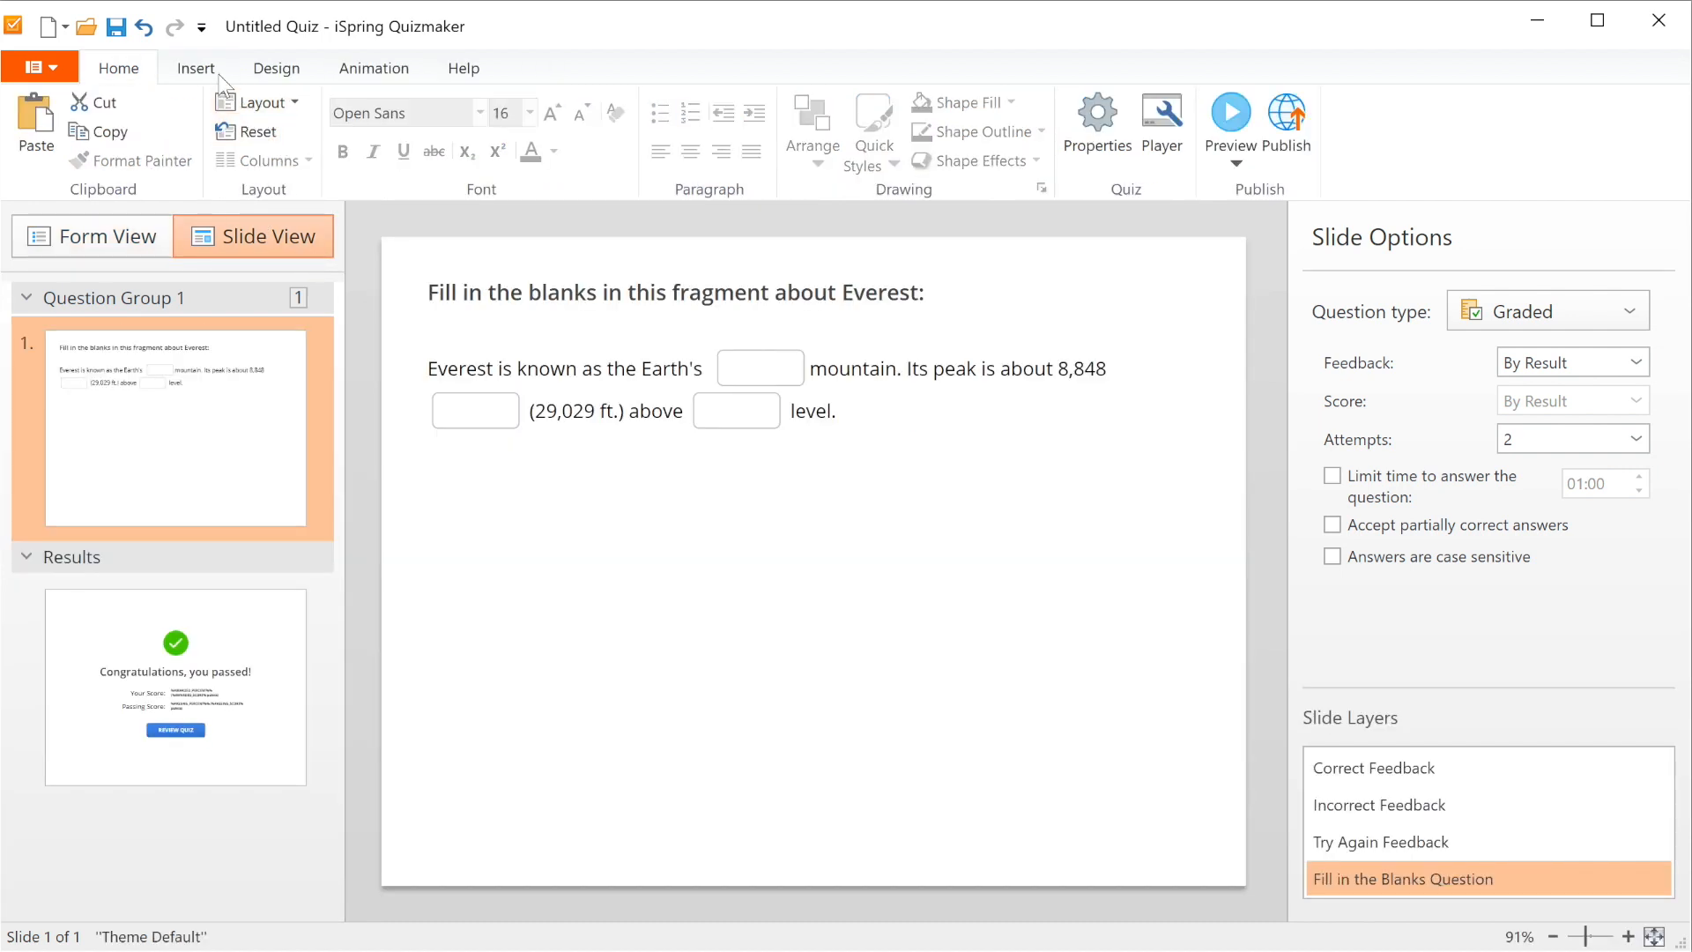
click(196, 69)
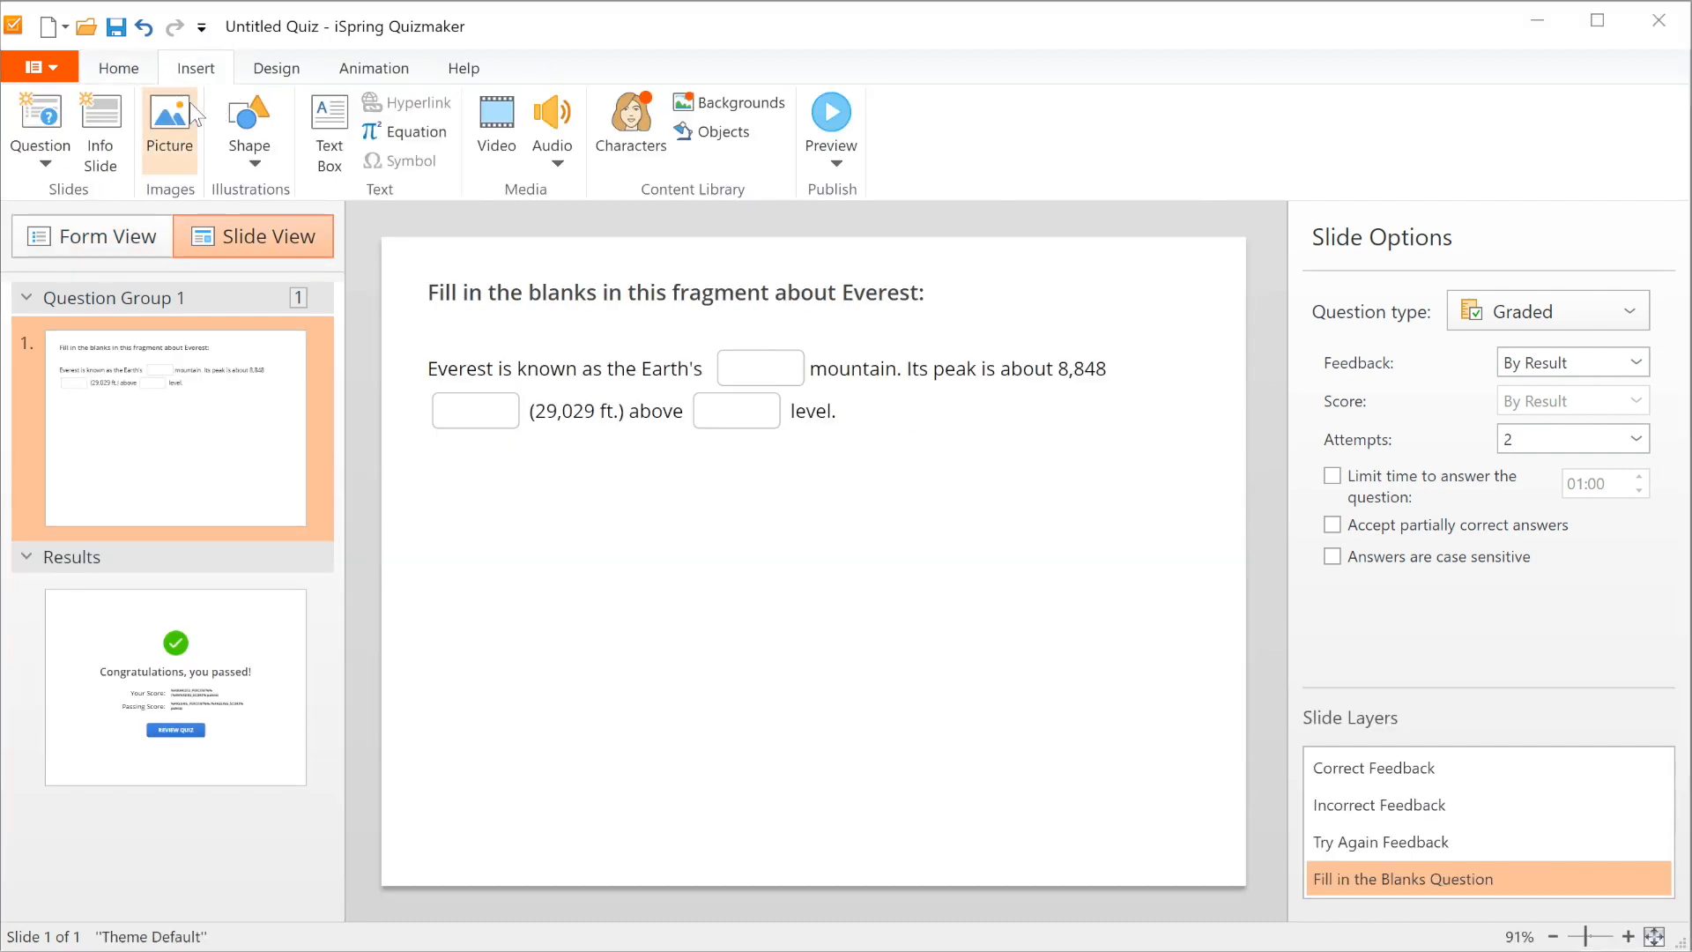
click(170, 124)
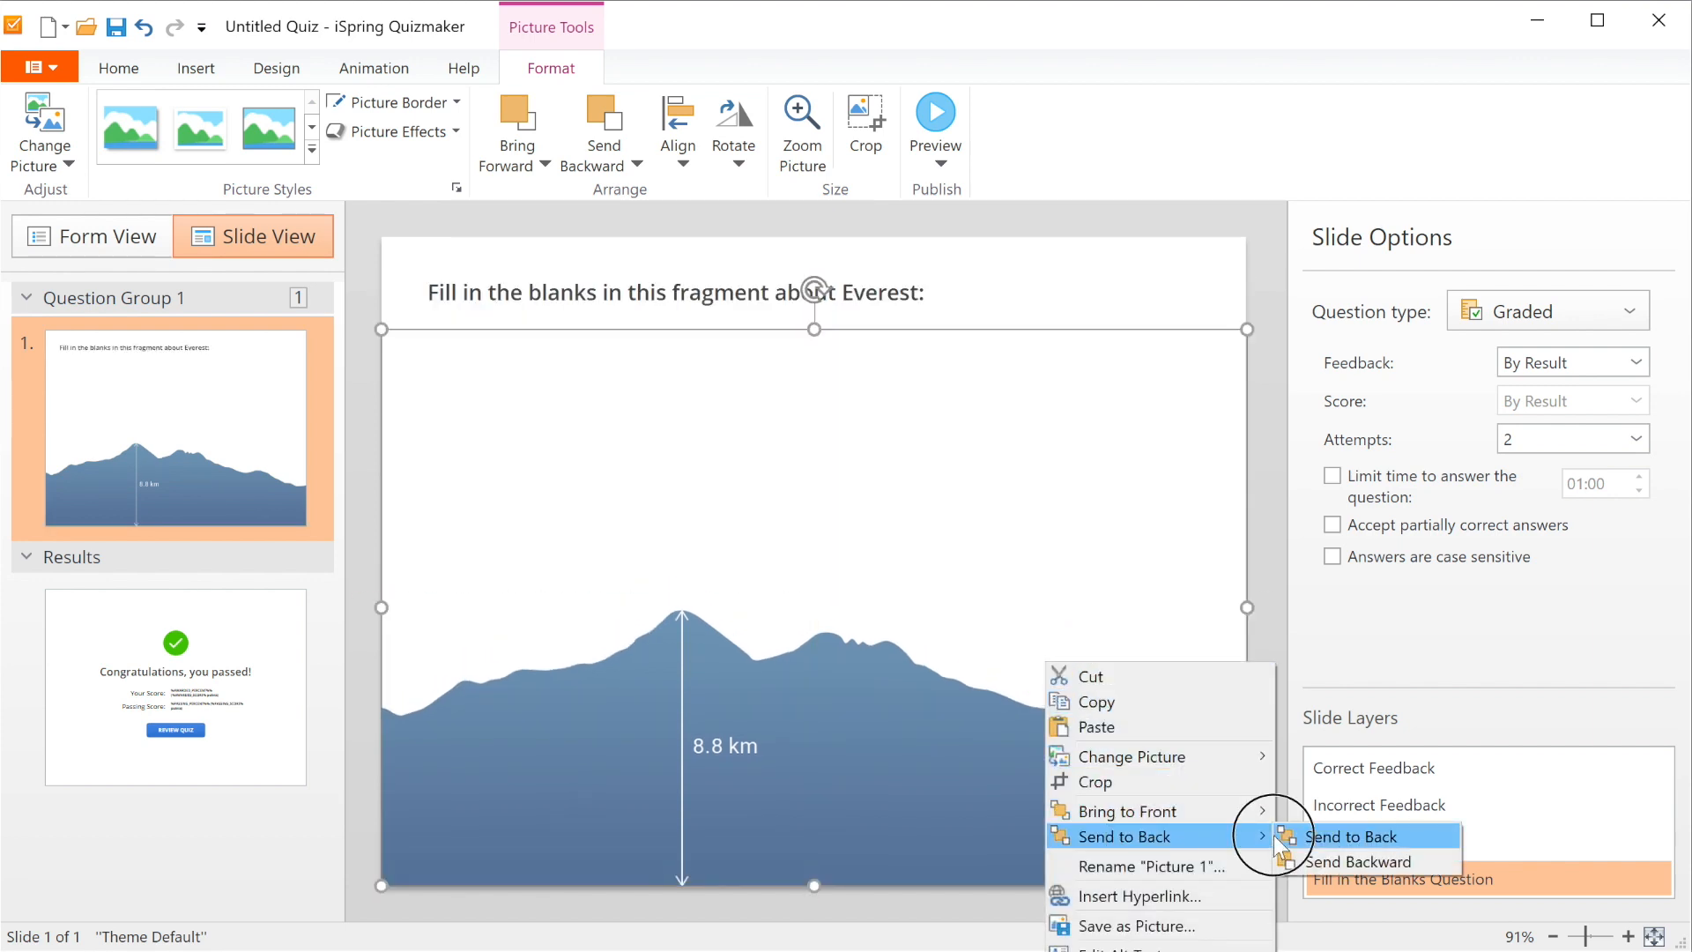
click(1342, 835)
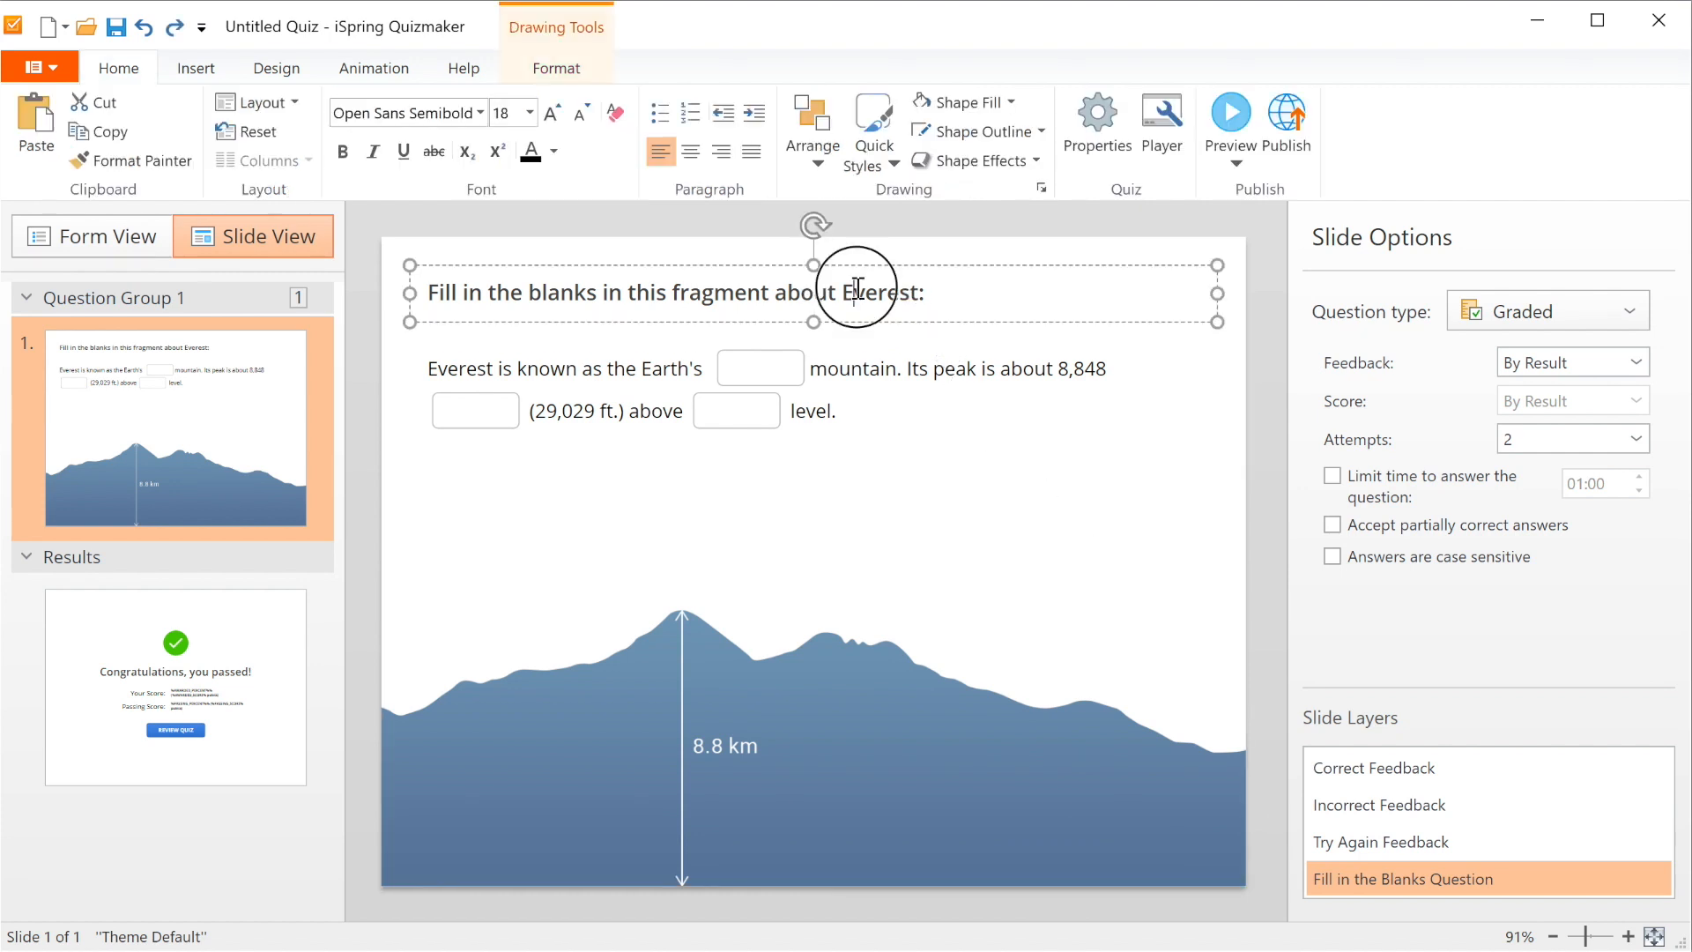
Enlarge the question title to font size 28 so it wraps onto two lines
click(527, 113)
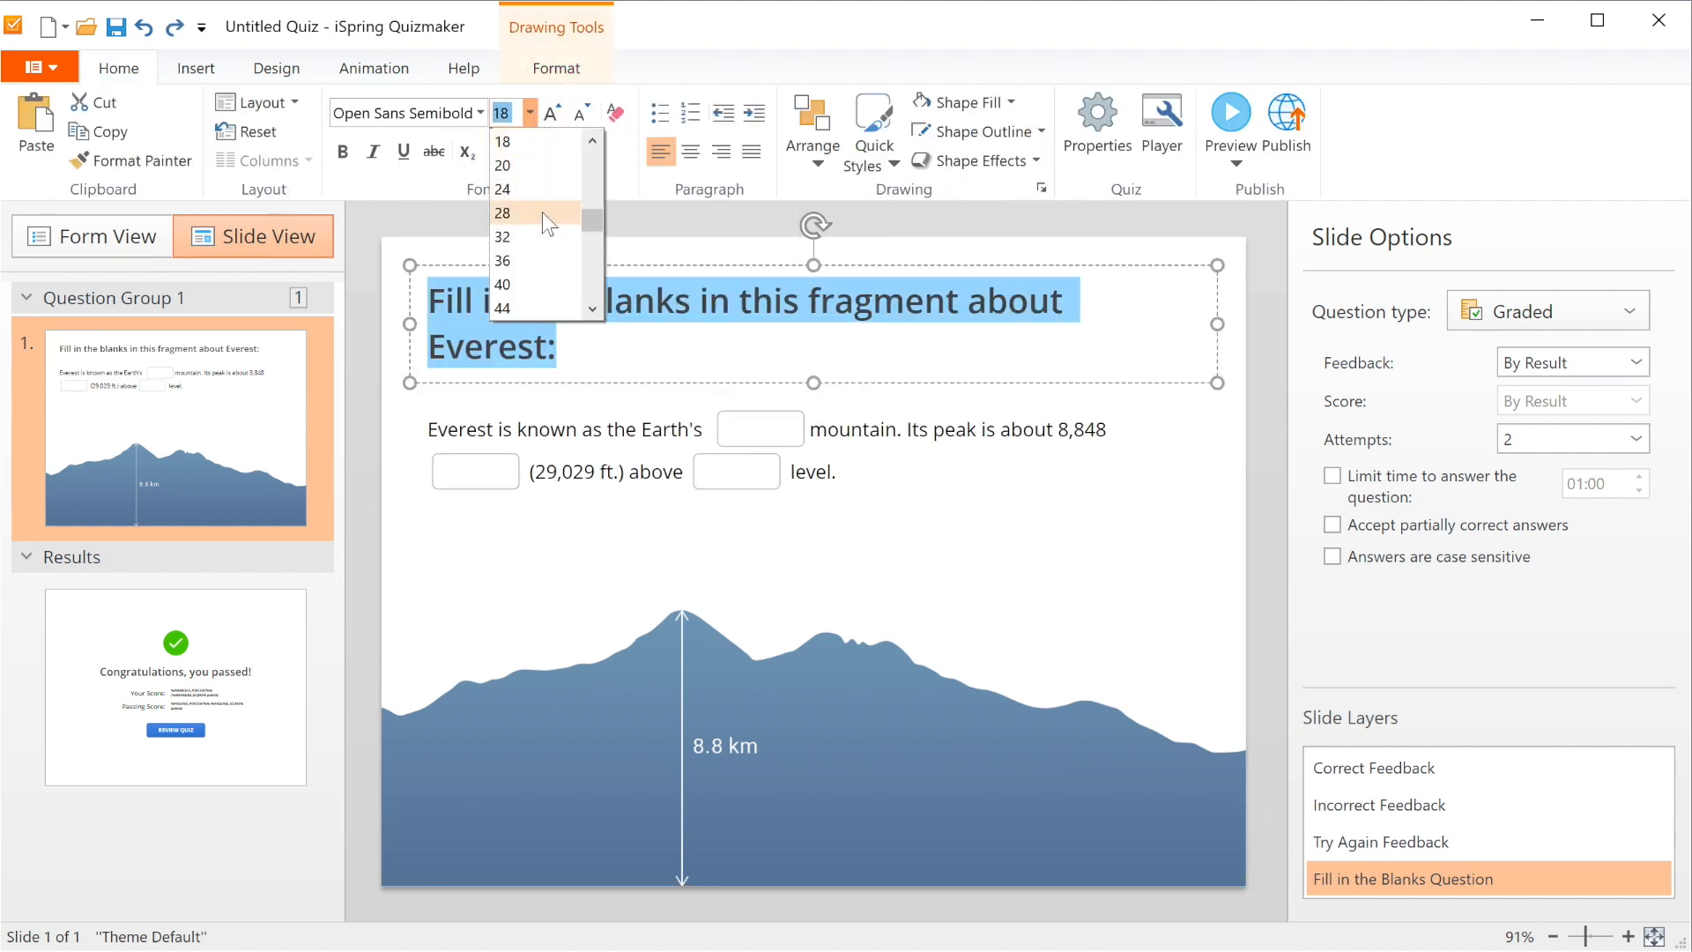
click(503, 213)
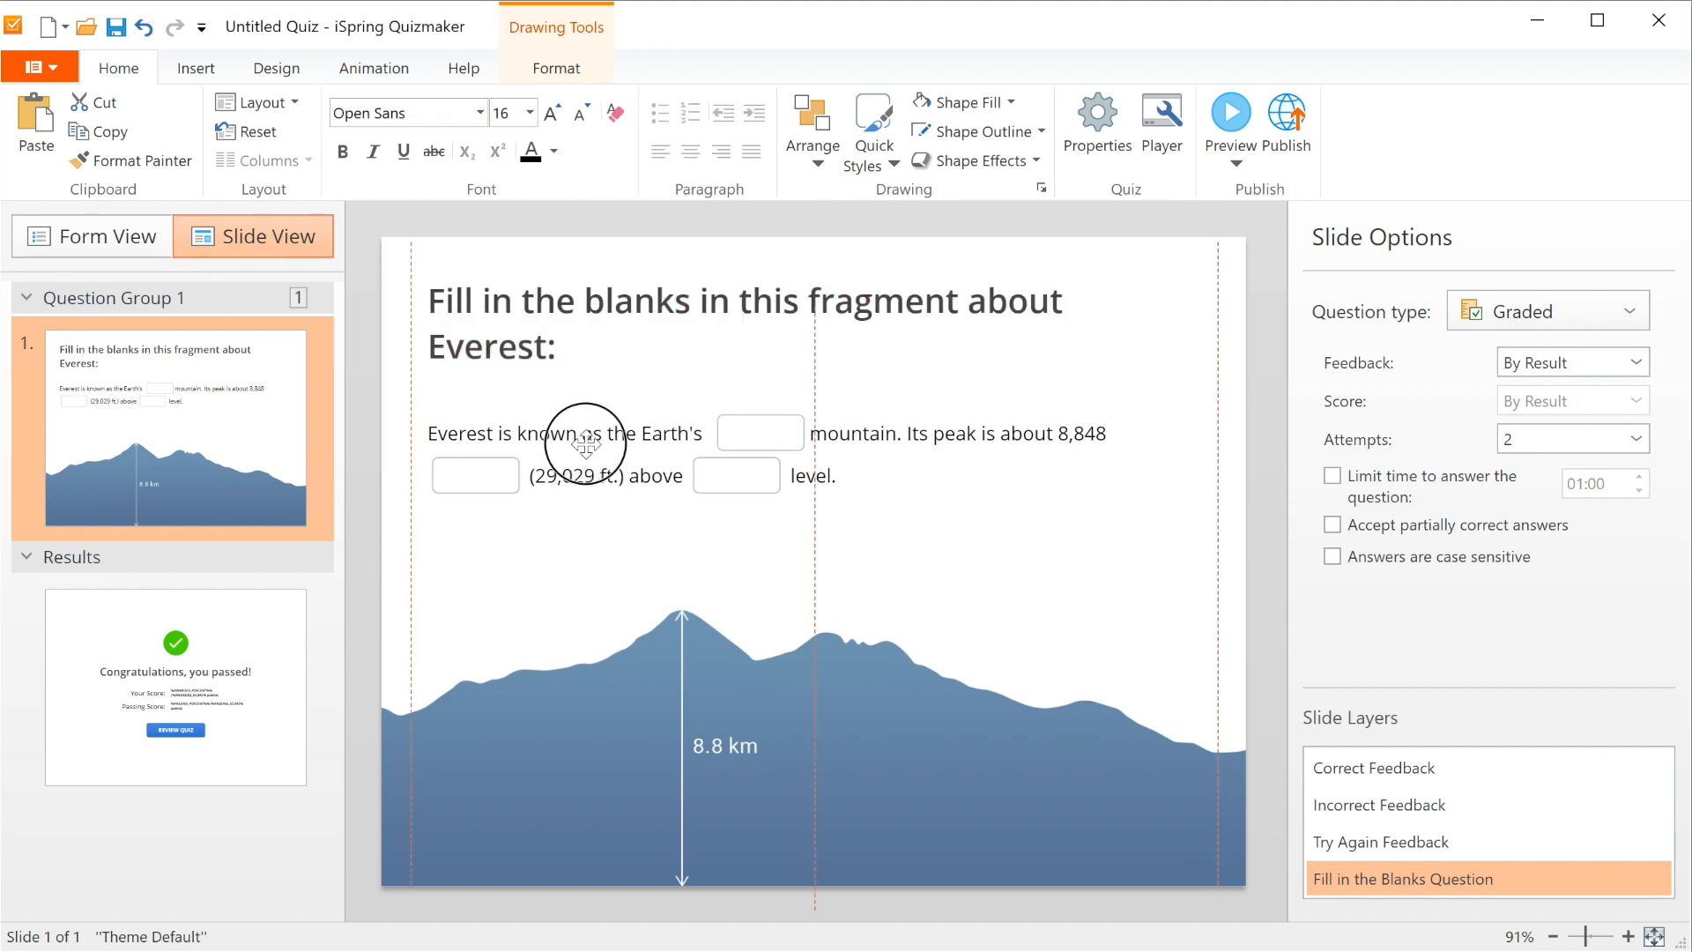
click(588, 434)
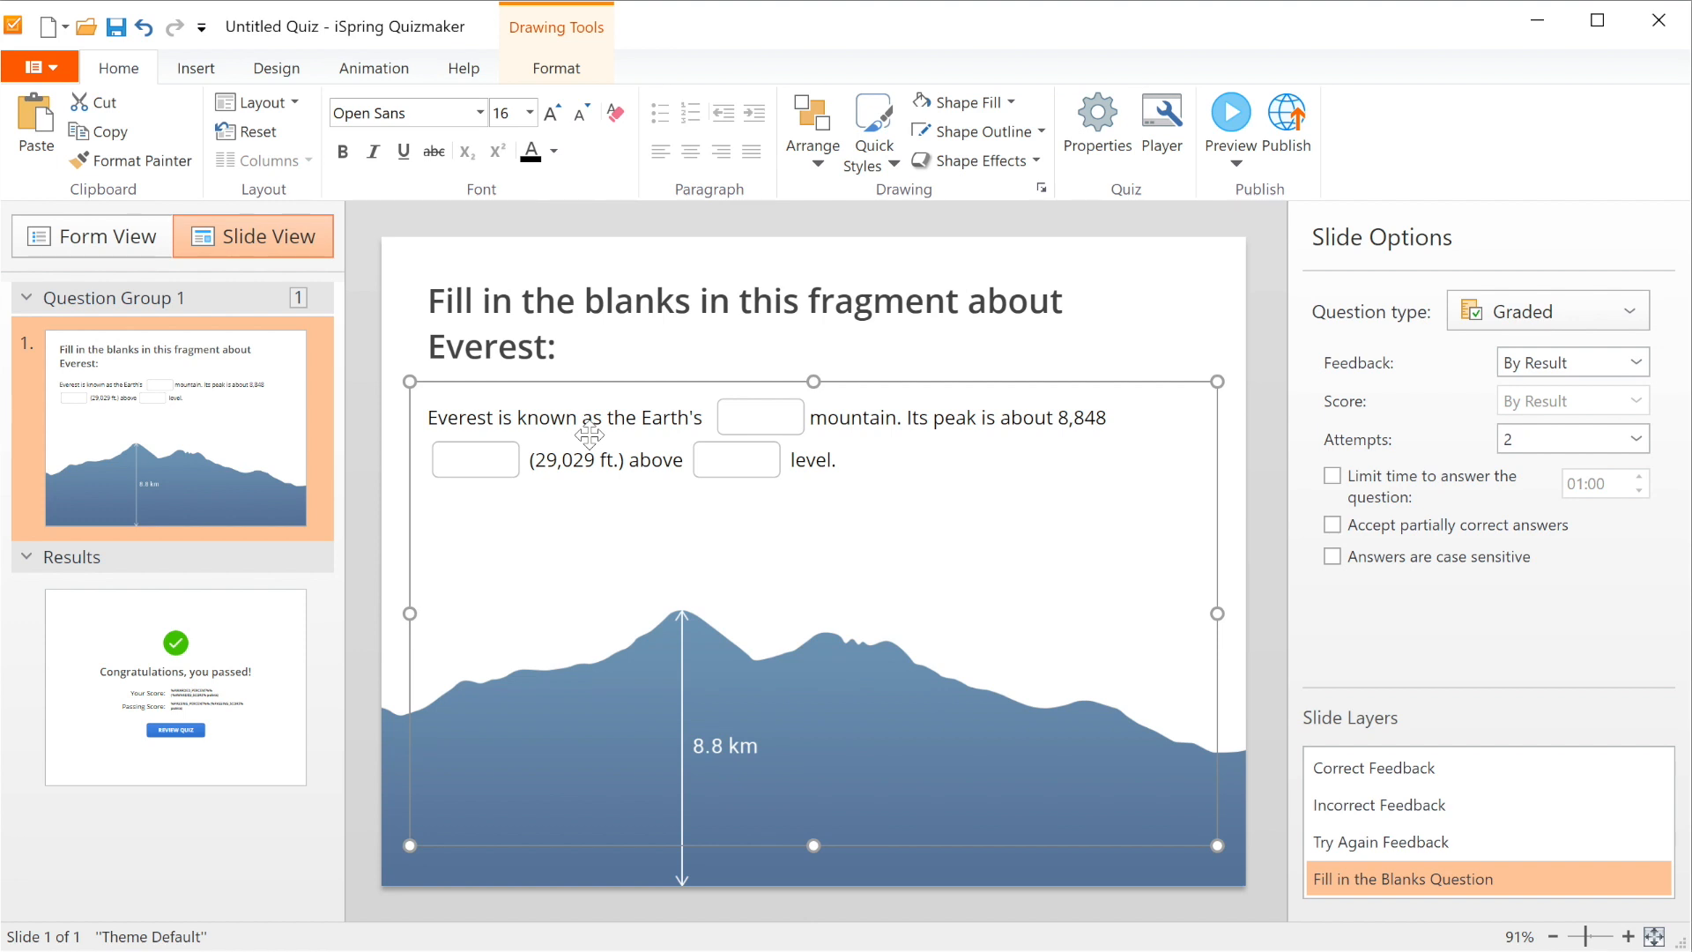
mouse_move(973, 345)
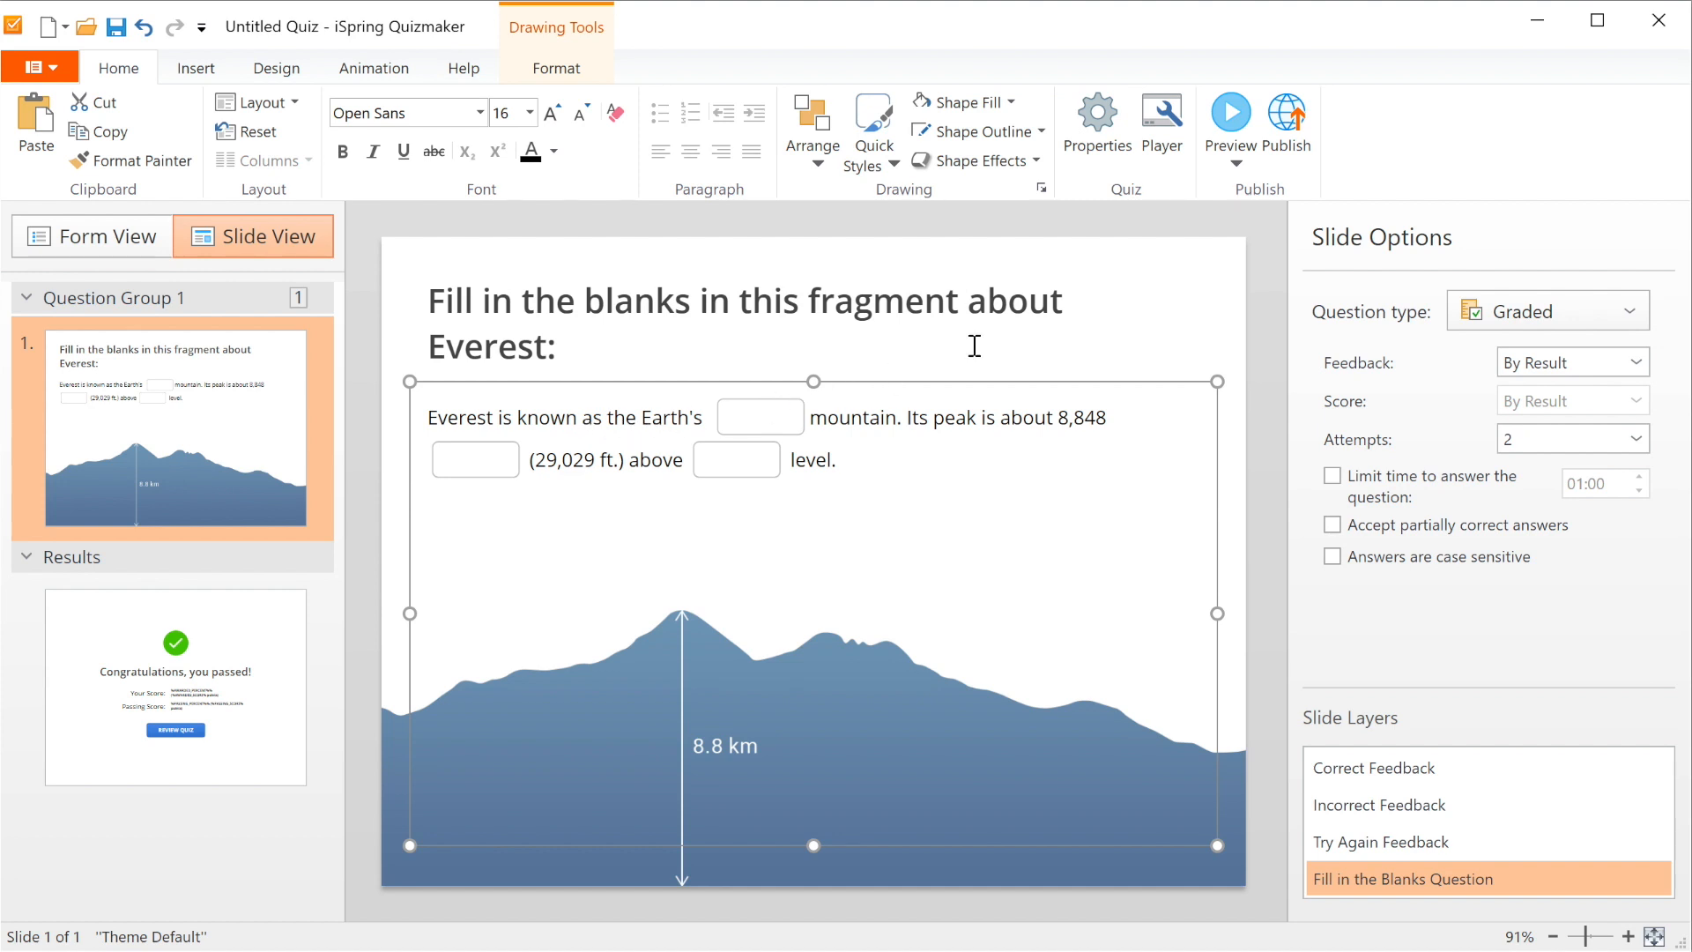
click(1229, 118)
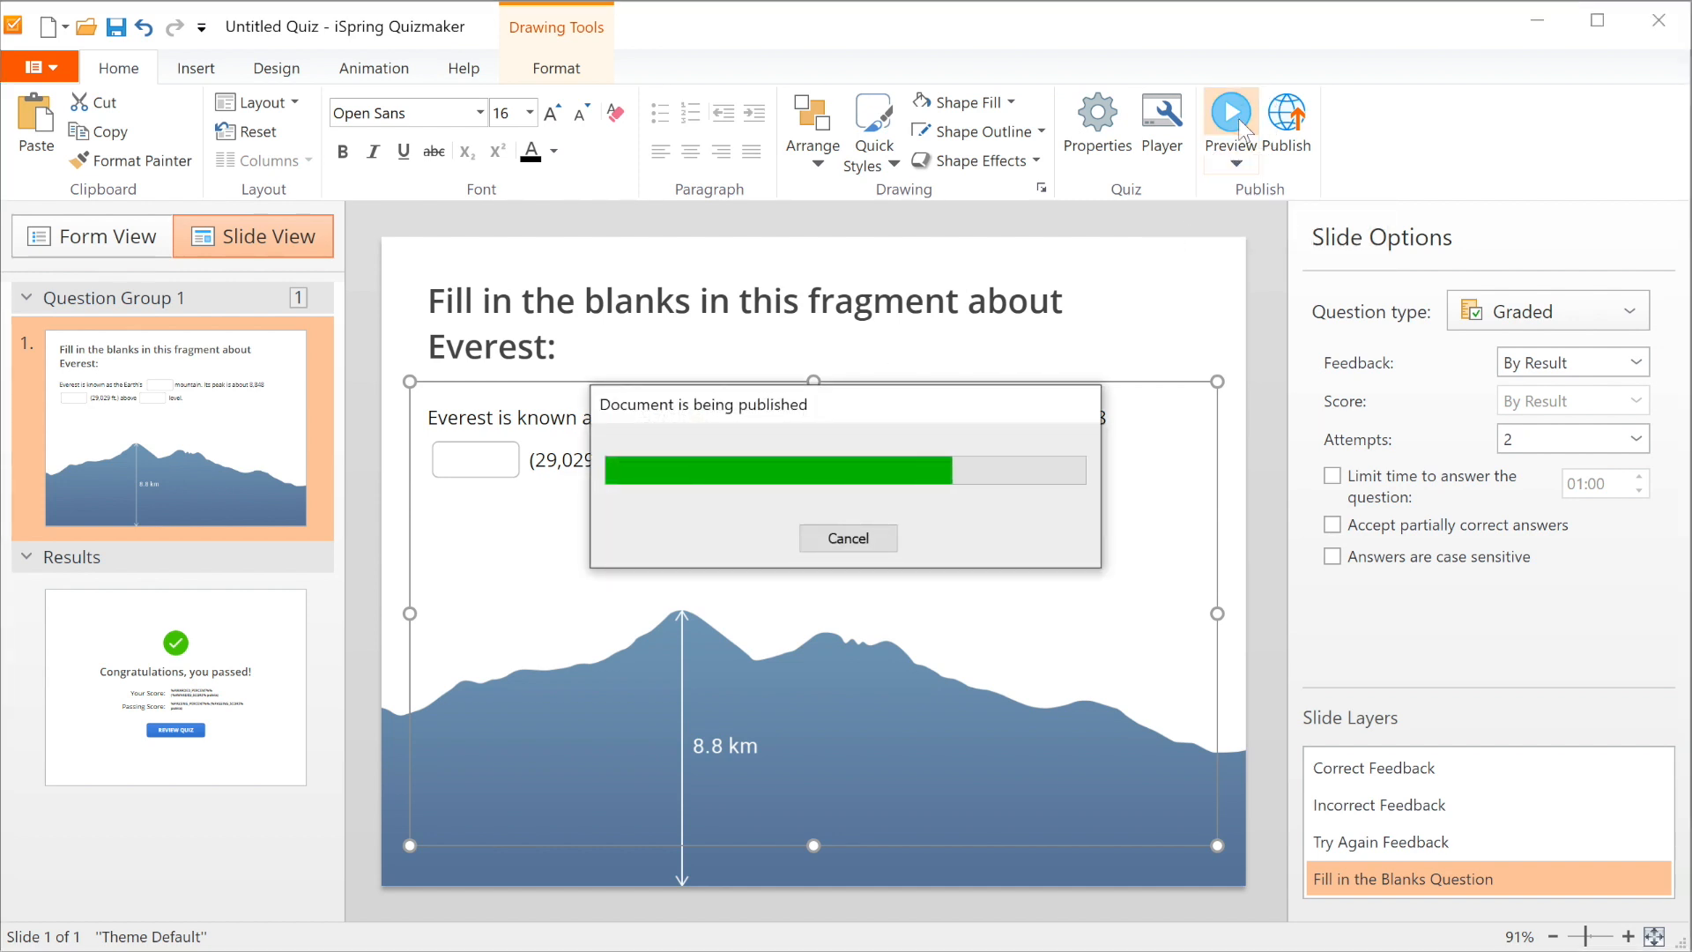
click(1228, 118)
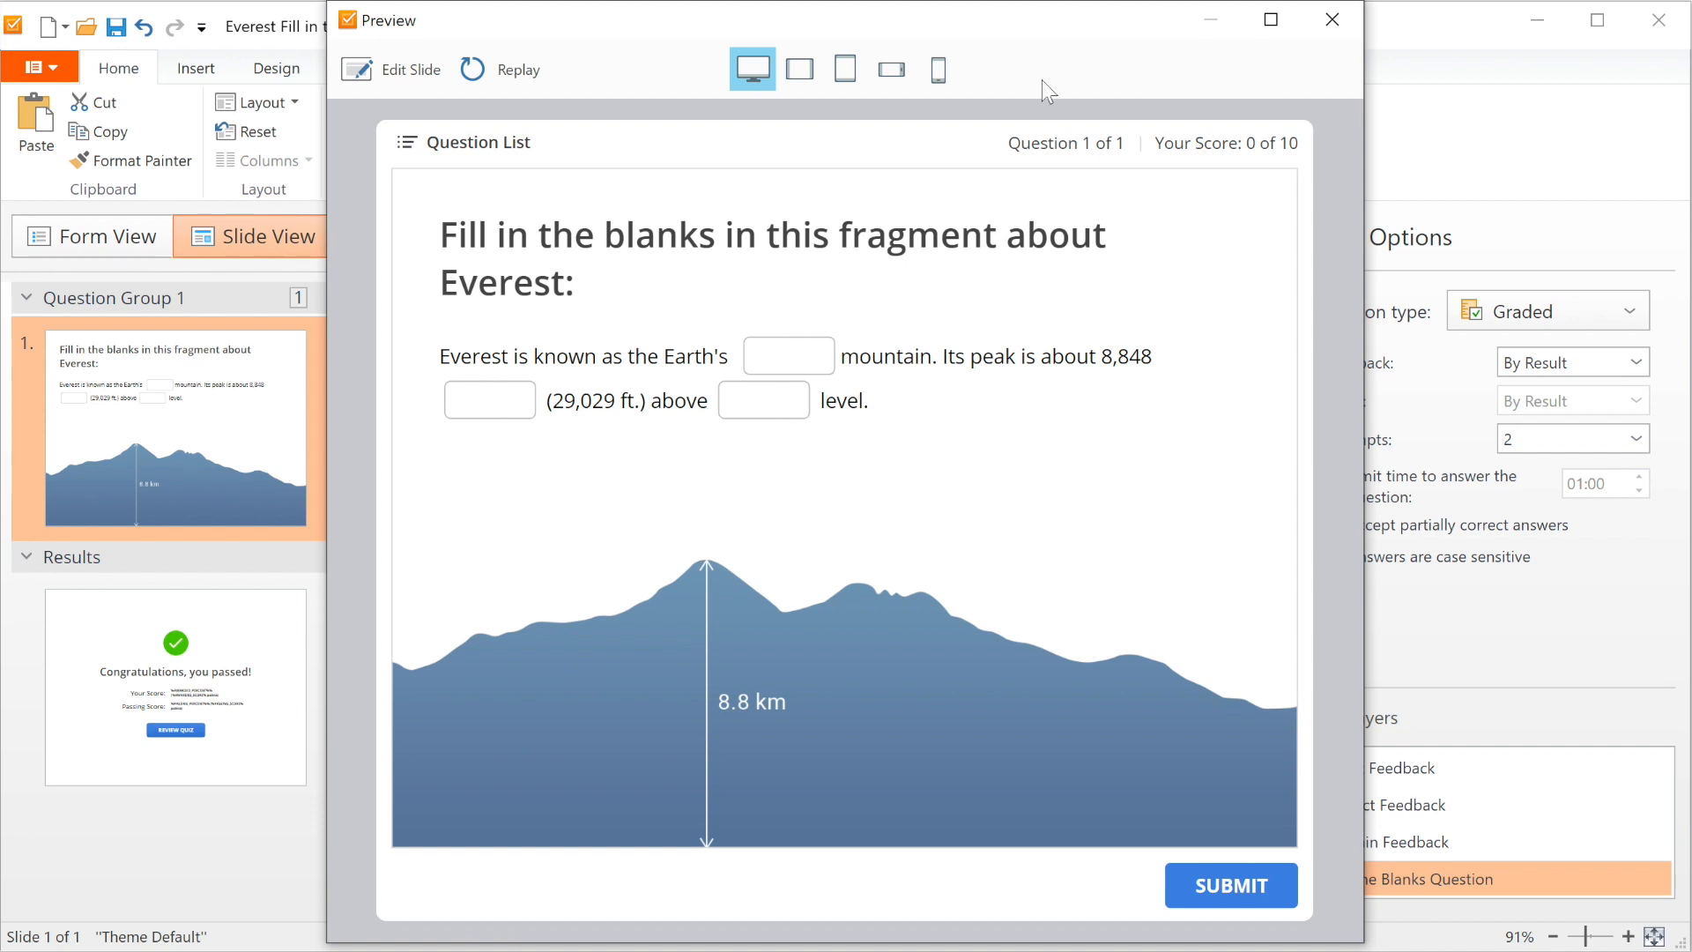
click(936, 69)
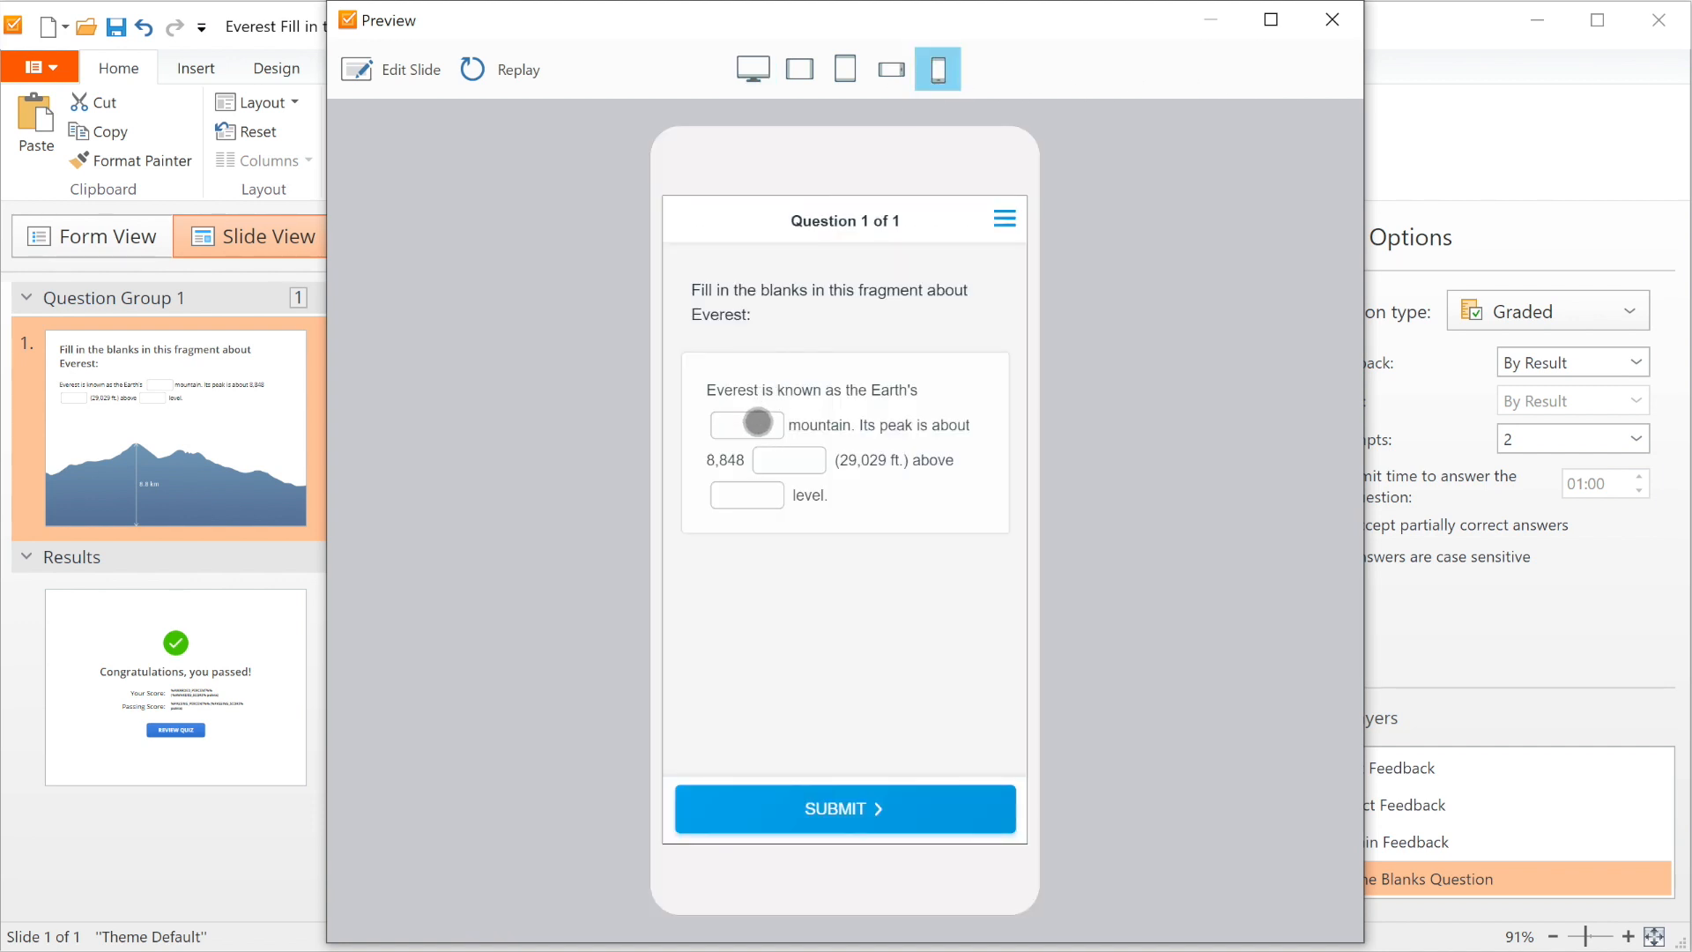
text(tallest)
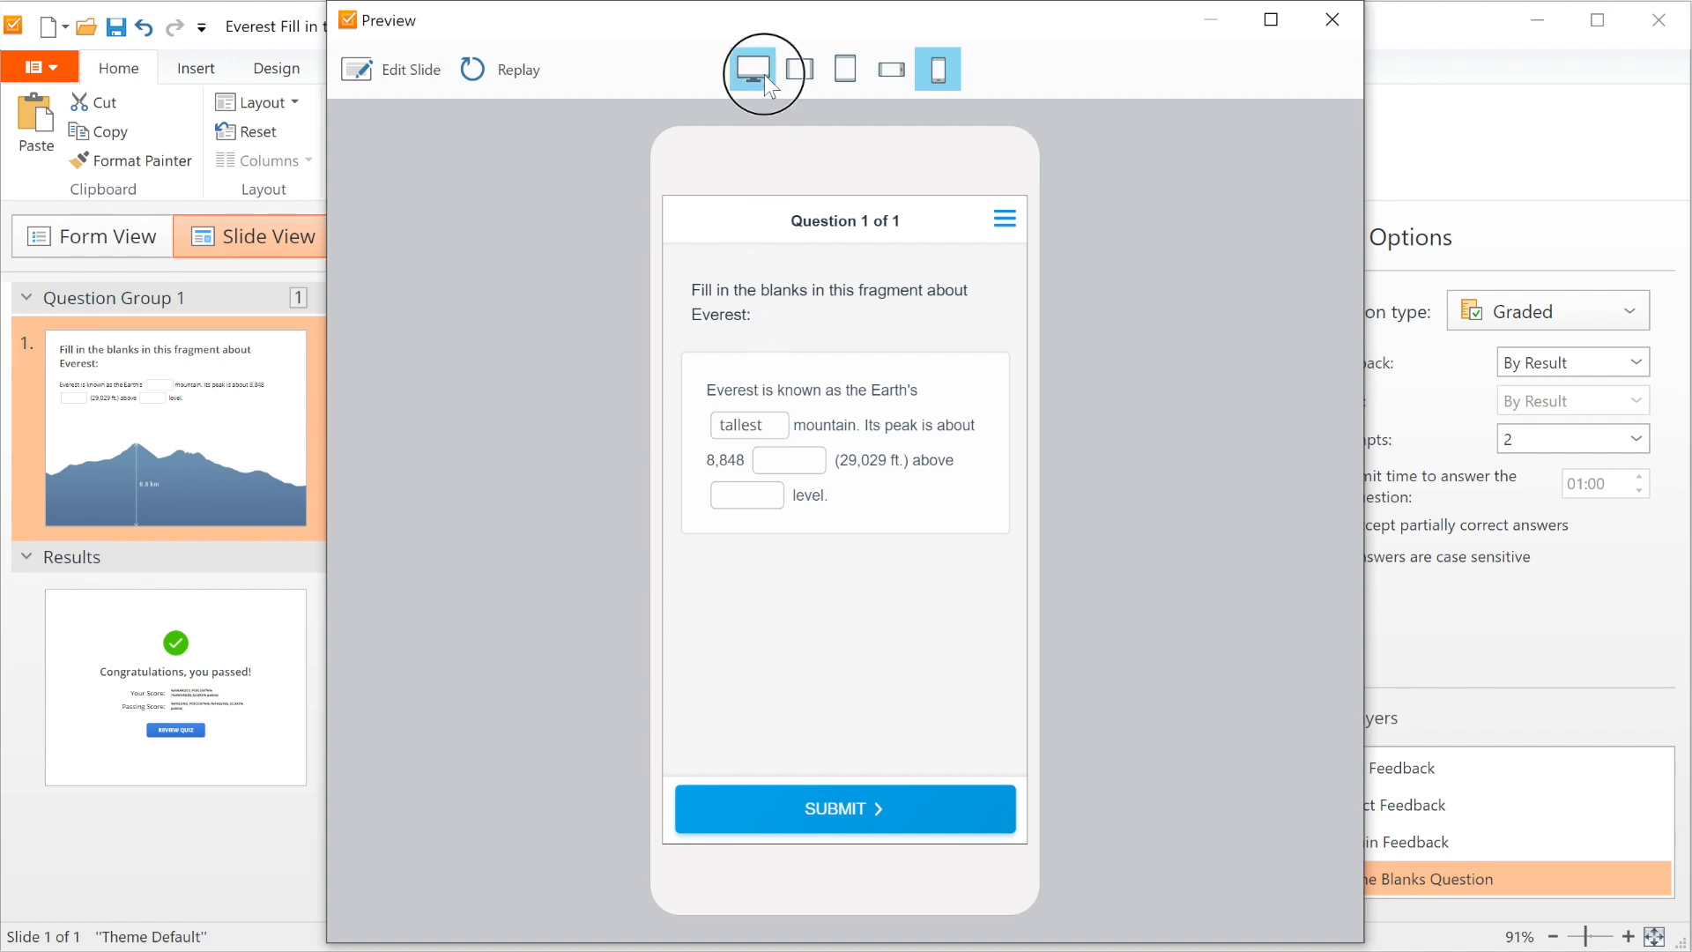
click(751, 69)
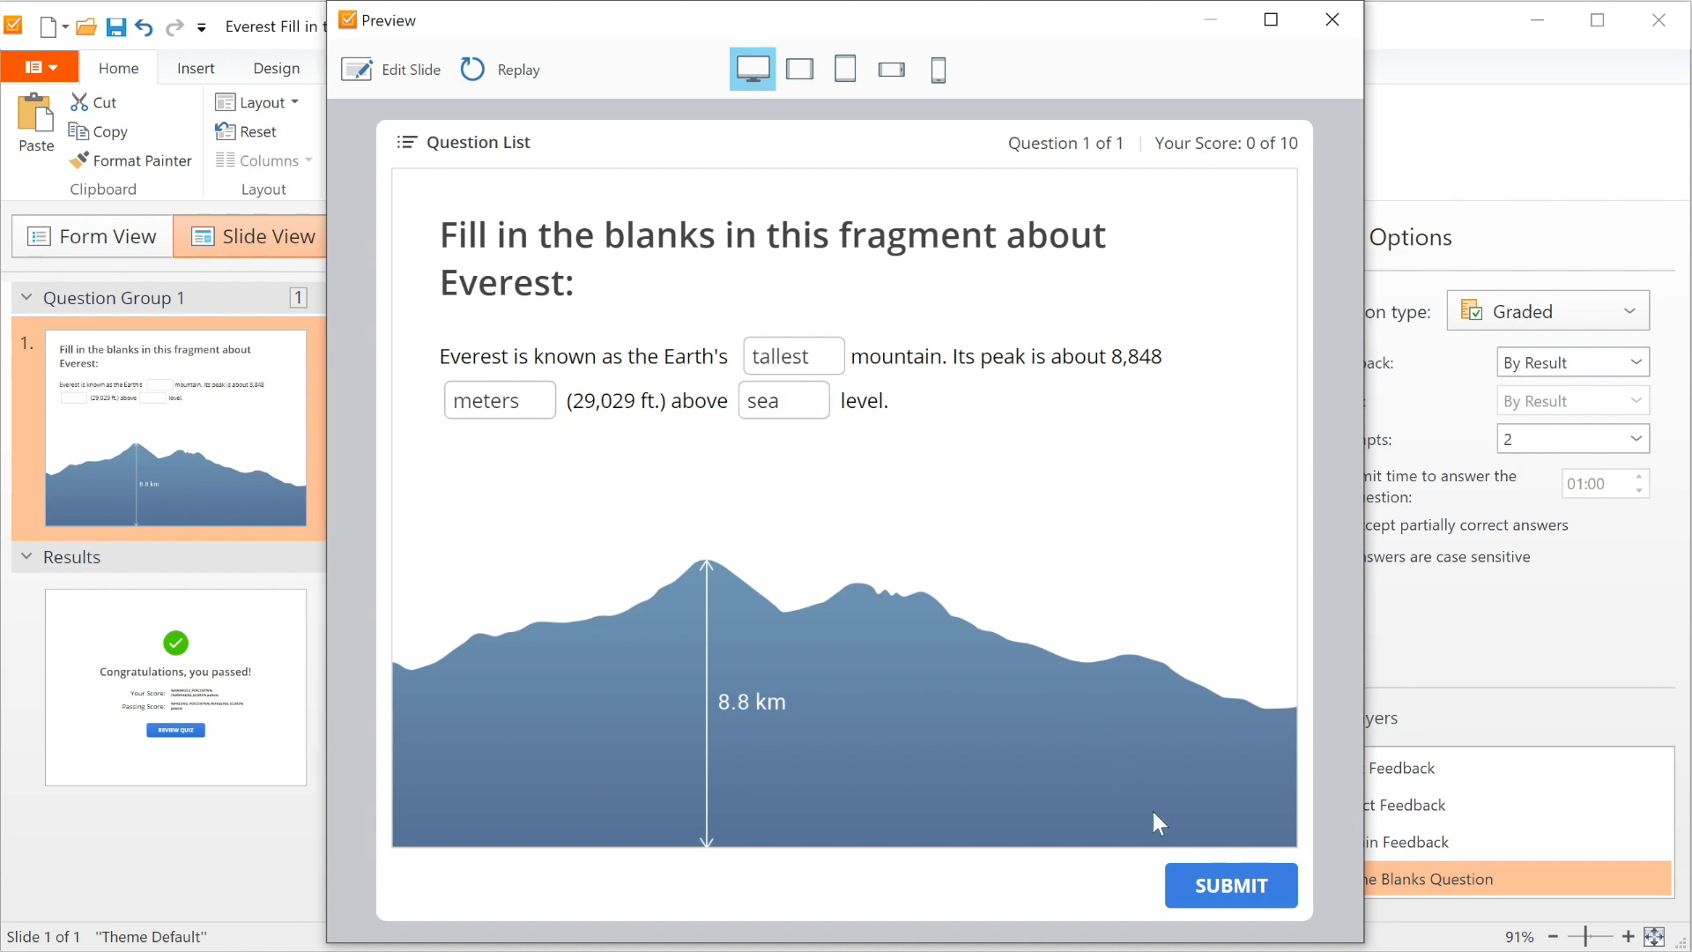
click(1229, 884)
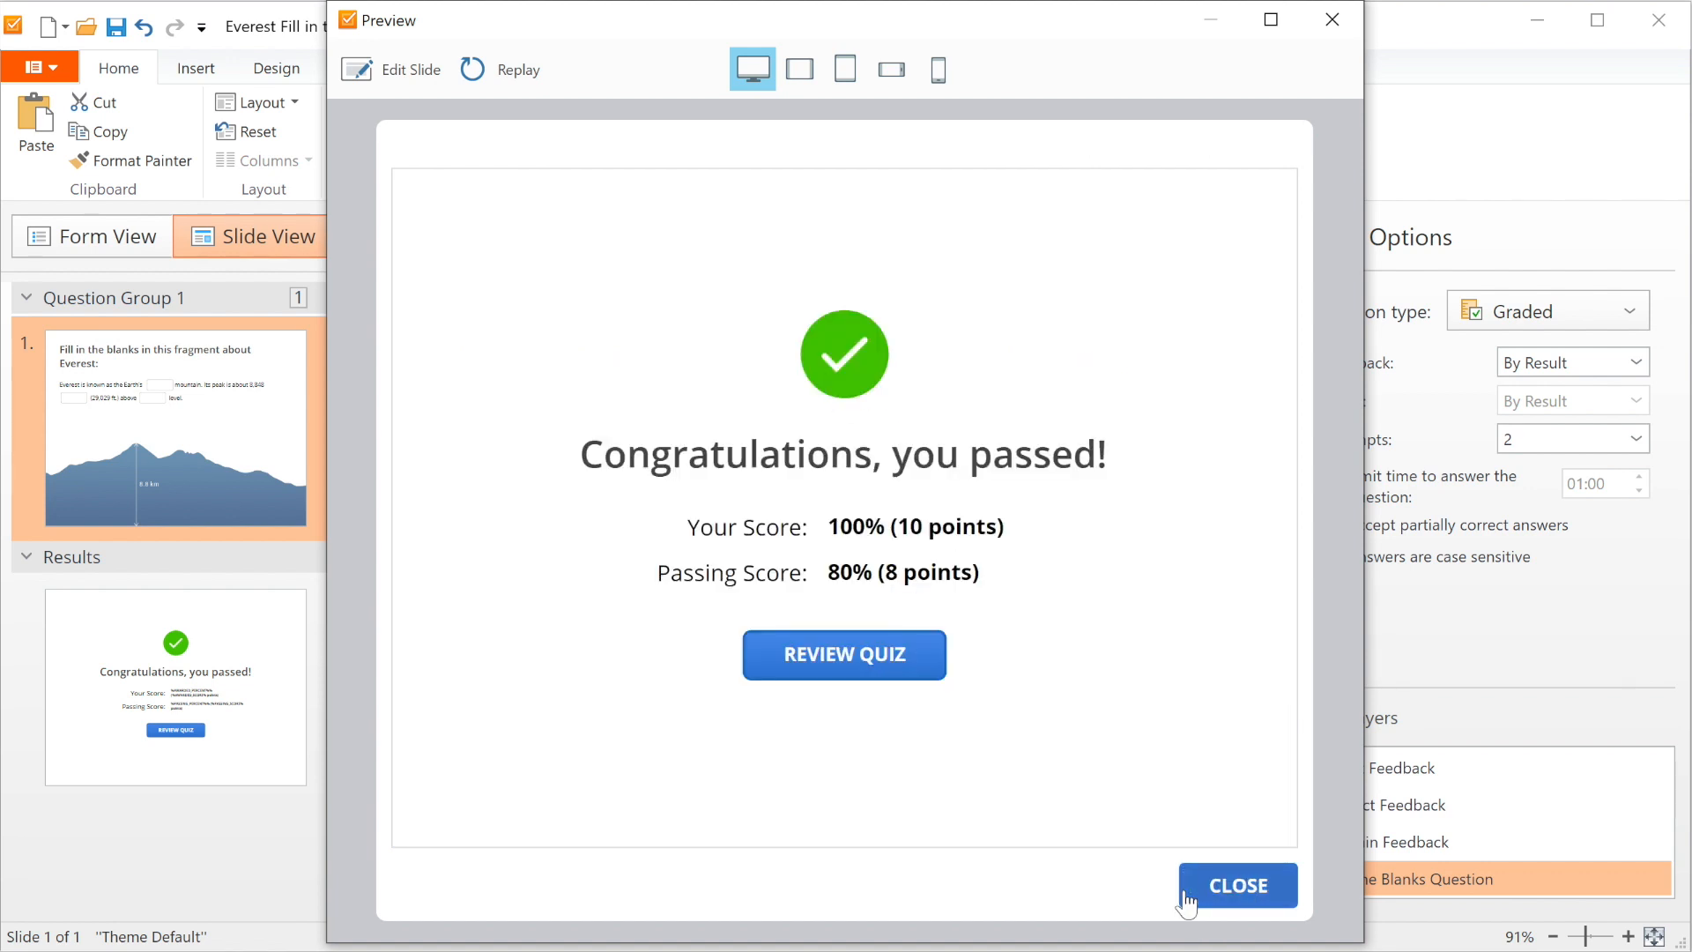
click(1235, 885)
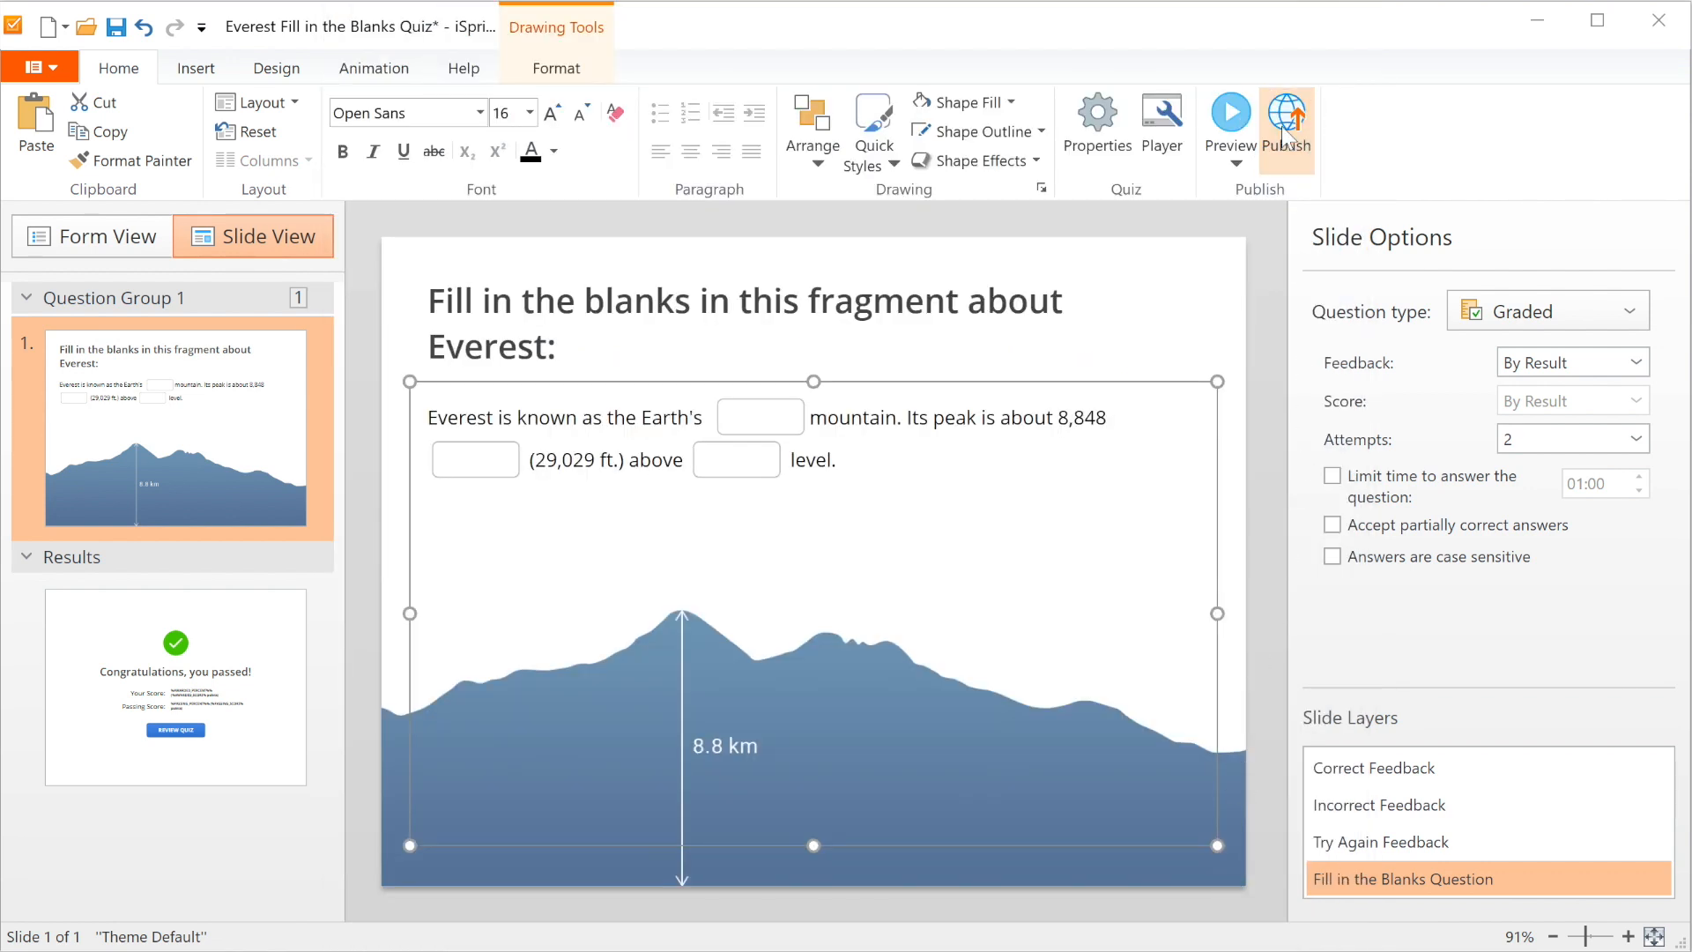
In the Publish window, browse the iSpring Cloud, iSpring Learn, LMS and Word destinations
click(1285, 122)
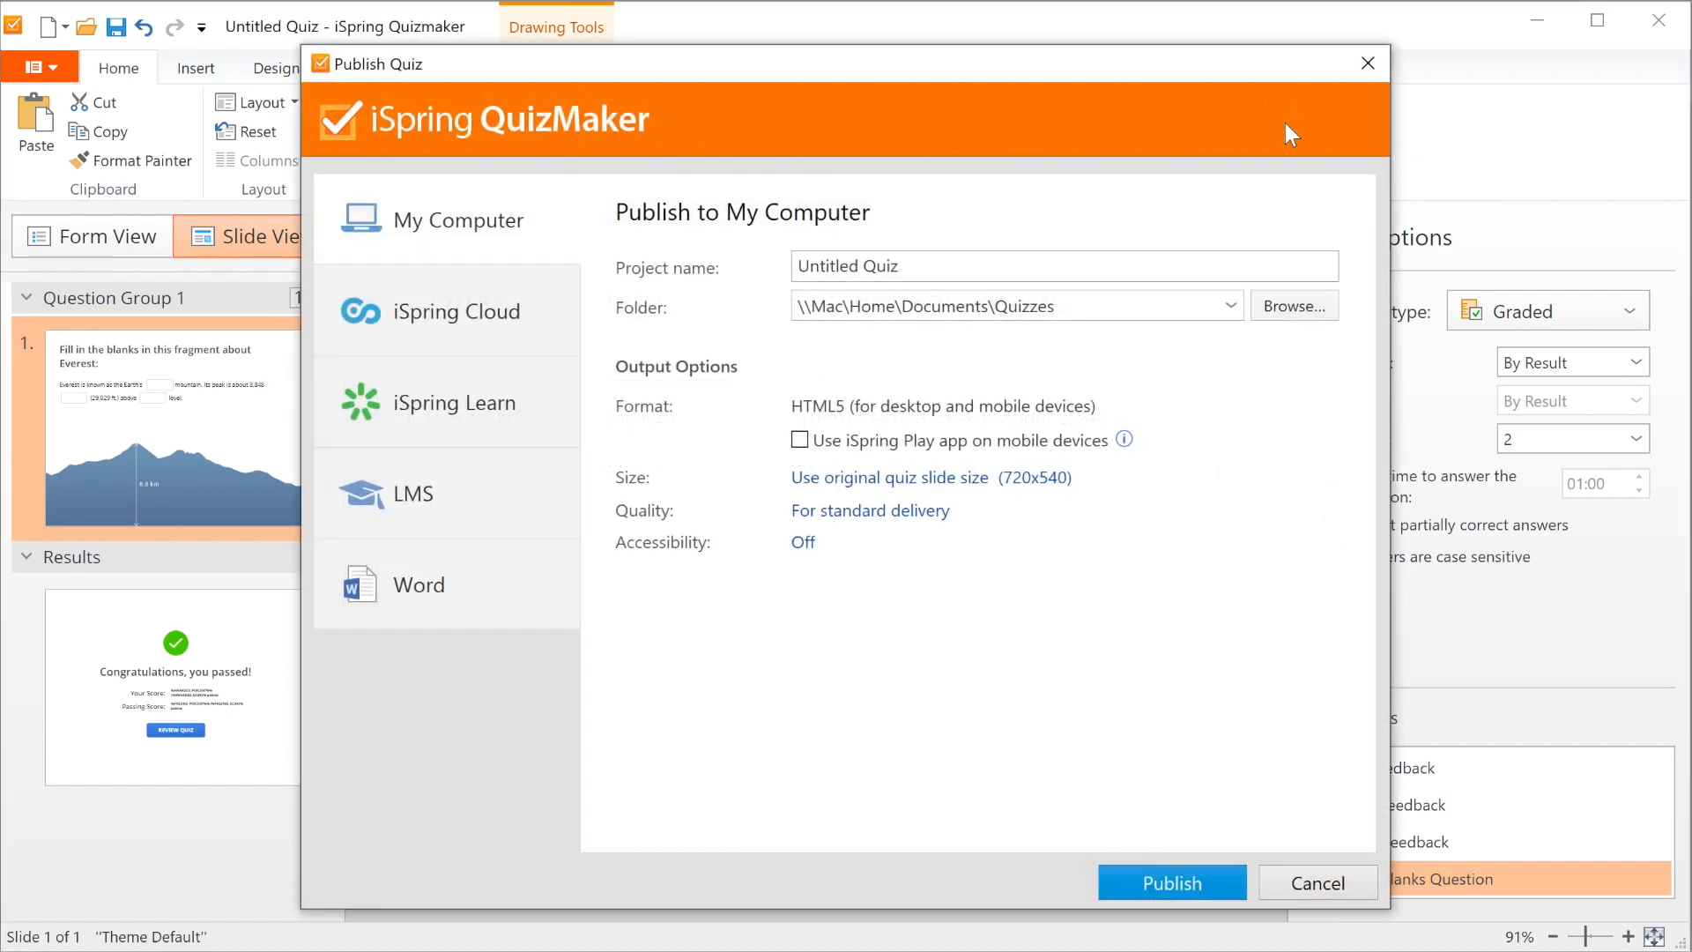
mouse_move(546, 229)
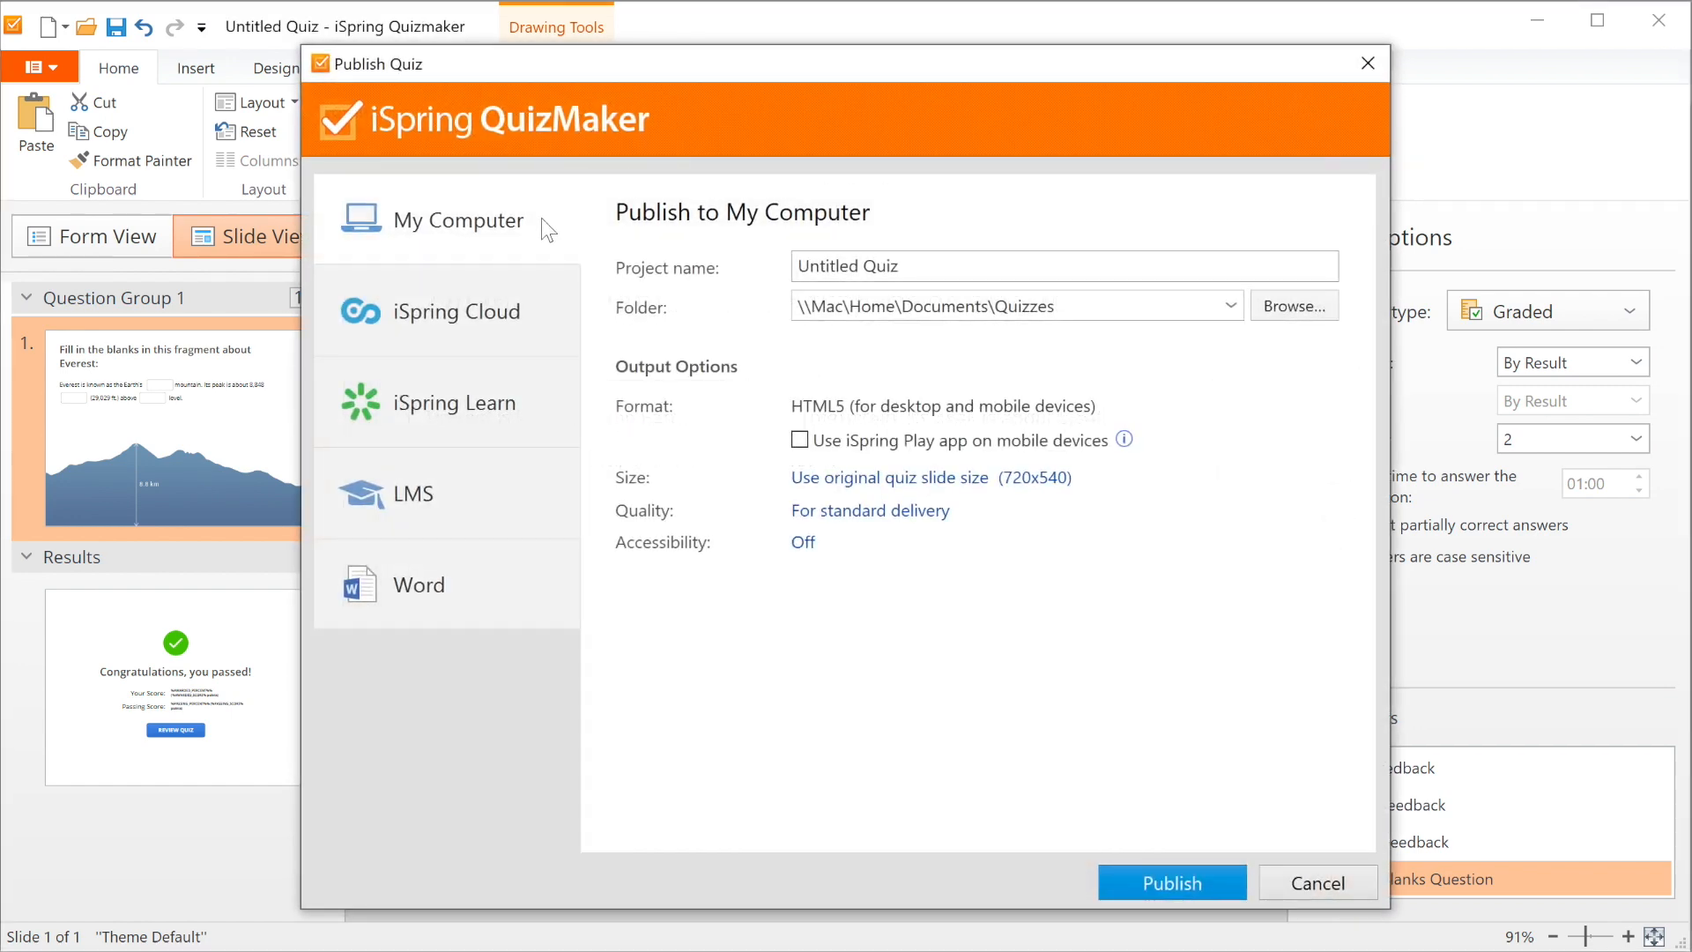
click(455, 310)
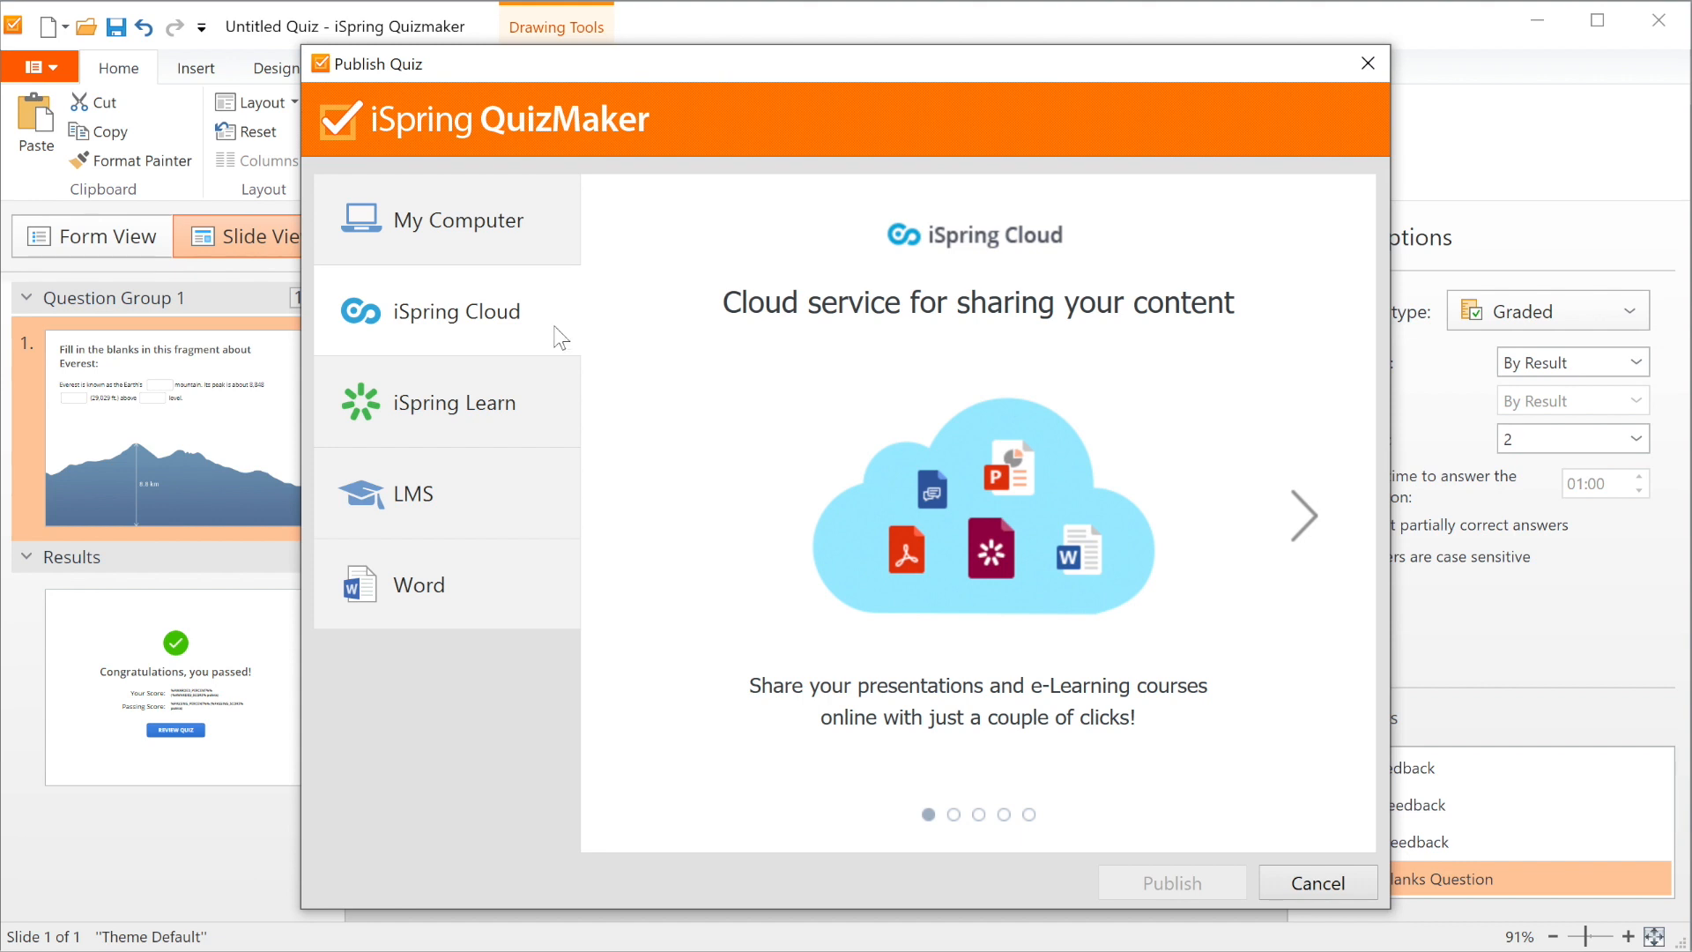
click(455, 402)
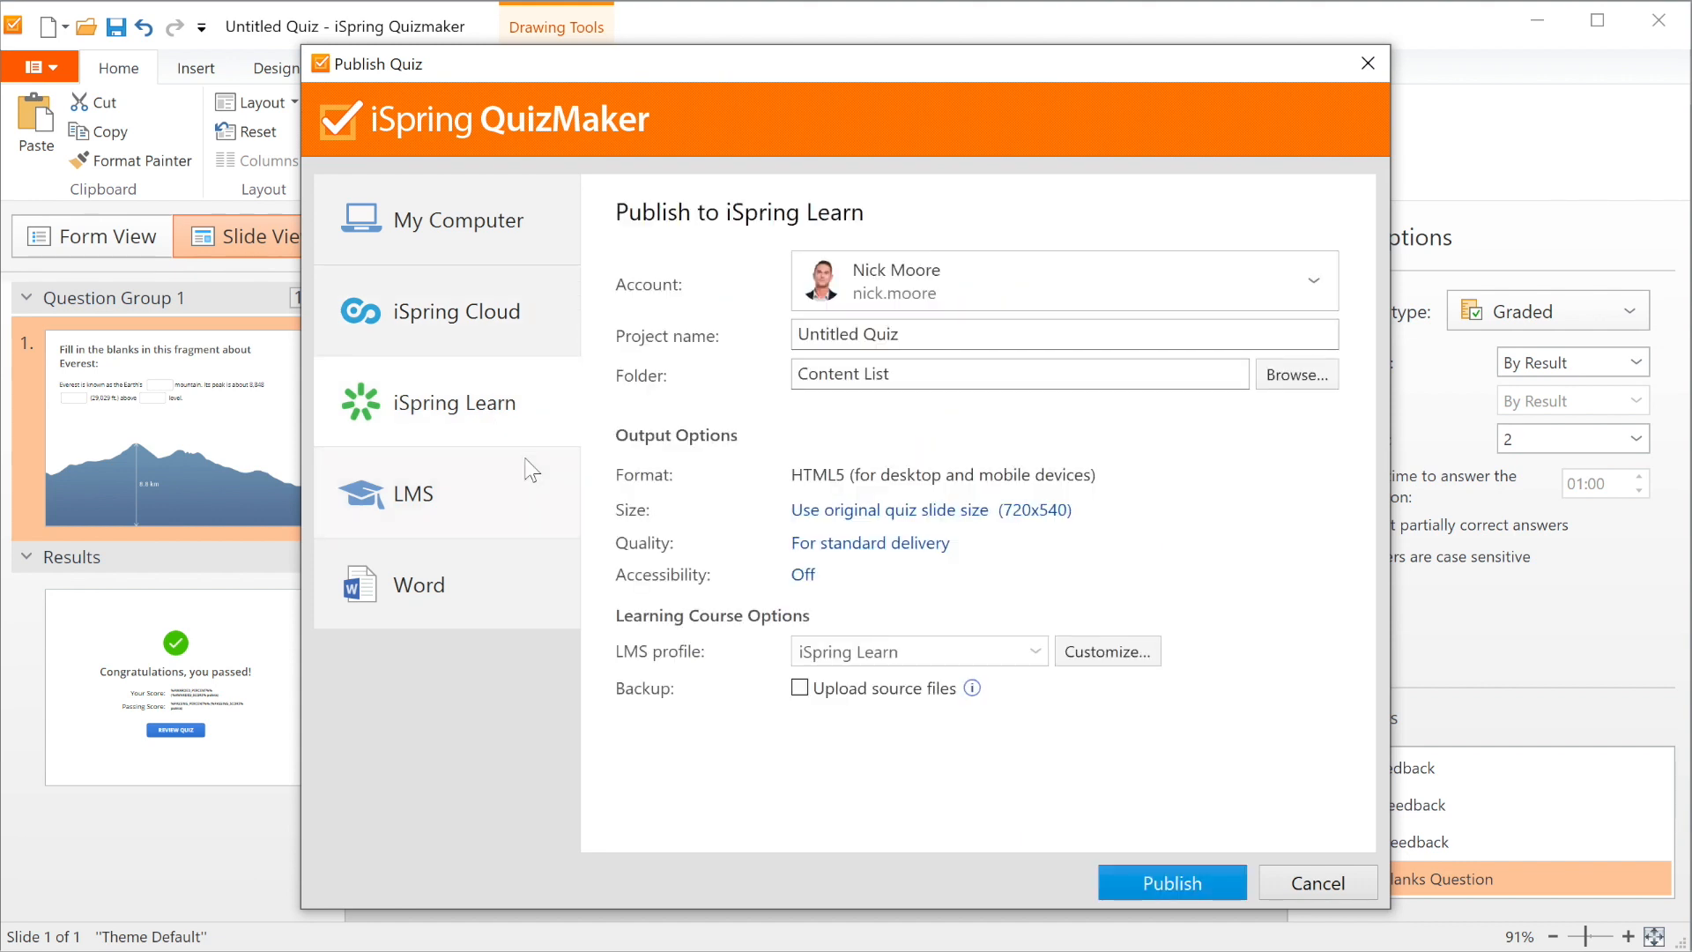
click(411, 493)
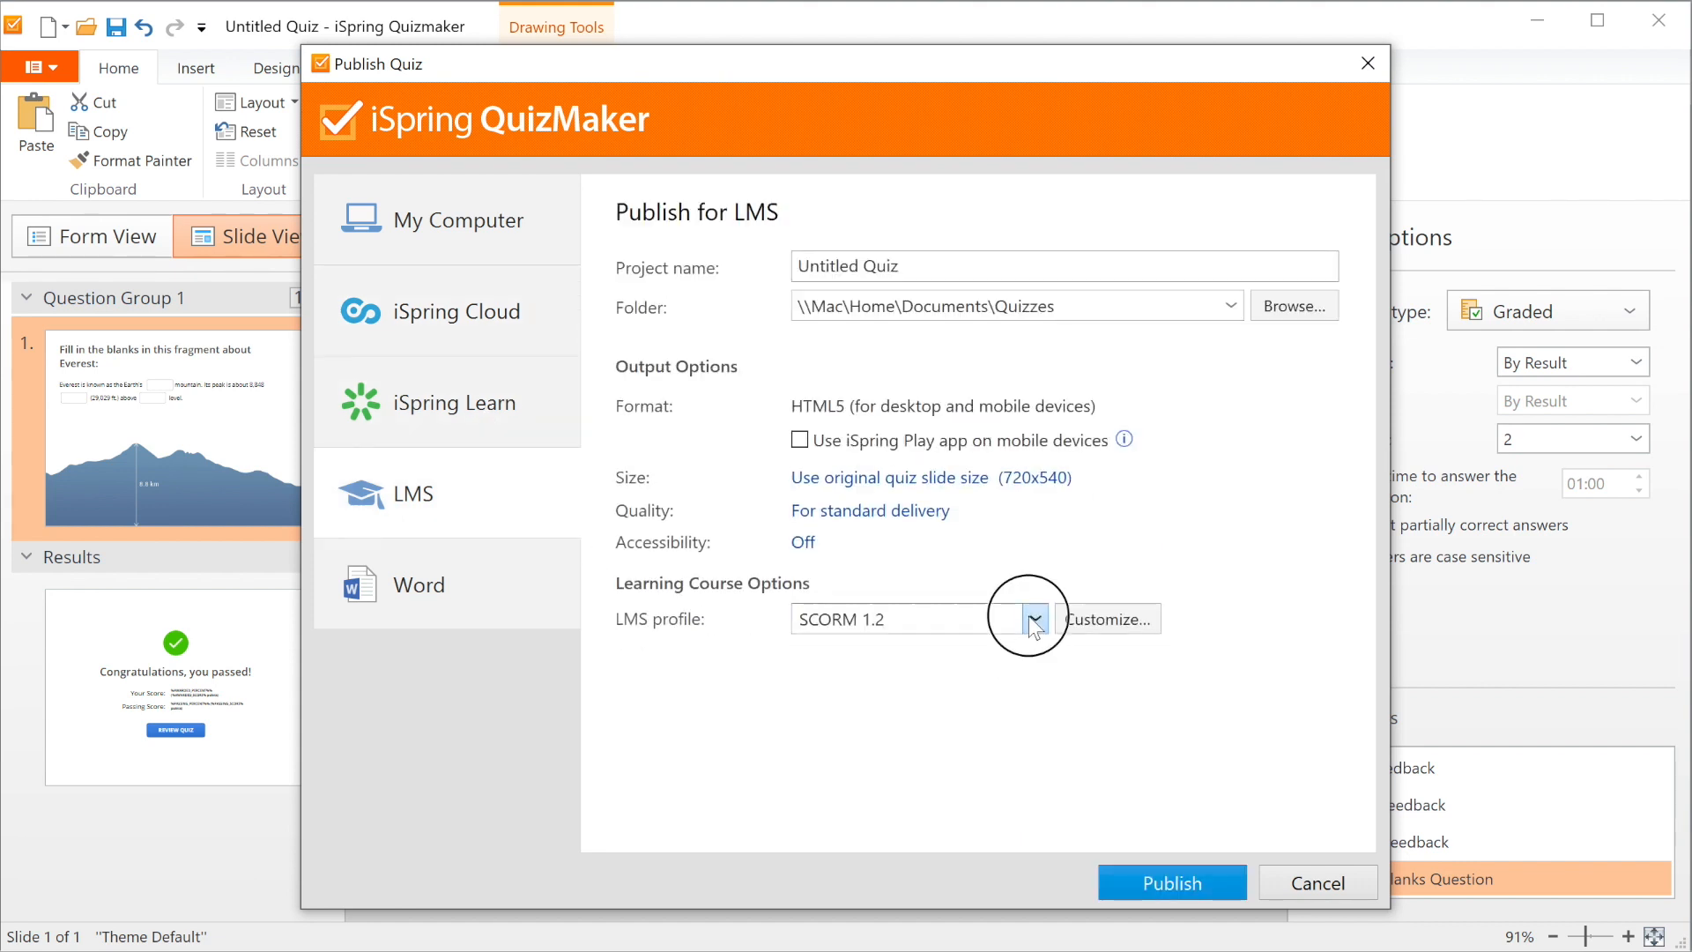
click(1033, 619)
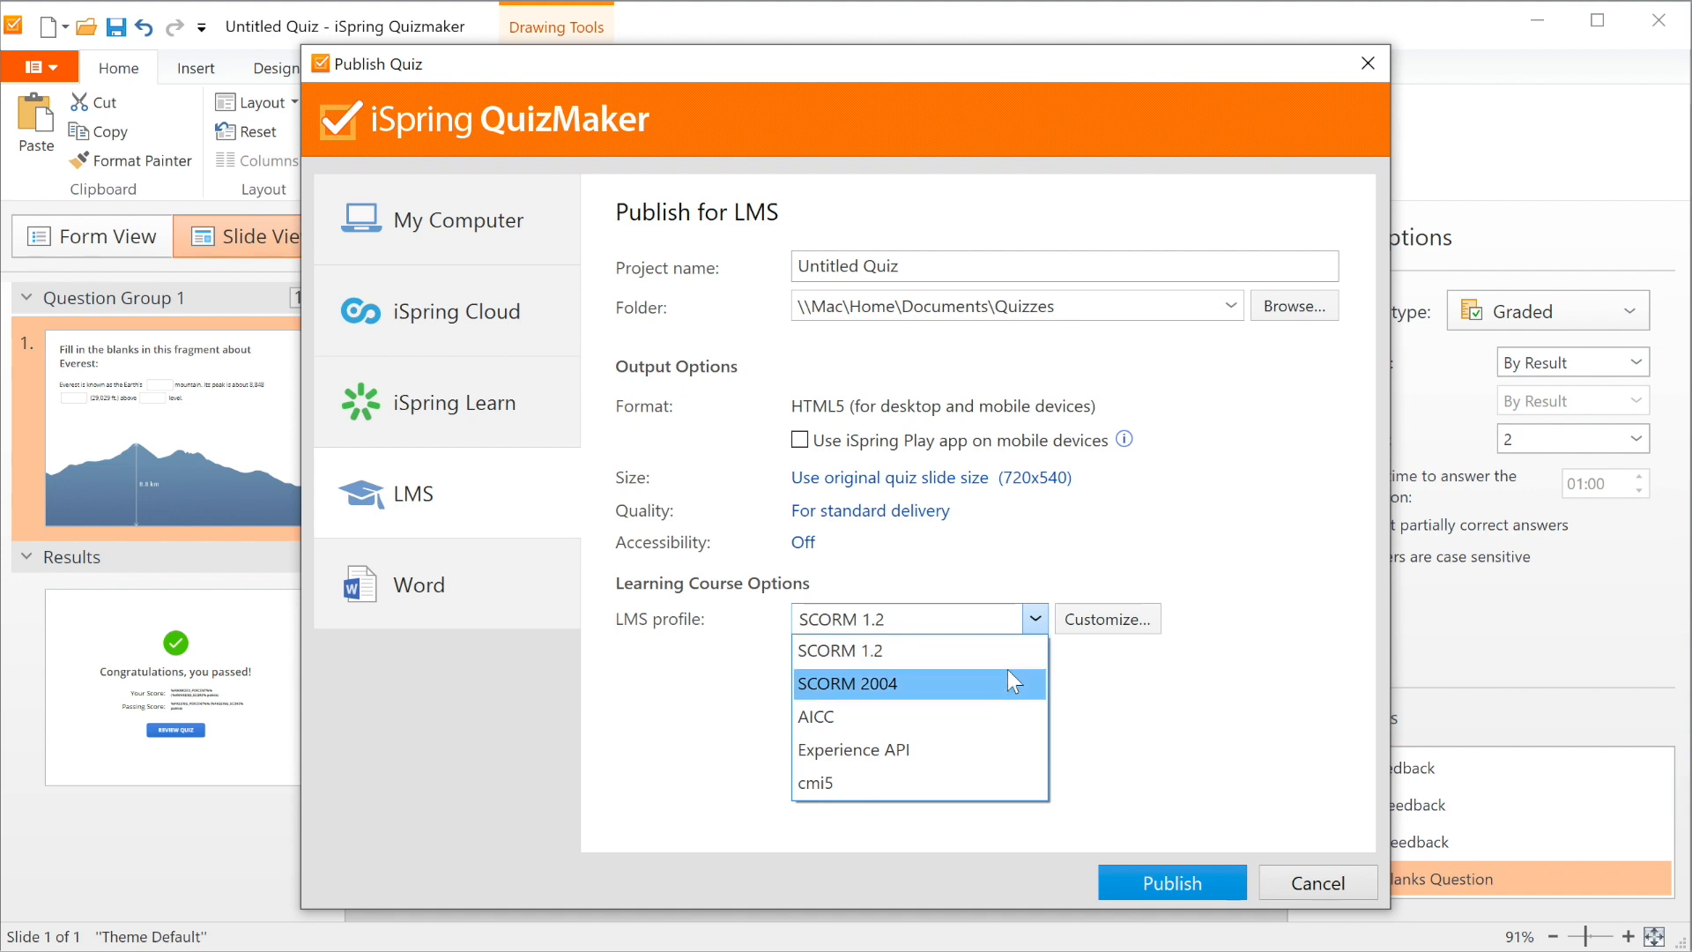
mouse_move(973, 560)
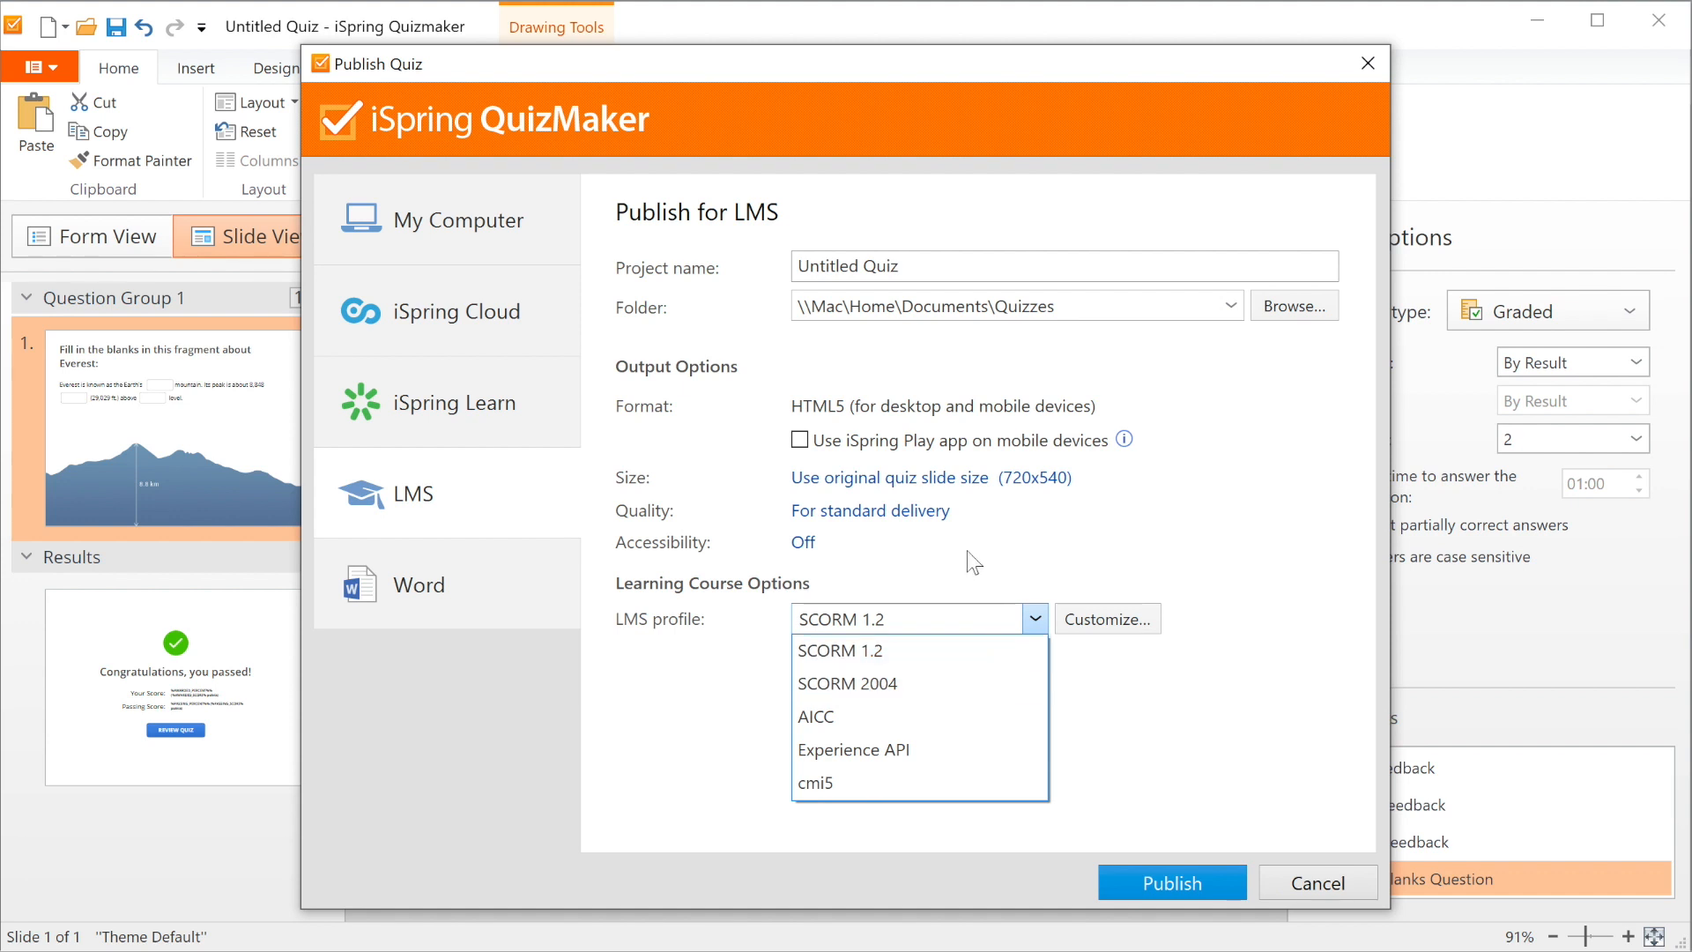
click(419, 584)
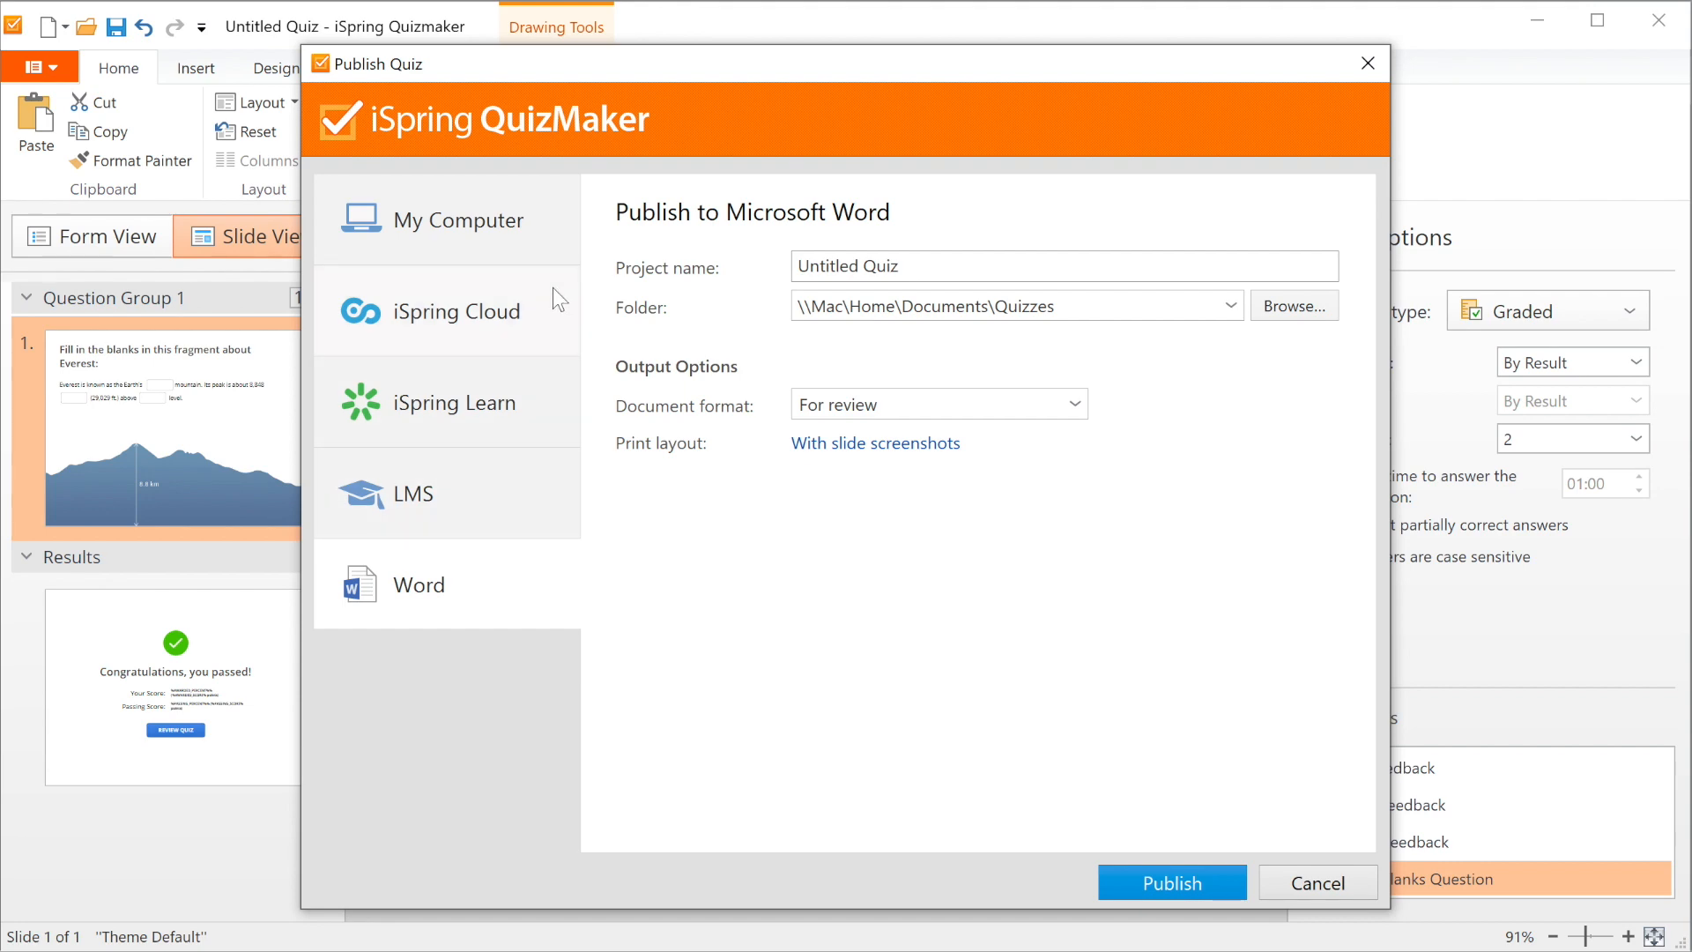
Return to publishing to My Computer as HTML5 and select the project name
click(459, 219)
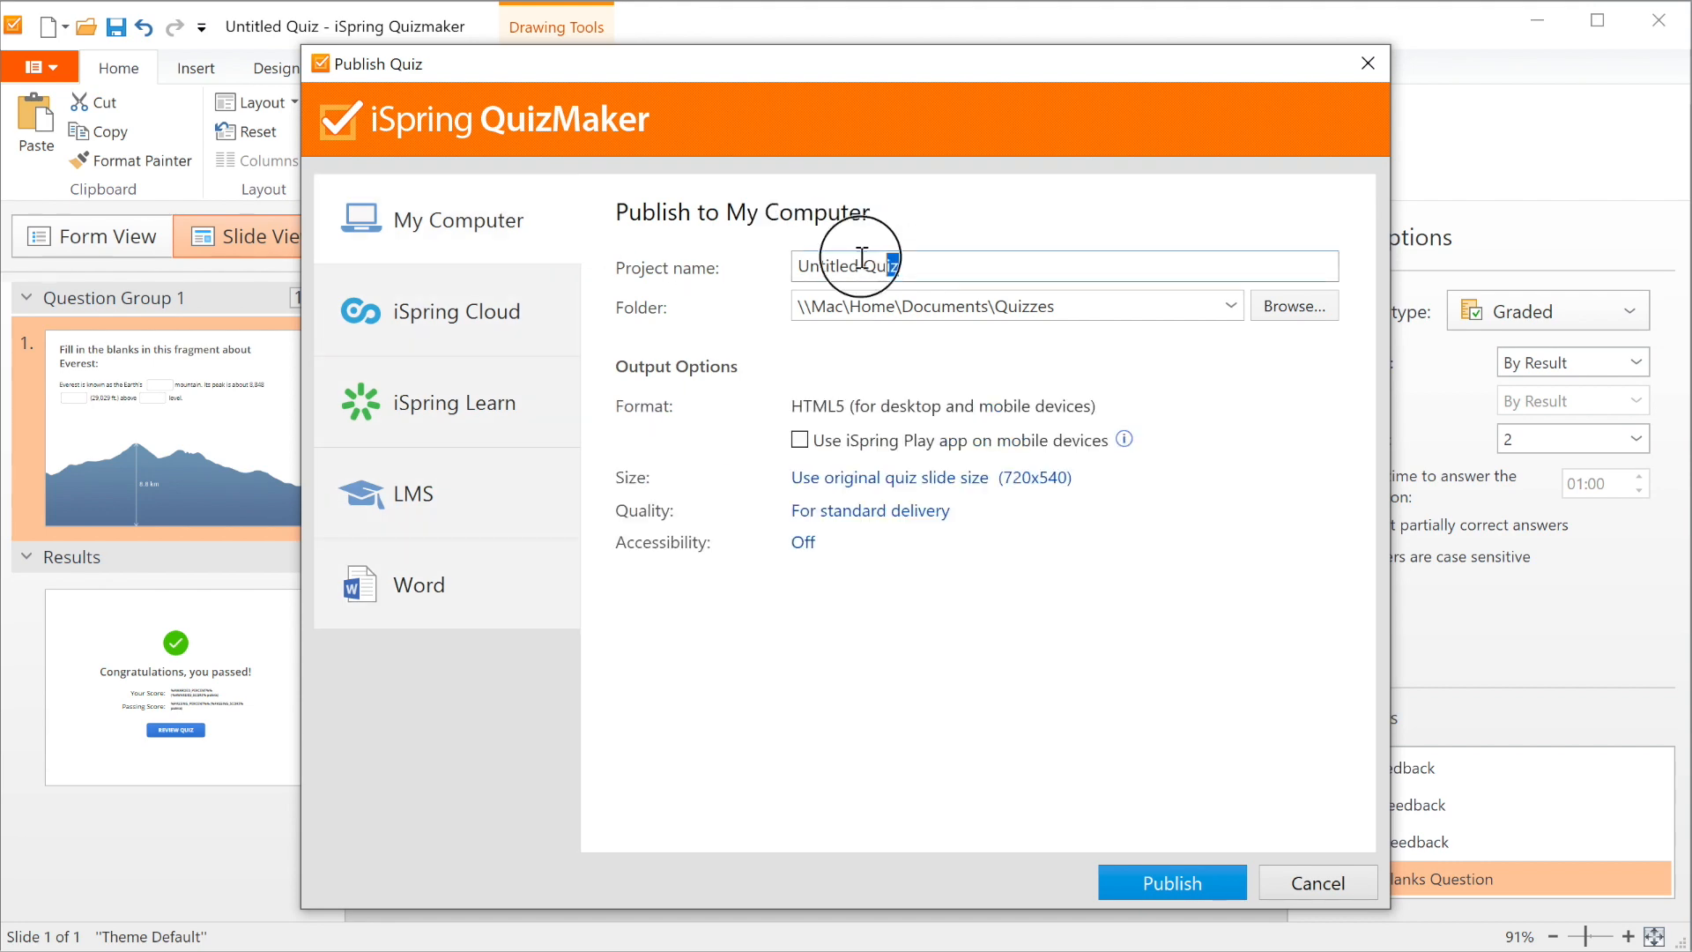
click(1170, 881)
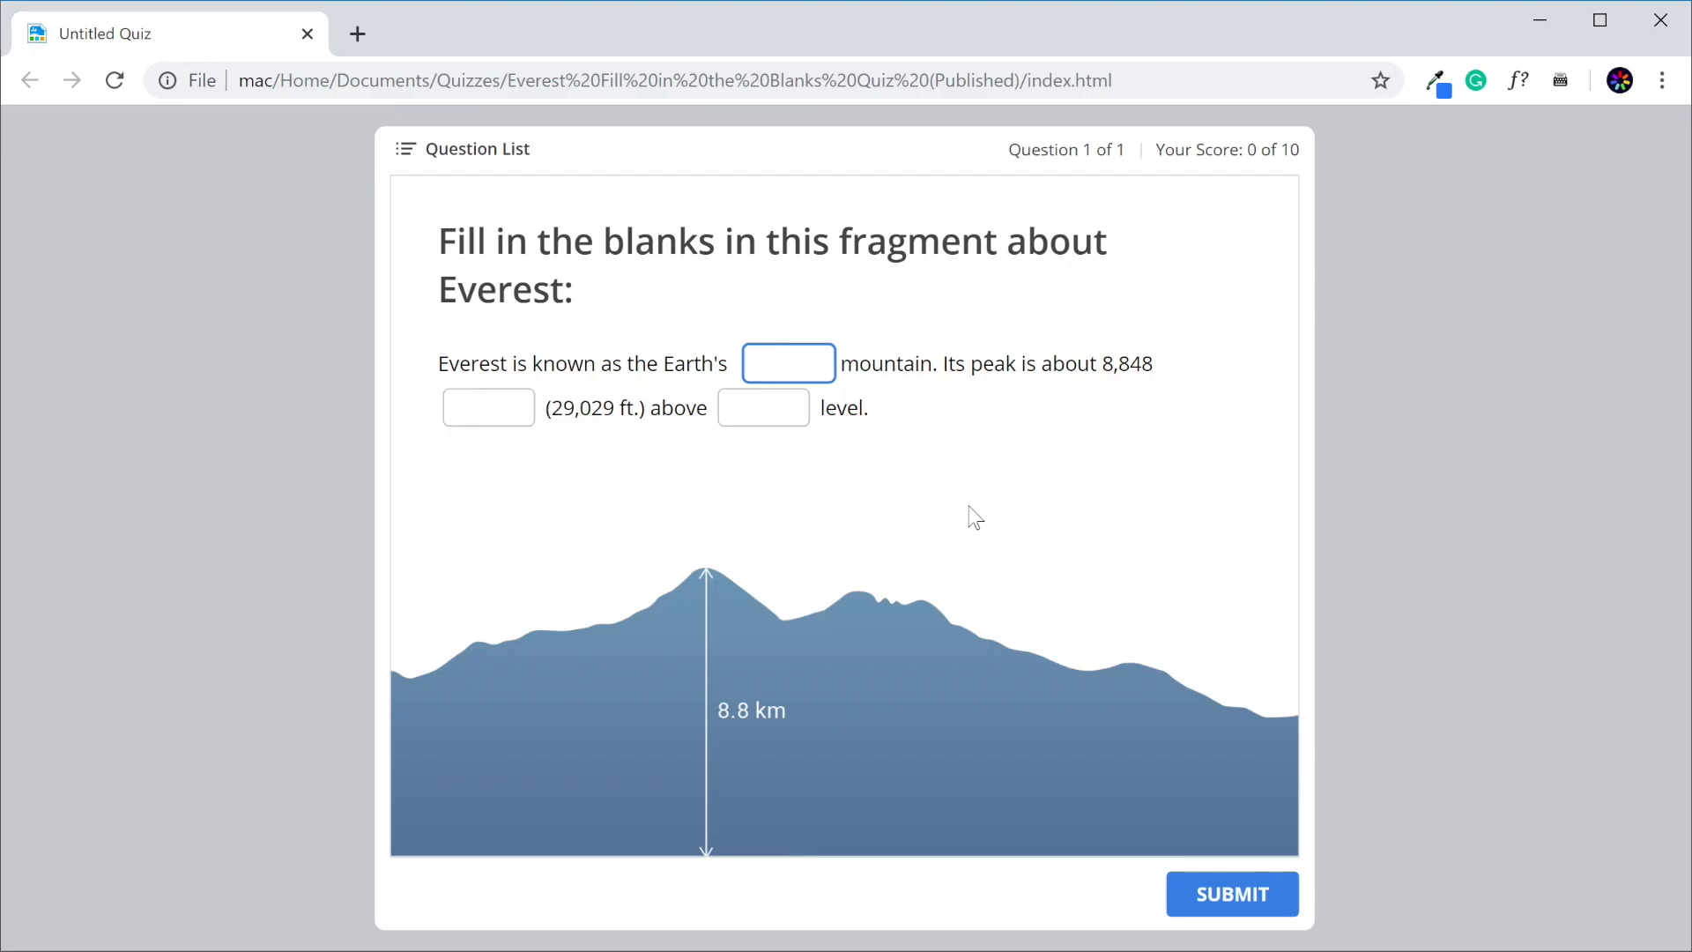
mouse_move(971, 517)
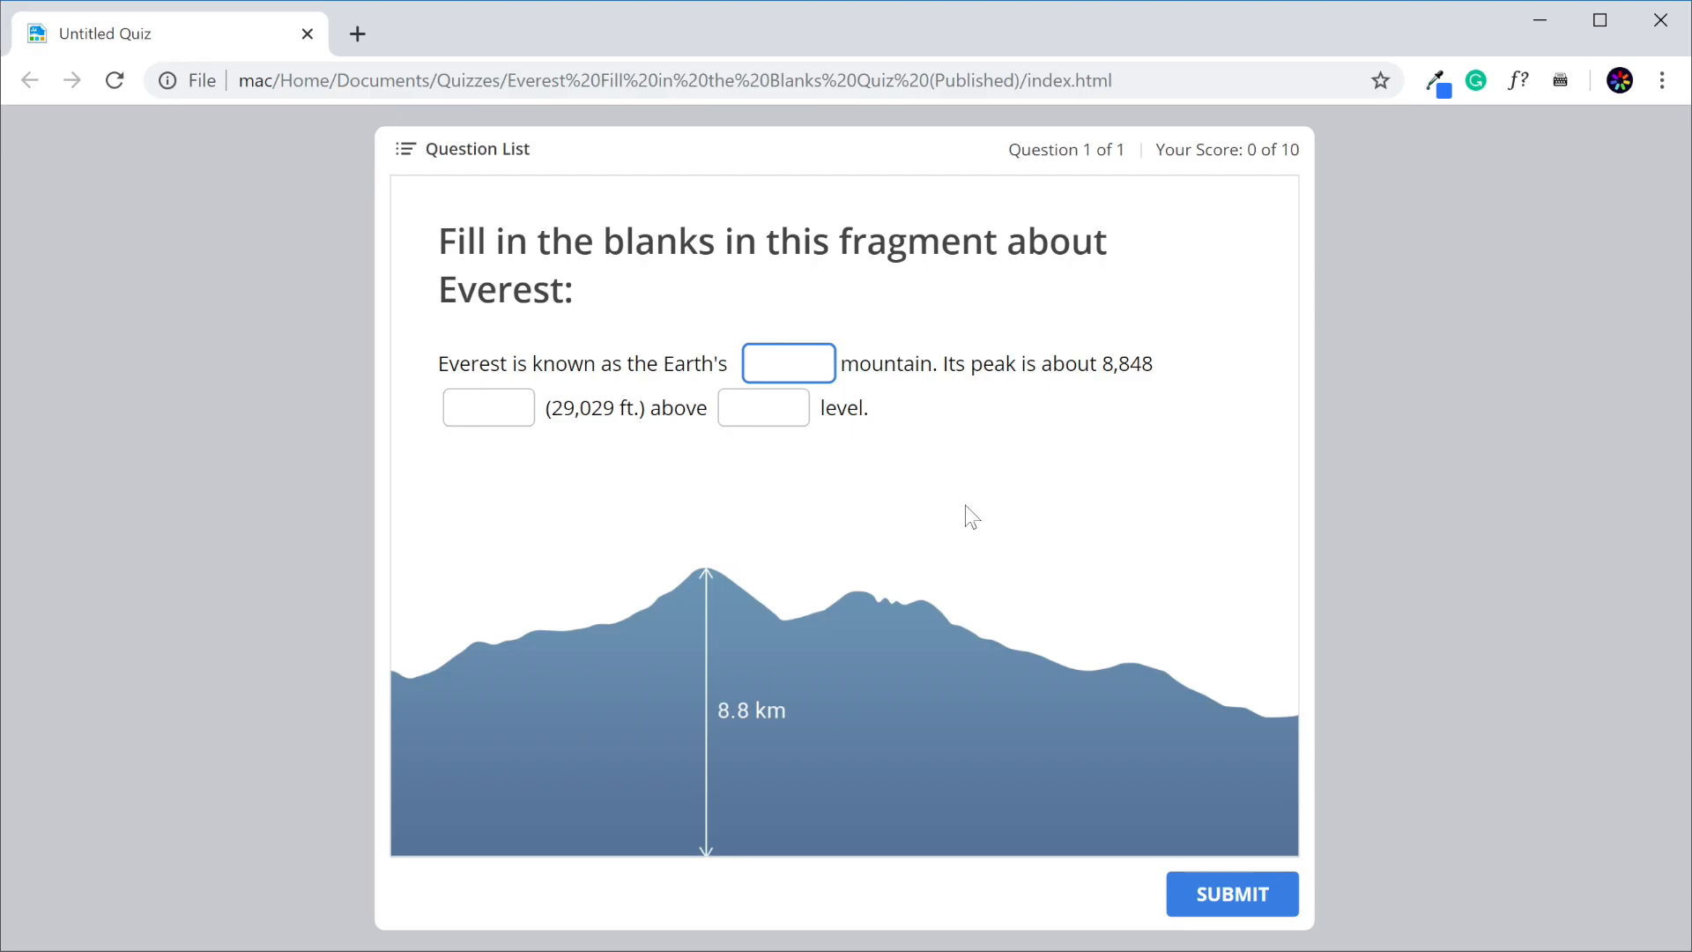